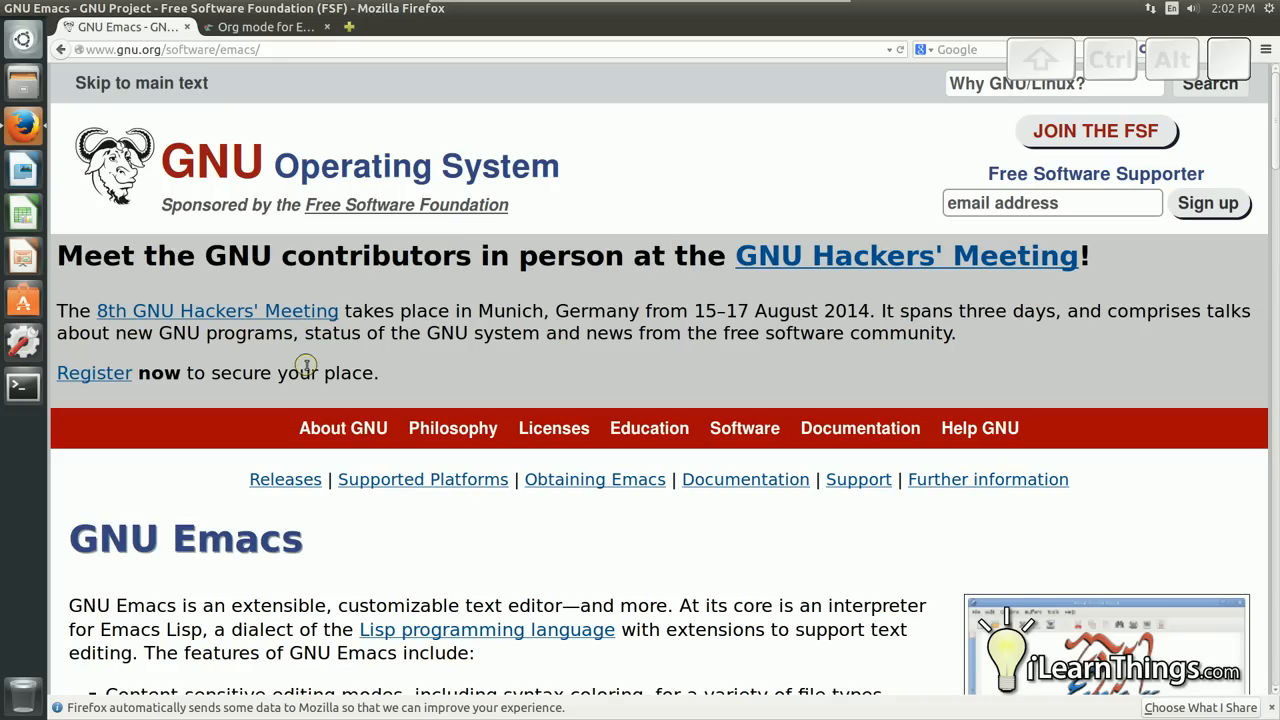
# Install Emacs from the terminal with sudo apt-get install emacs
pyautogui.scroll(-3)
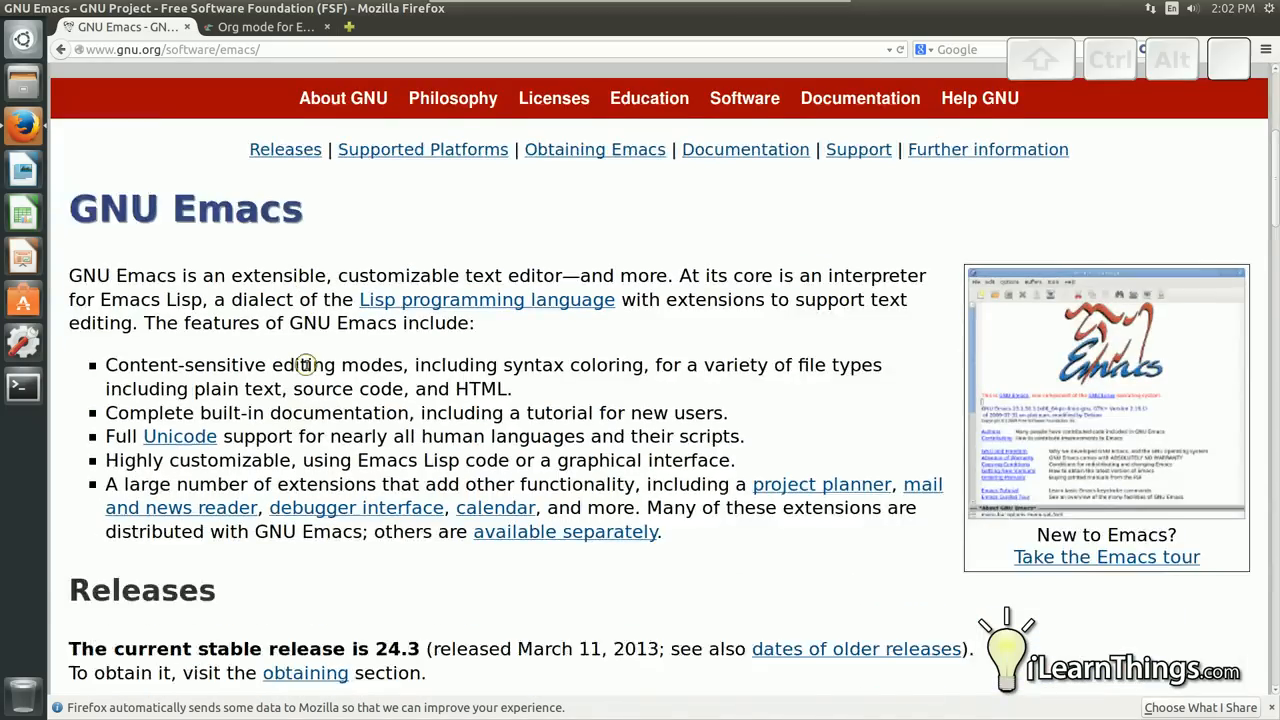
pyautogui.scroll(-3)
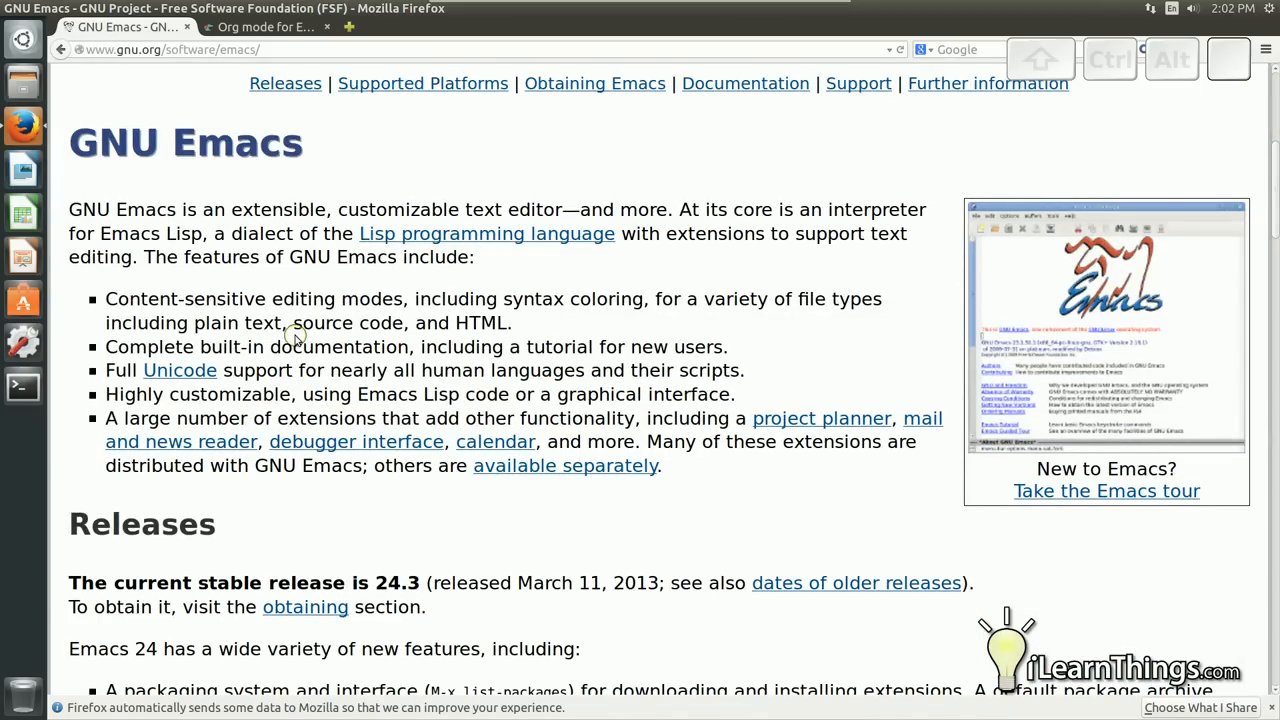
pyautogui.scroll(-3)
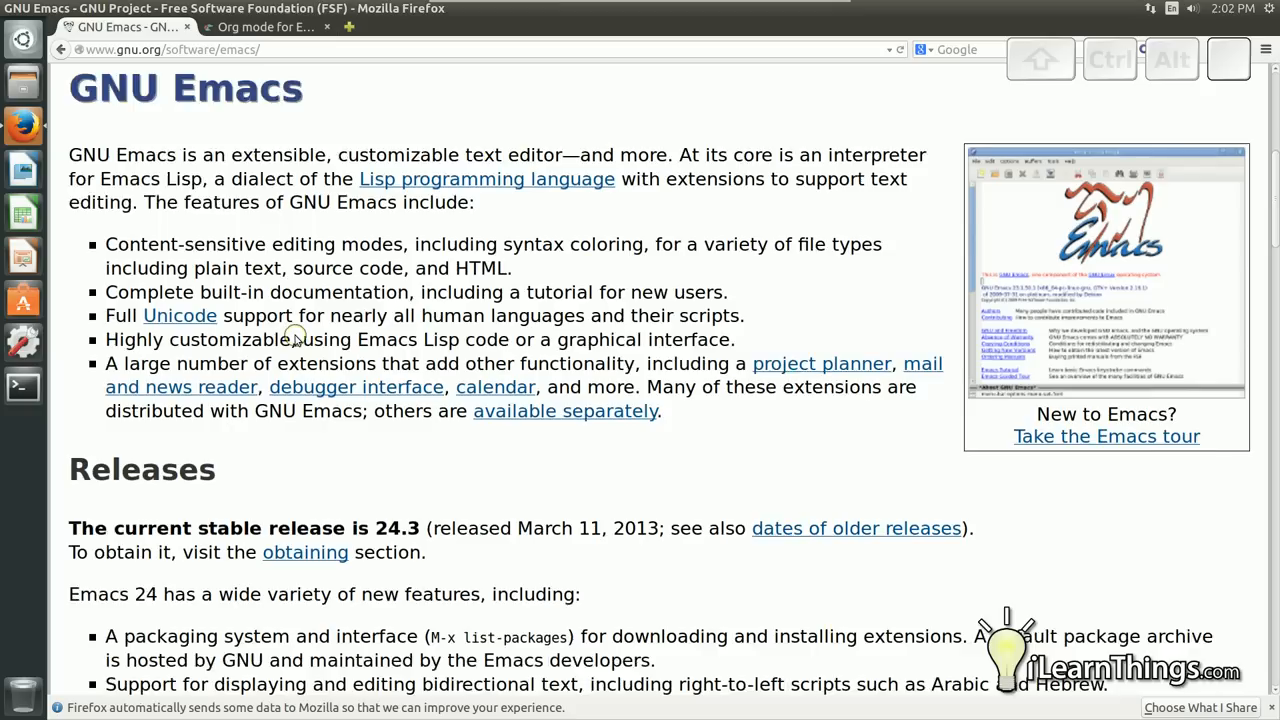
pyautogui.scroll(-3)
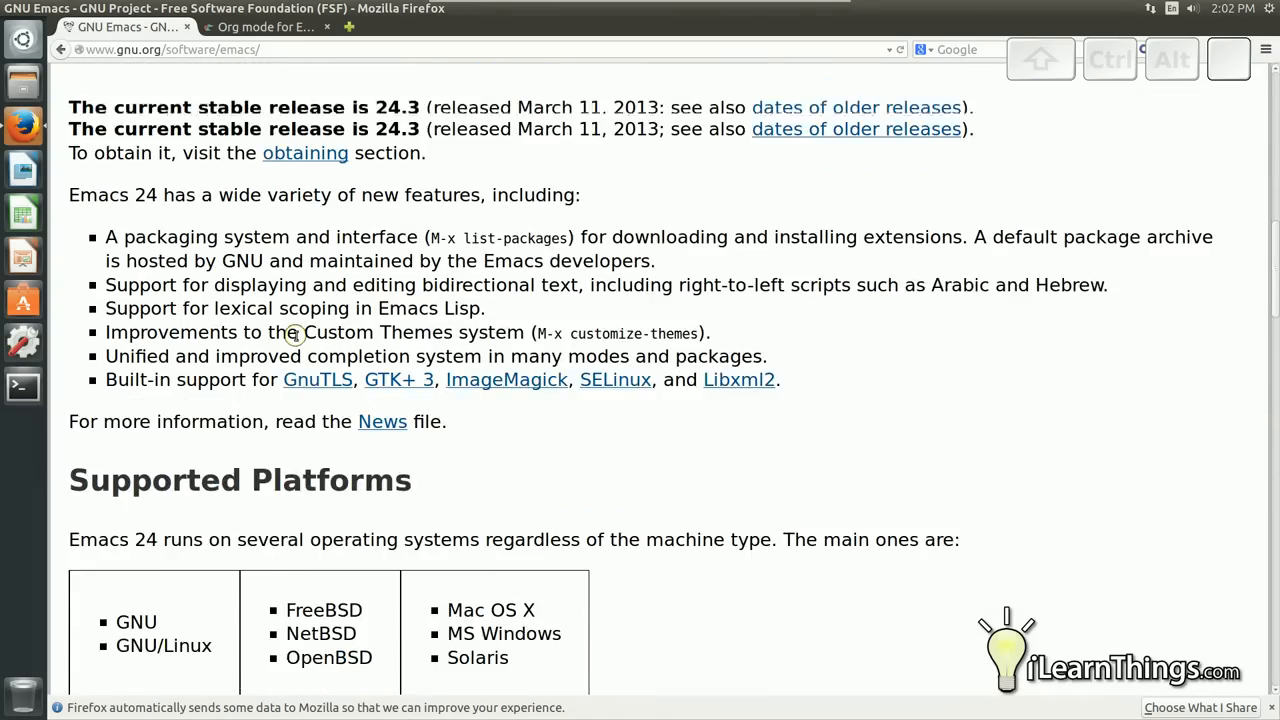
pyautogui.scroll(-3)
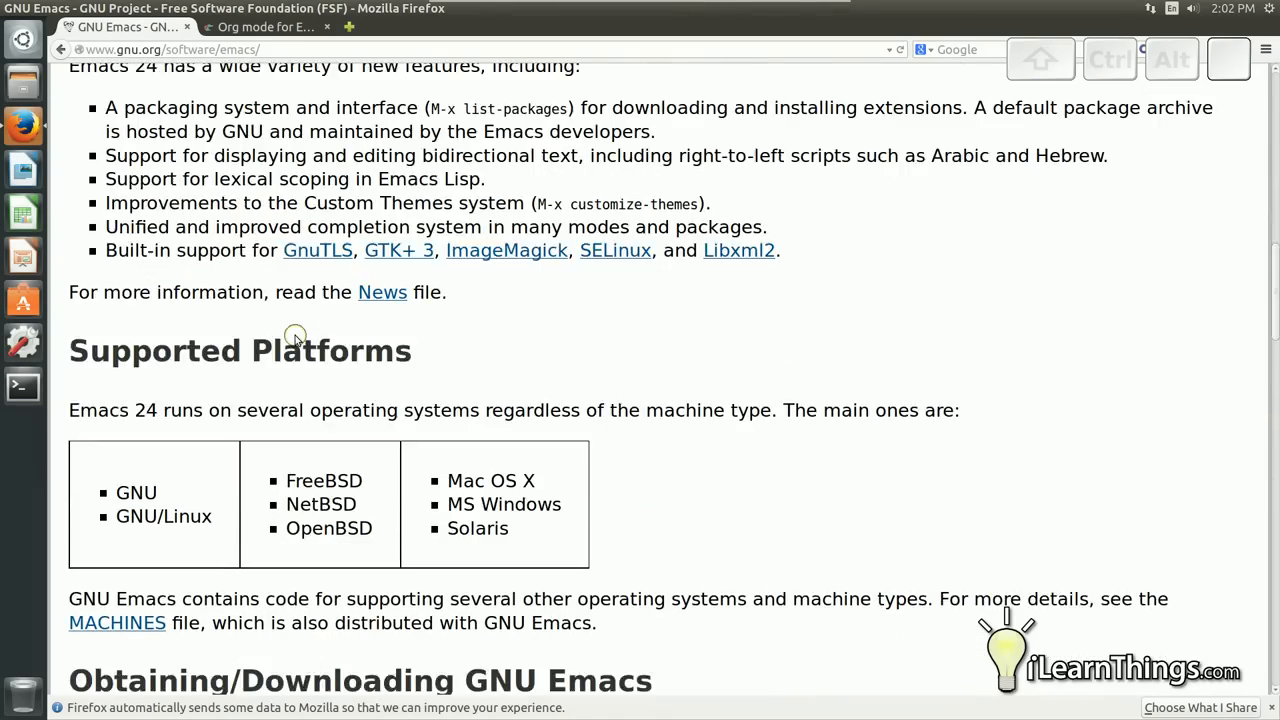
pyautogui.scroll(-3)
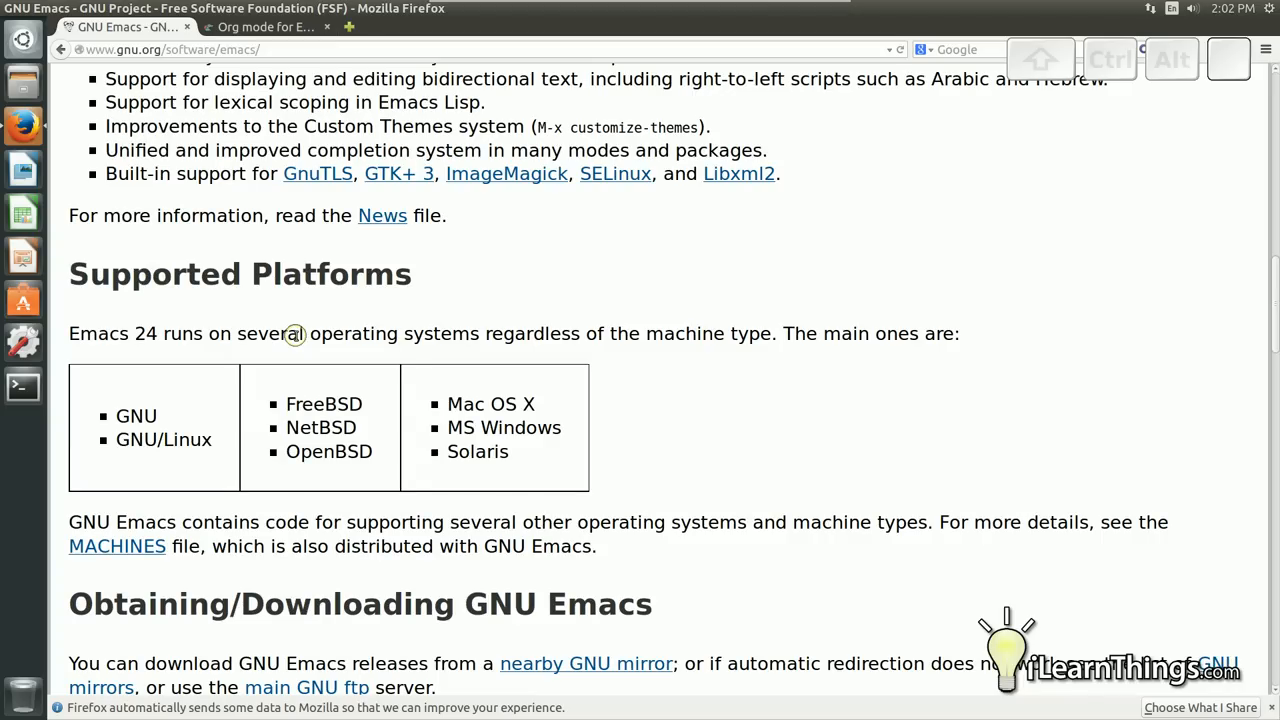
pyautogui.moveTo(344, 288)
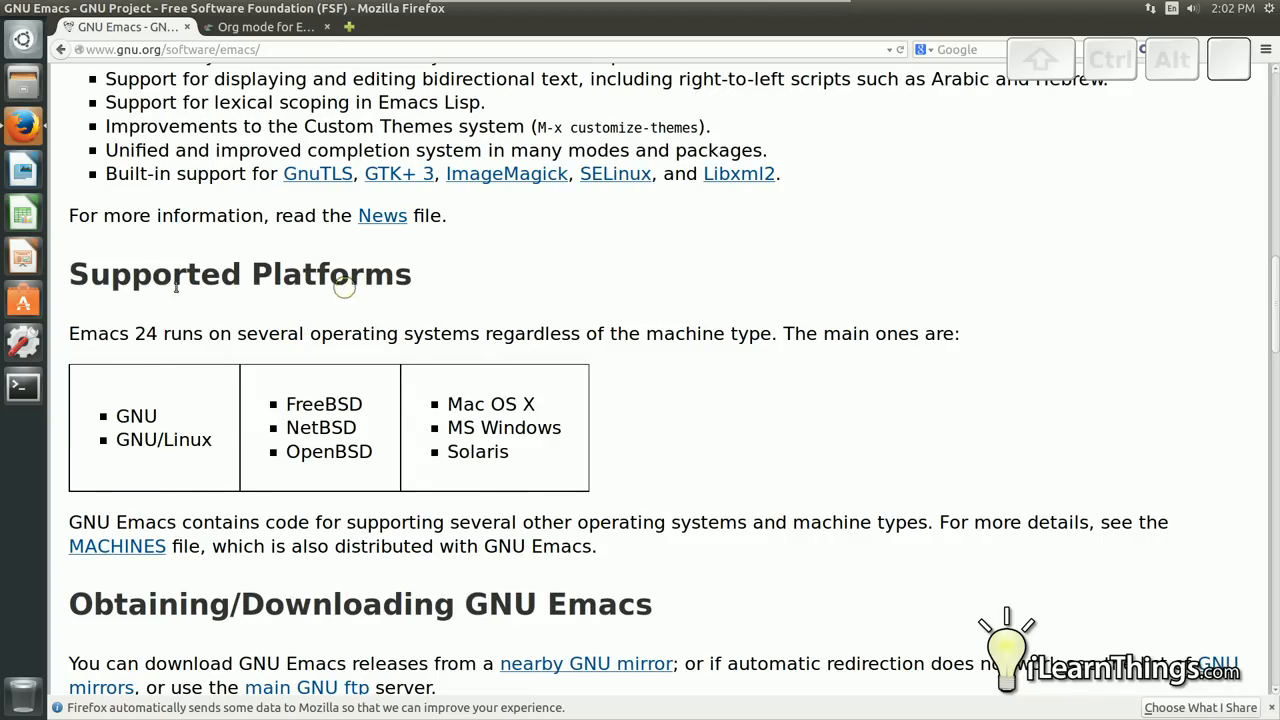
pyautogui.moveTo(228, 324)
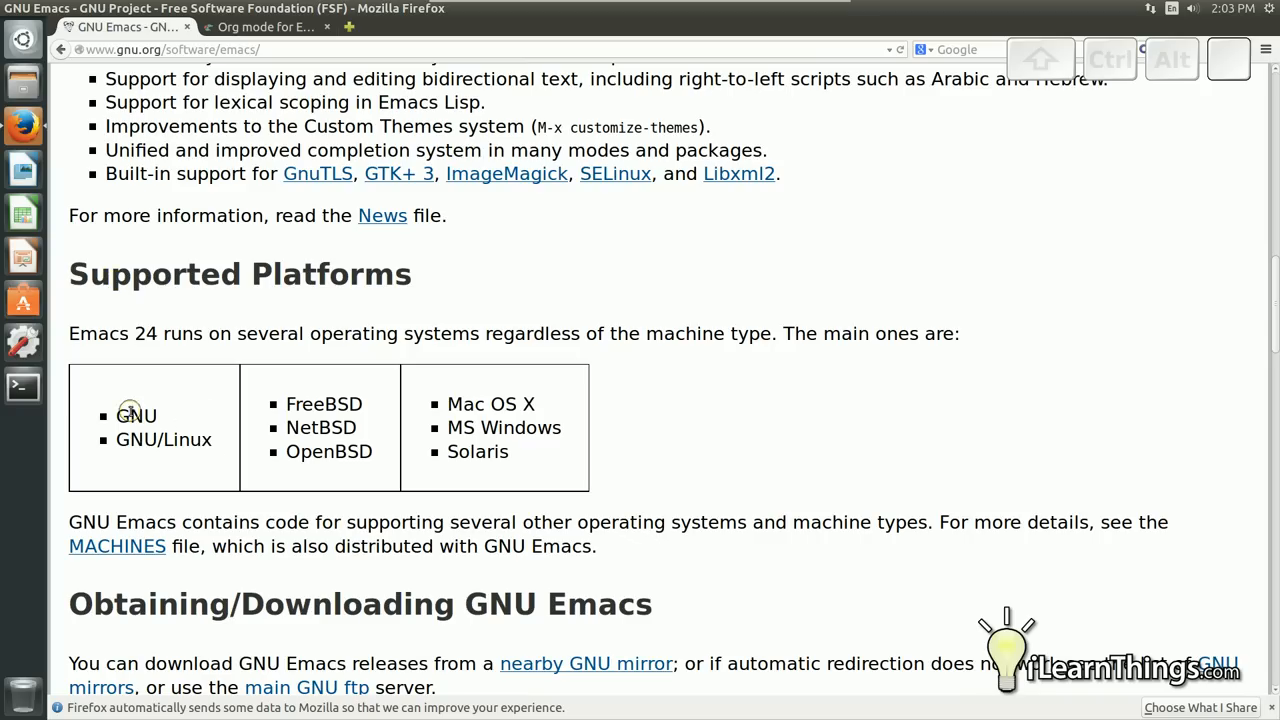
pyautogui.moveTo(316, 172)
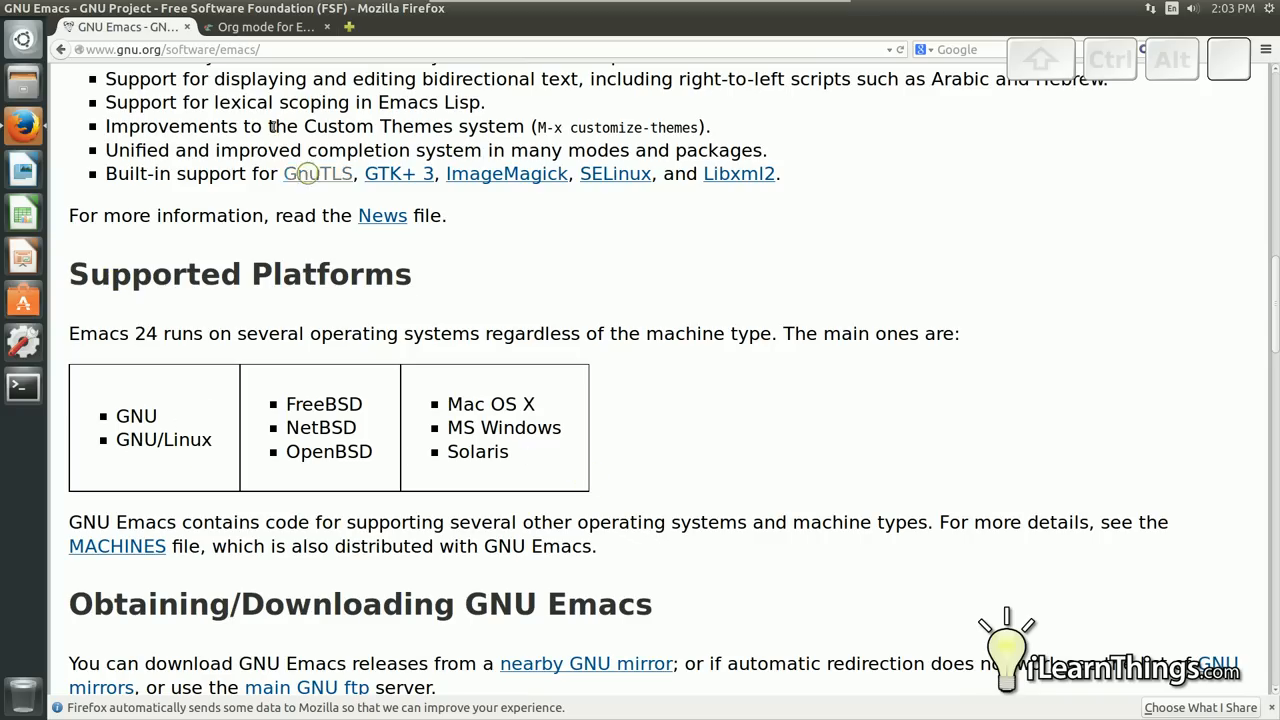
pyautogui.moveTo(390, 300)
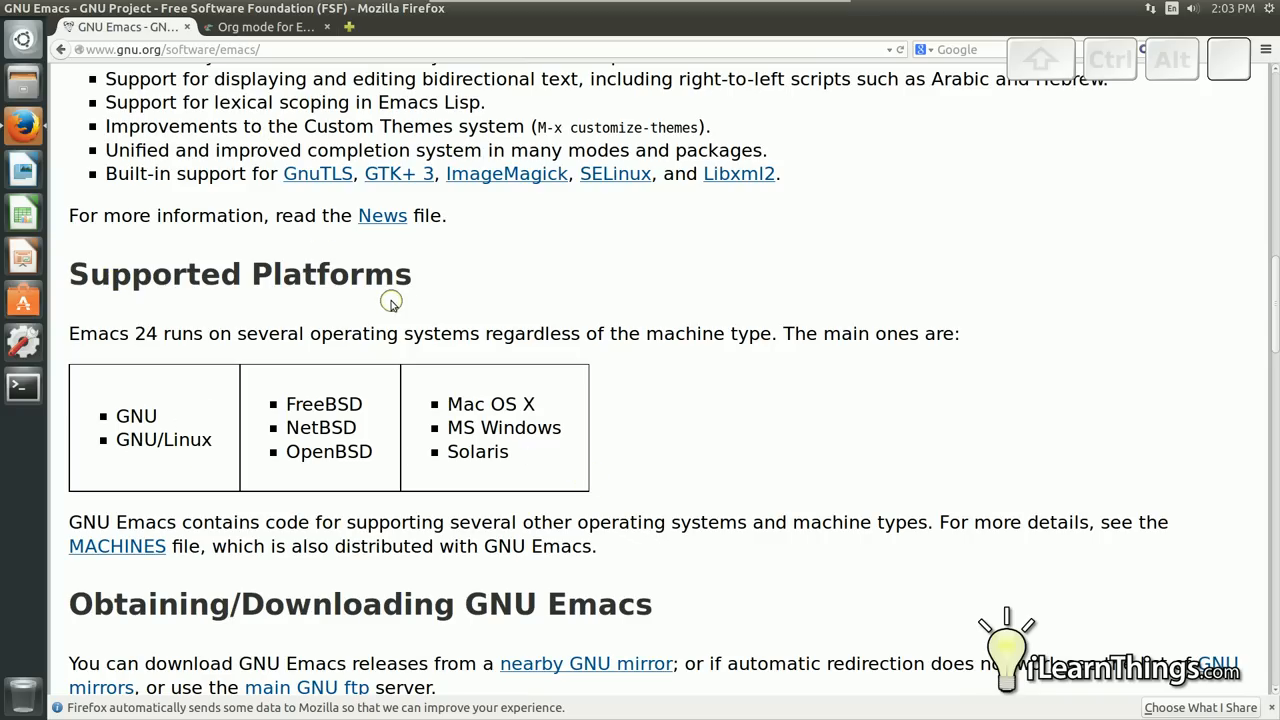
pyautogui.moveTo(368, 120)
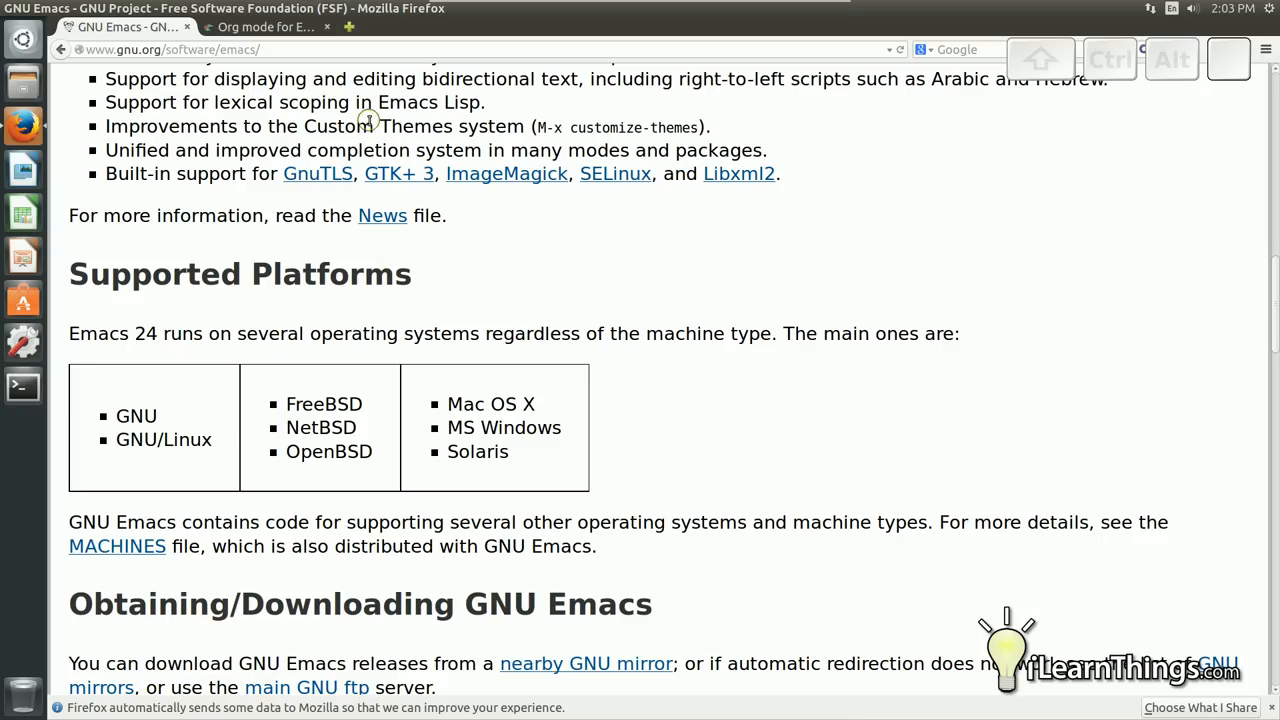
pyautogui.click(264, 28)
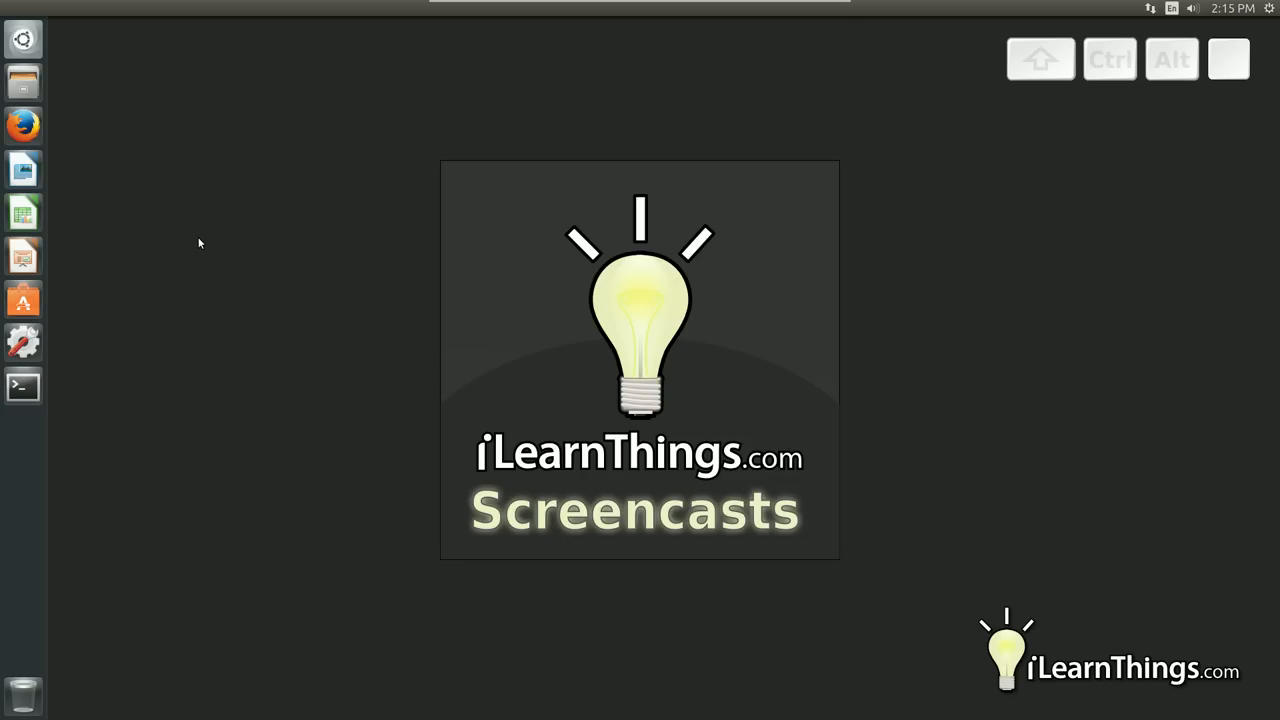
pyautogui.moveTo(192, 240)
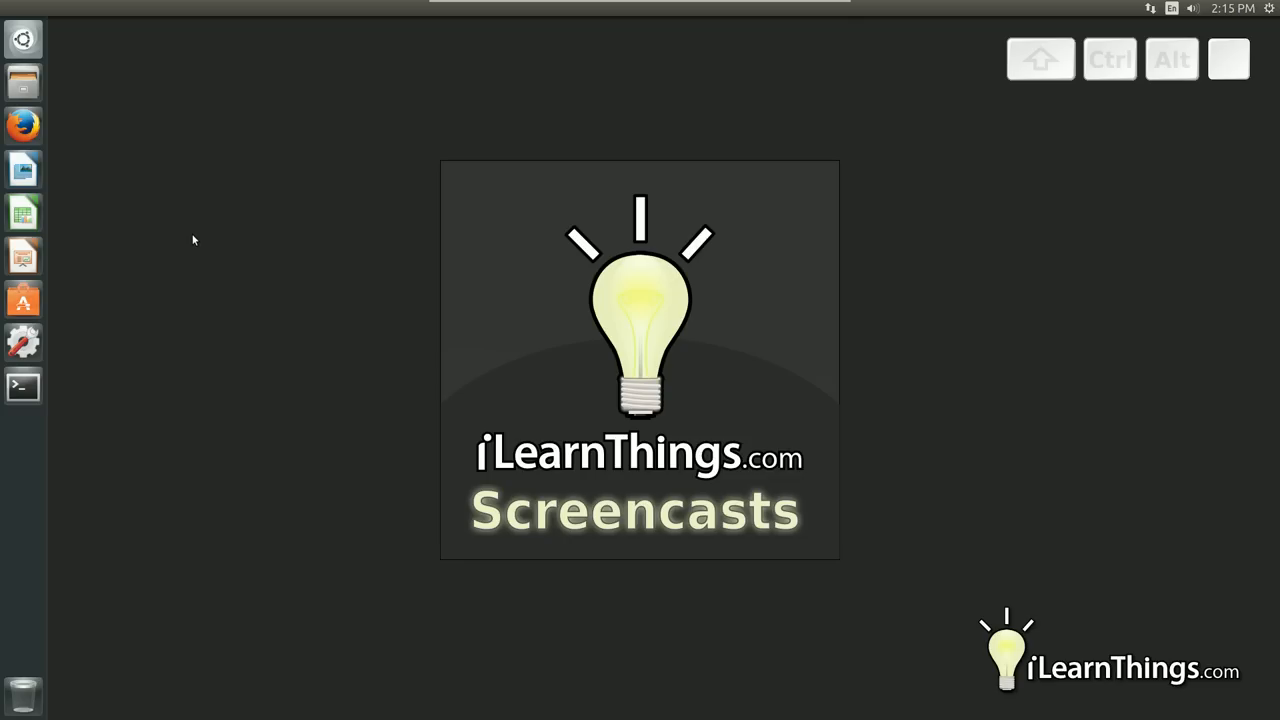
pyautogui.moveTo(210, 208)
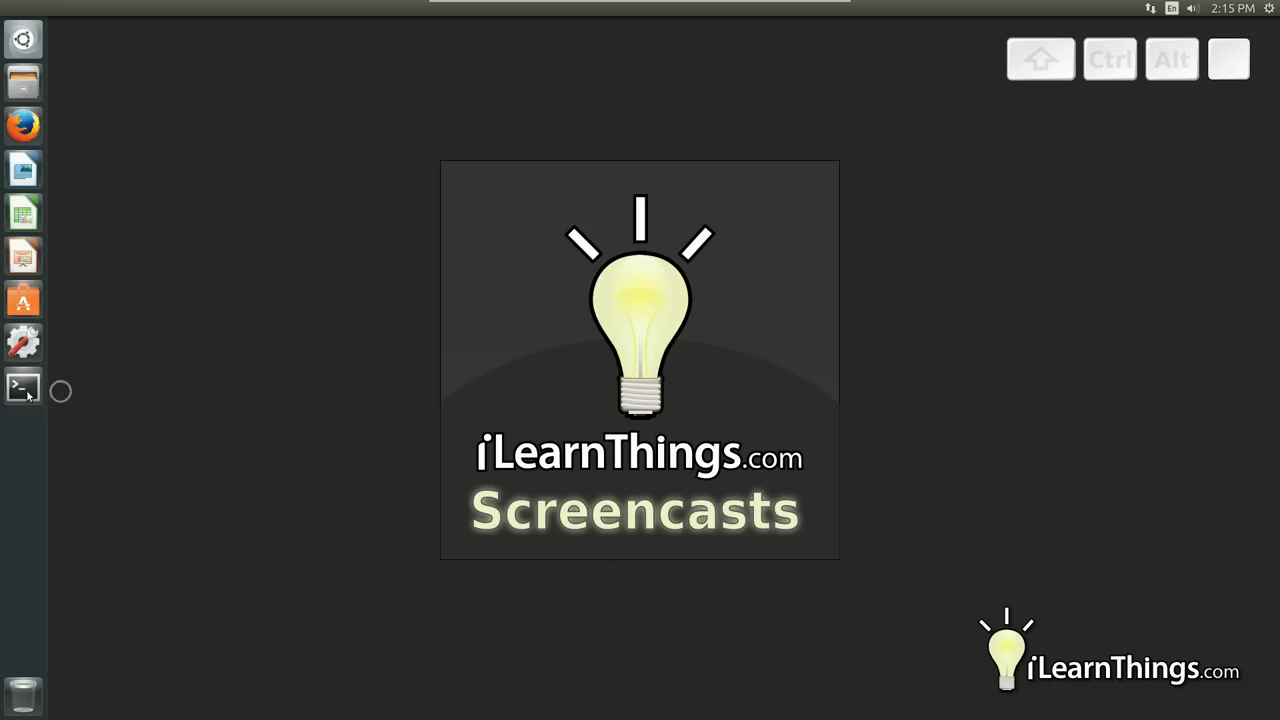
pyautogui.click(24, 388)
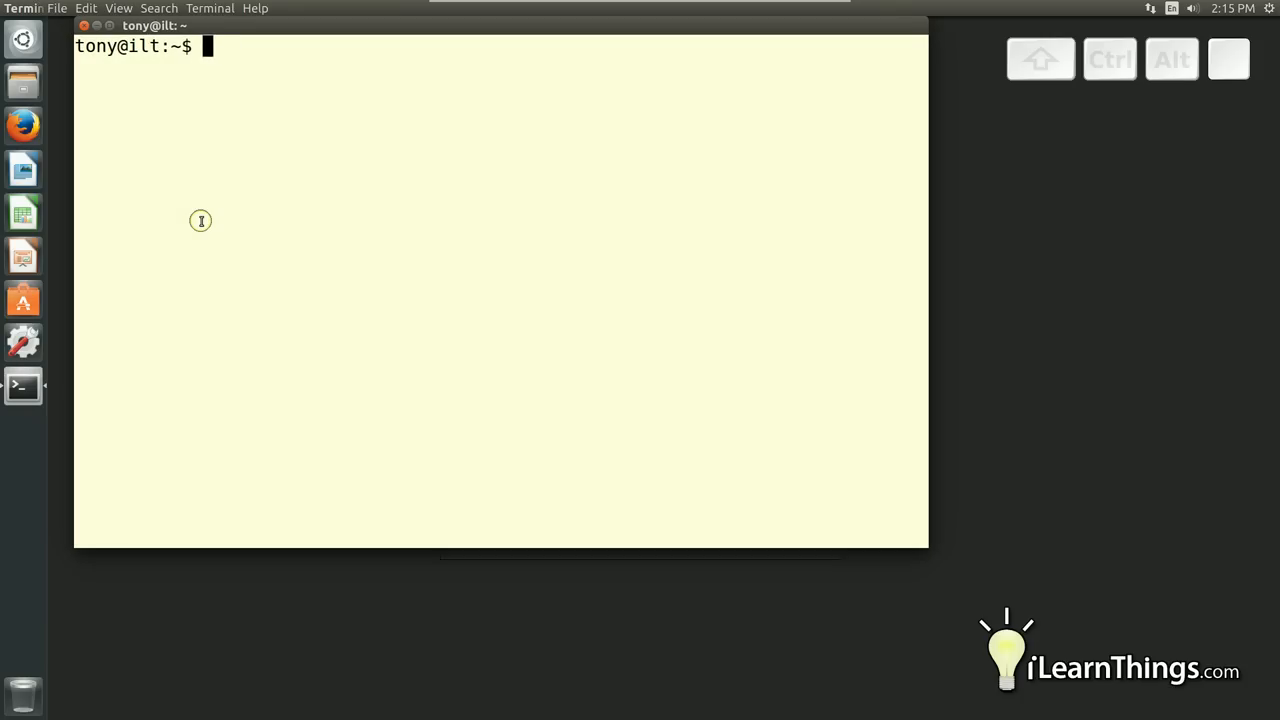
pyautogui.write('sudo apt-get install emacs')
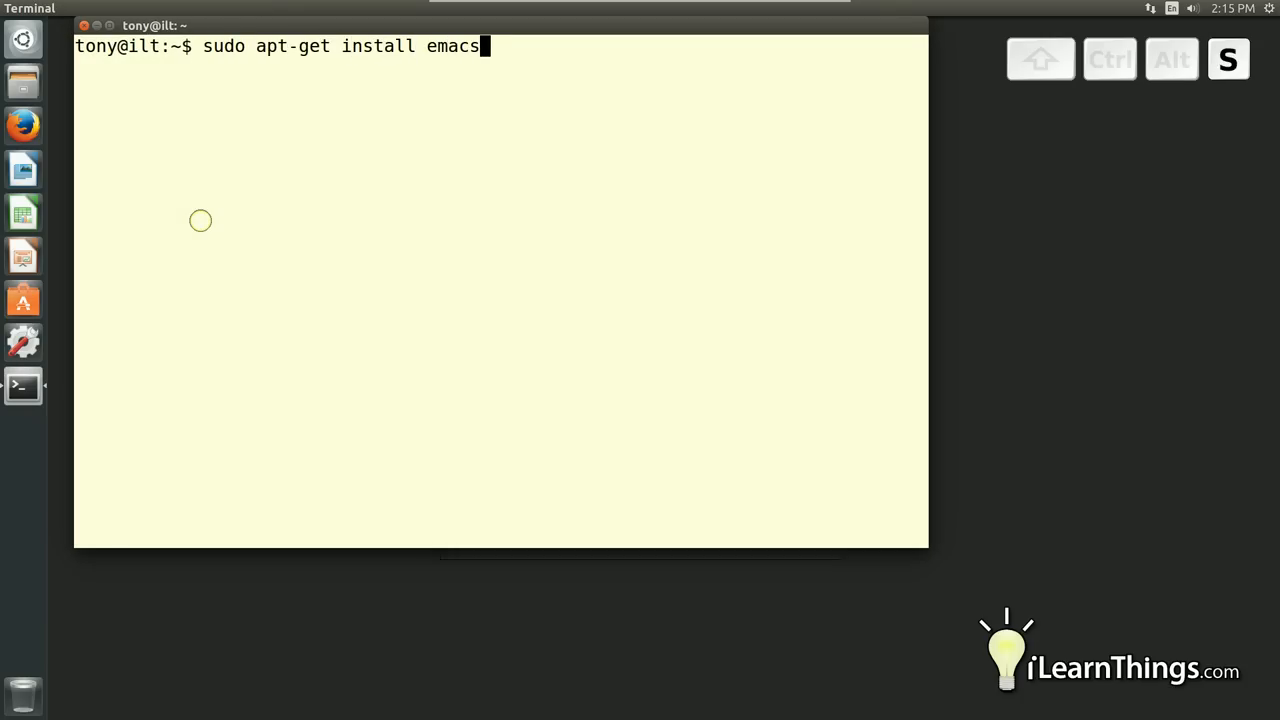
pyautogui.press('Return')
pyautogui.write('emacs --version')
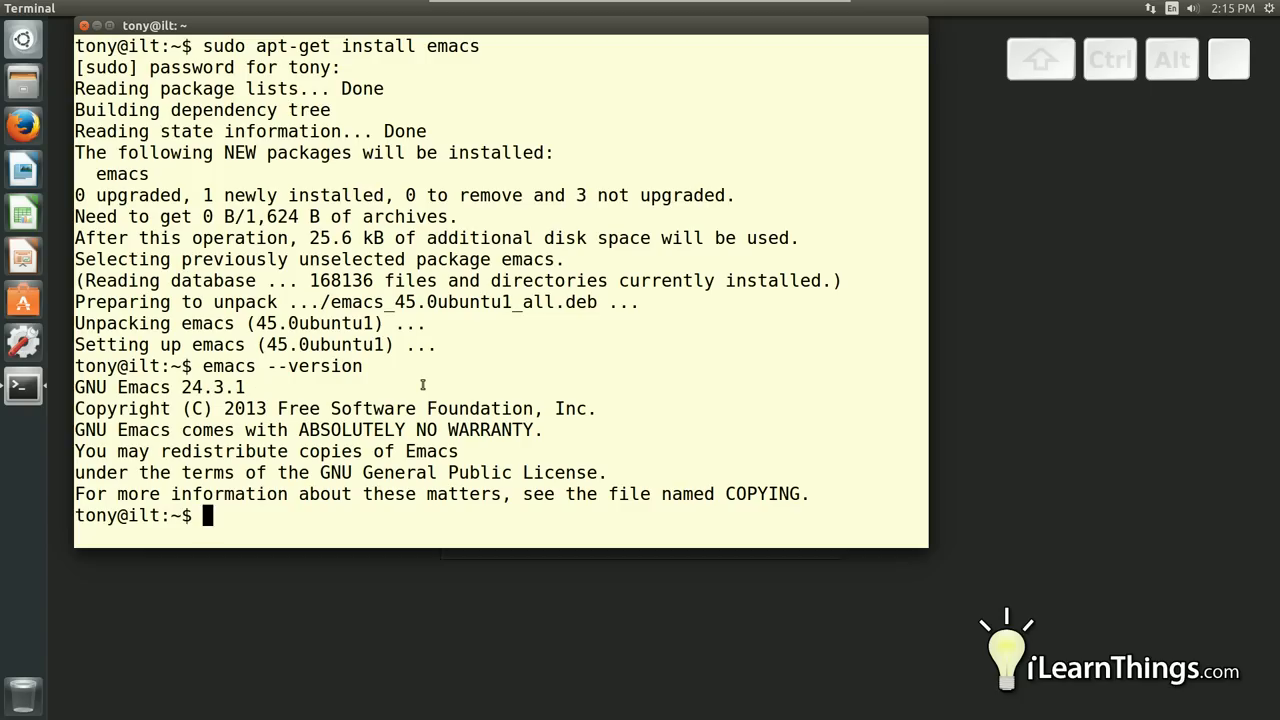
pyautogui.moveTo(226, 40)
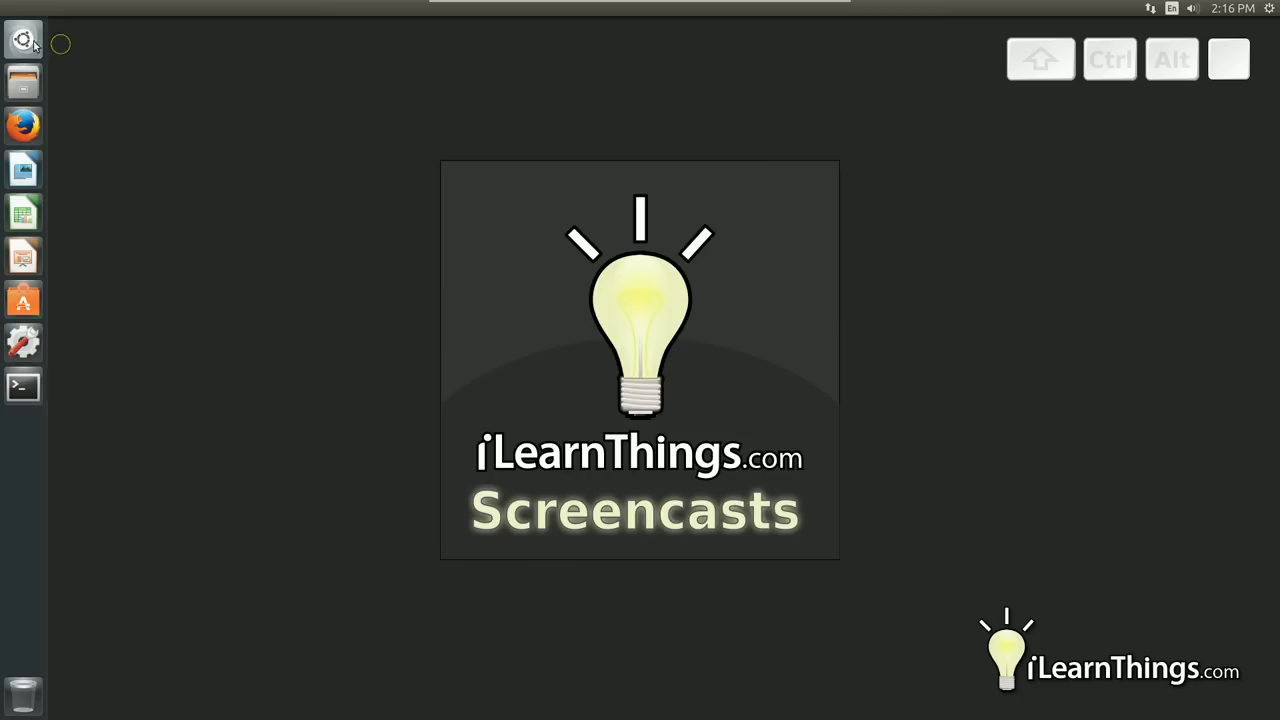
# Launch Emacs from the Dash search
pyautogui.write('emacs')
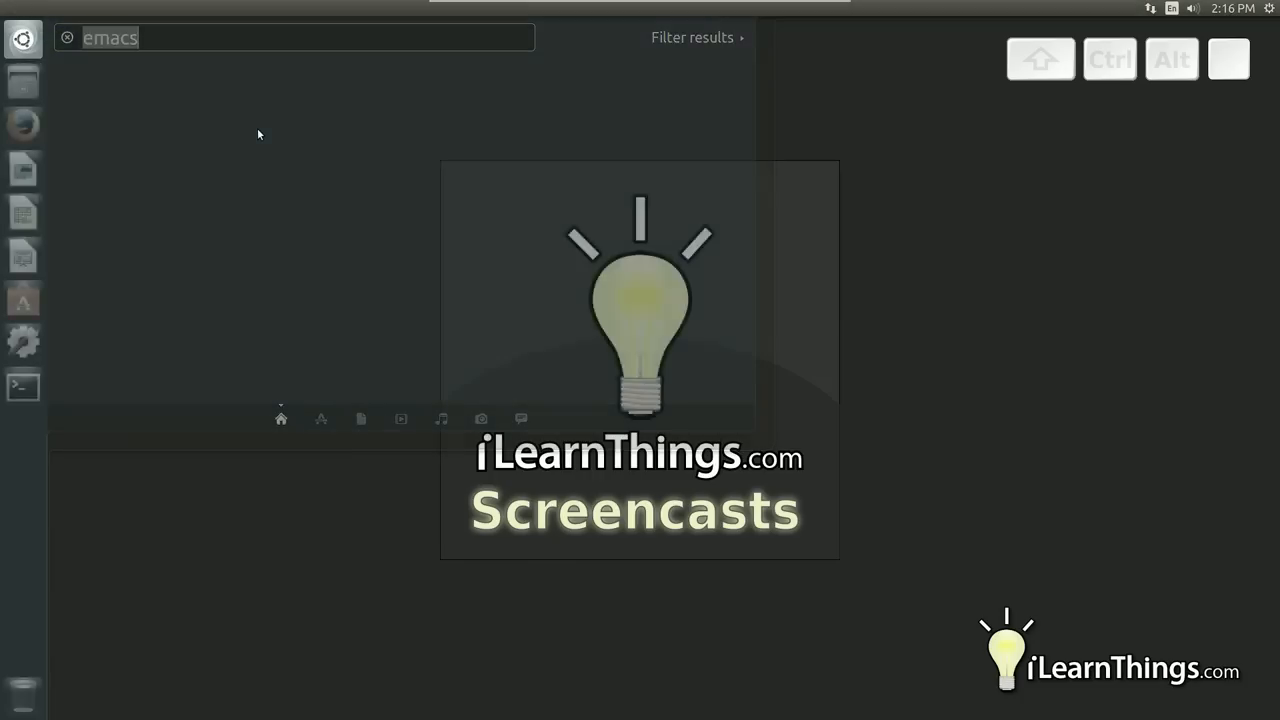
pyautogui.press('Return')
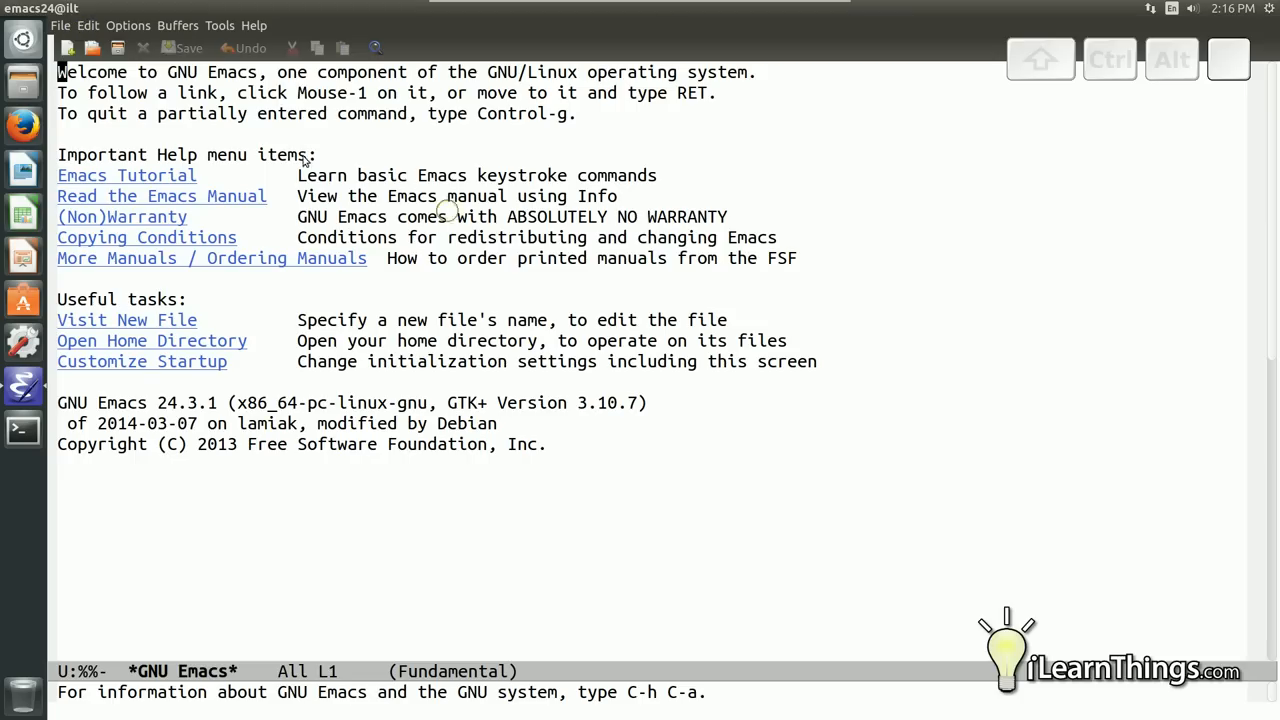
pyautogui.moveTo(194, 288)
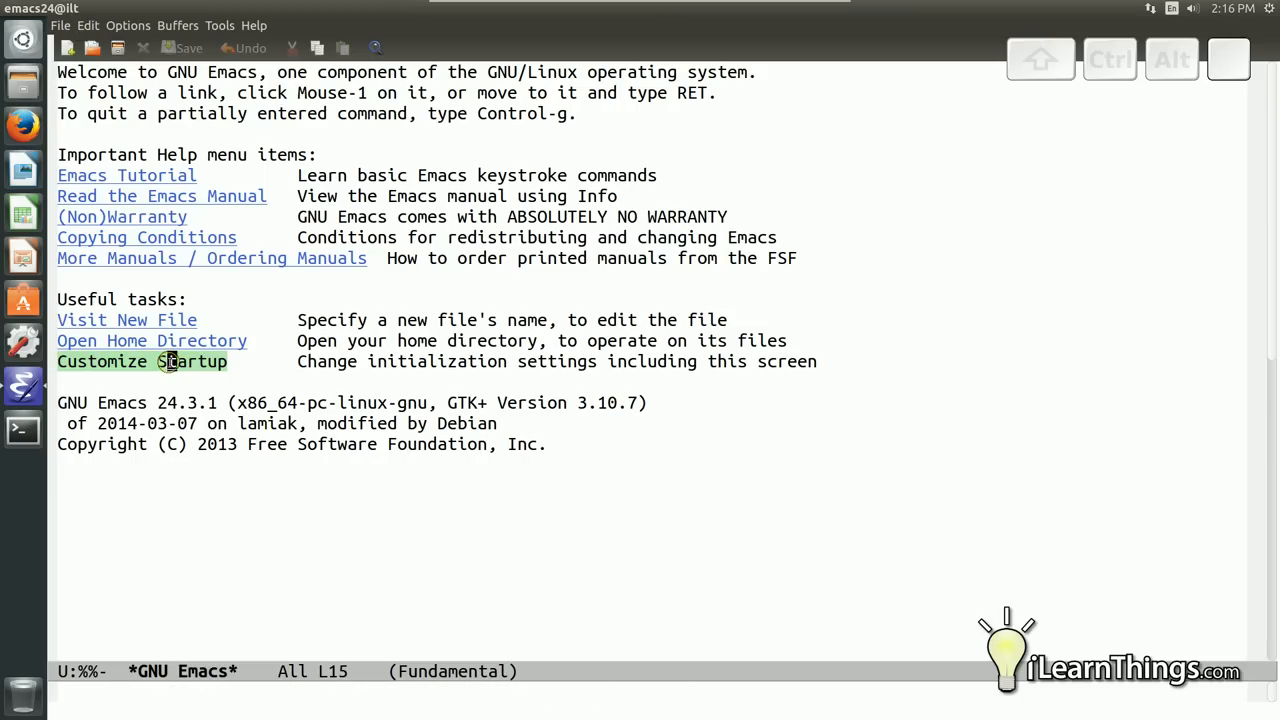
# Switch Inhibit Startup Screen on in Customize Startup and save it to .emacs
pyautogui.click(140, 360)
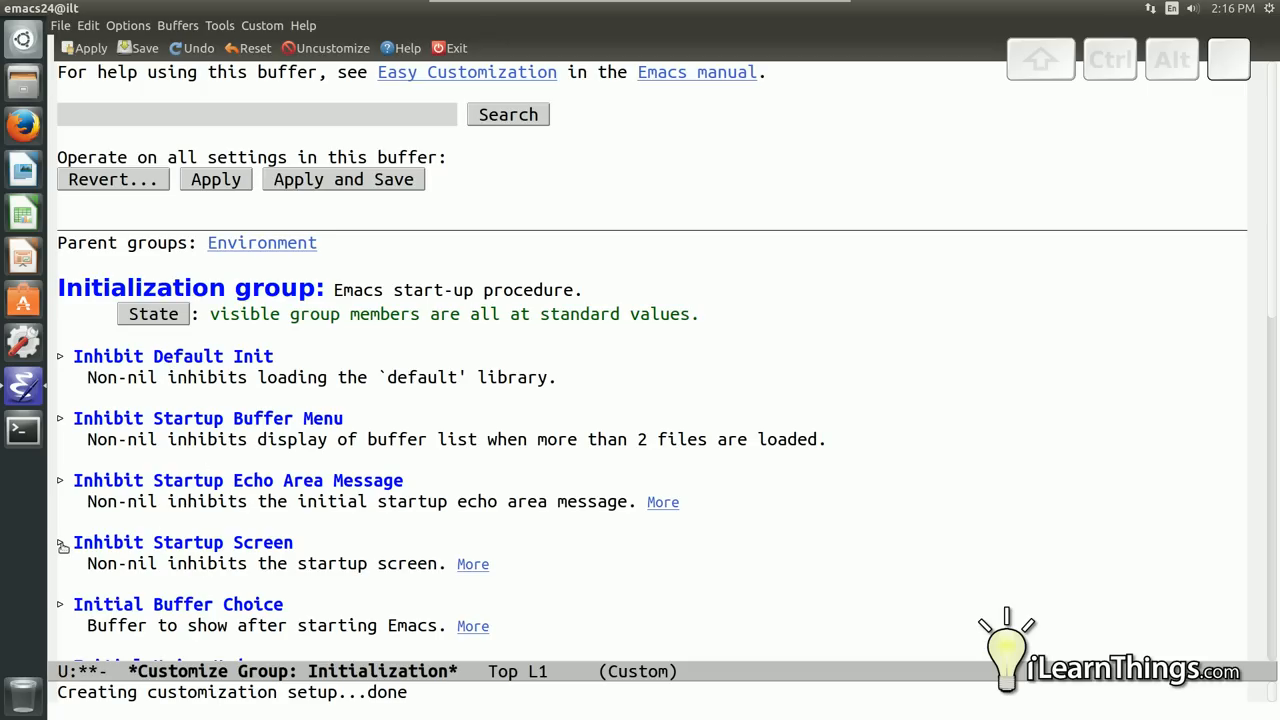
pyautogui.click(60, 542)
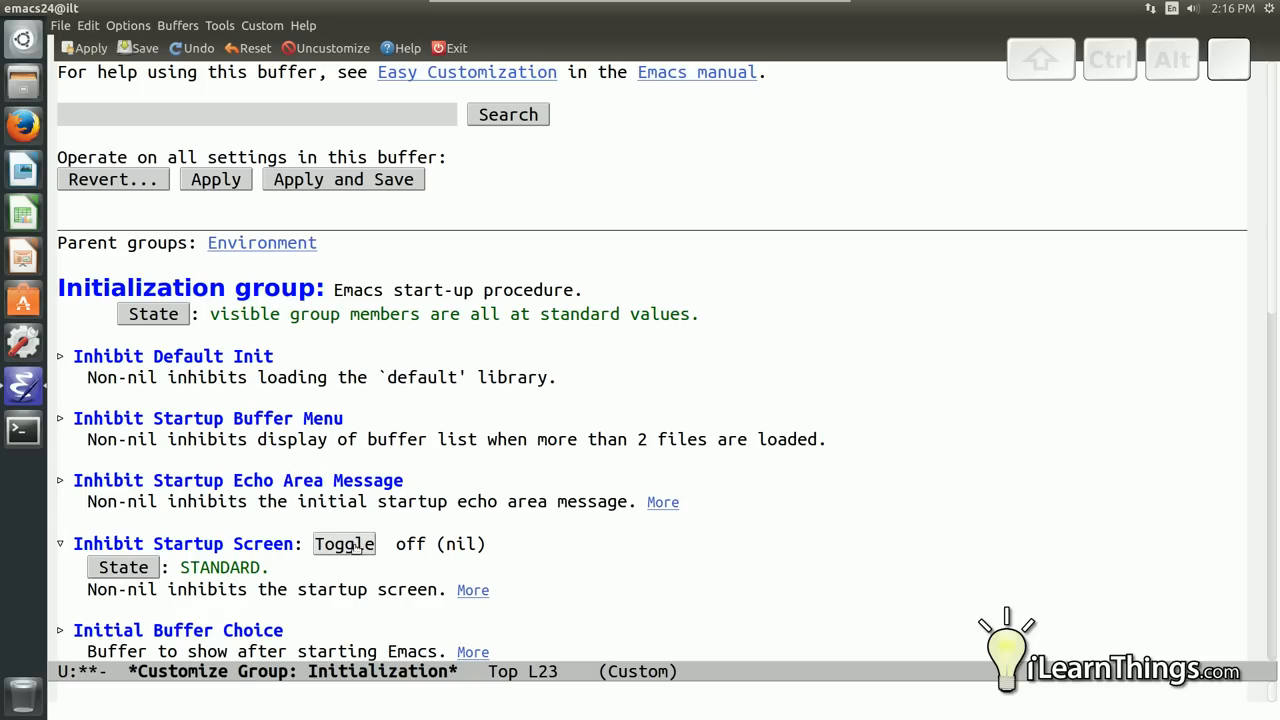
pyautogui.click(344, 544)
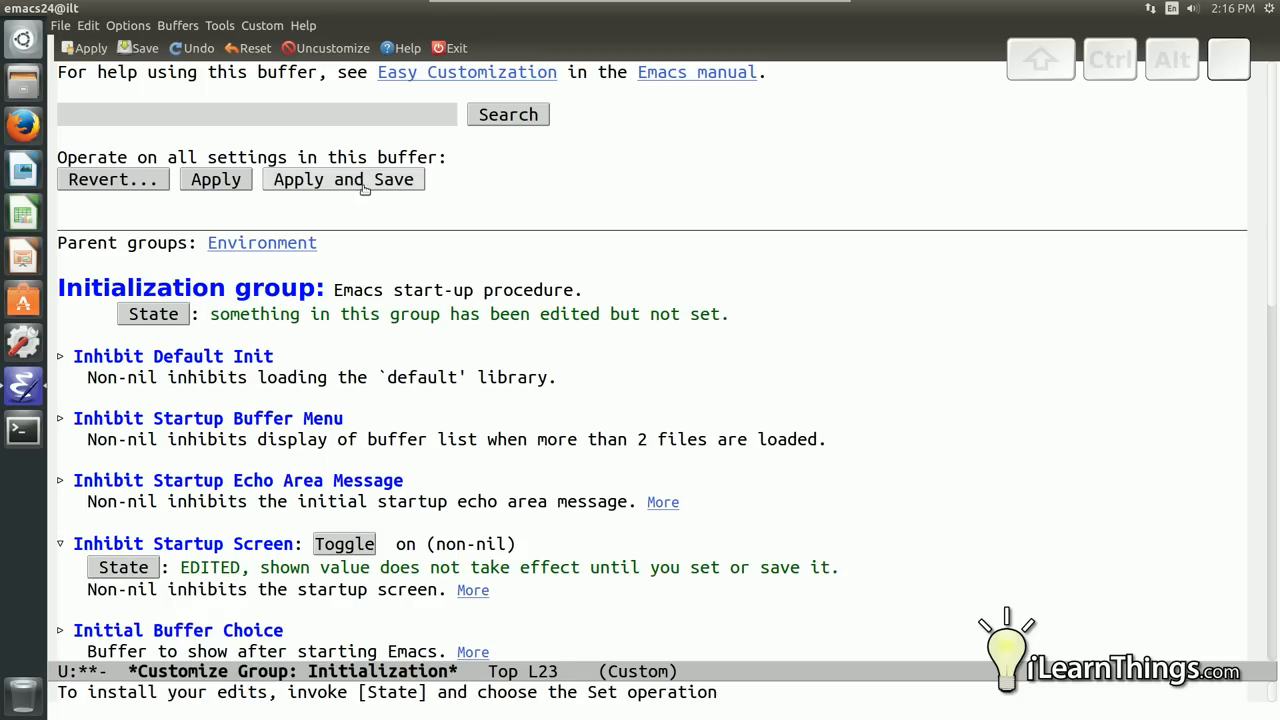
pyautogui.click(344, 180)
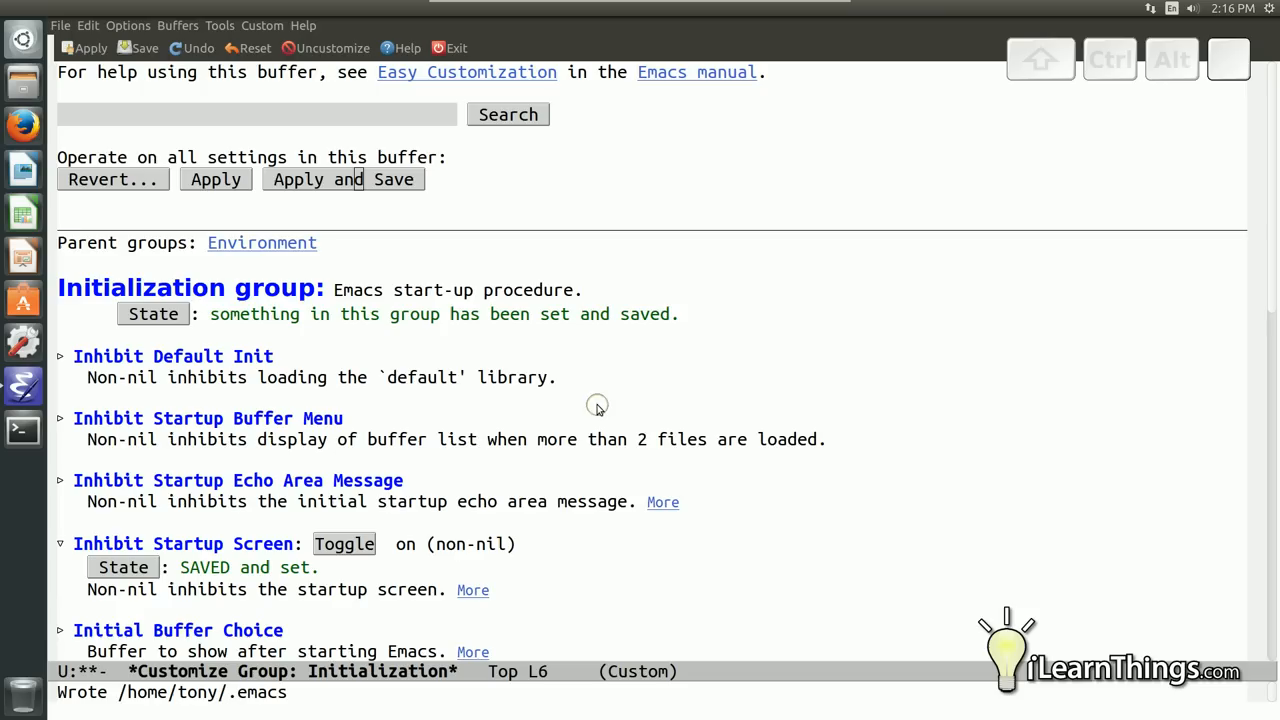
pyautogui.moveTo(36, 18)
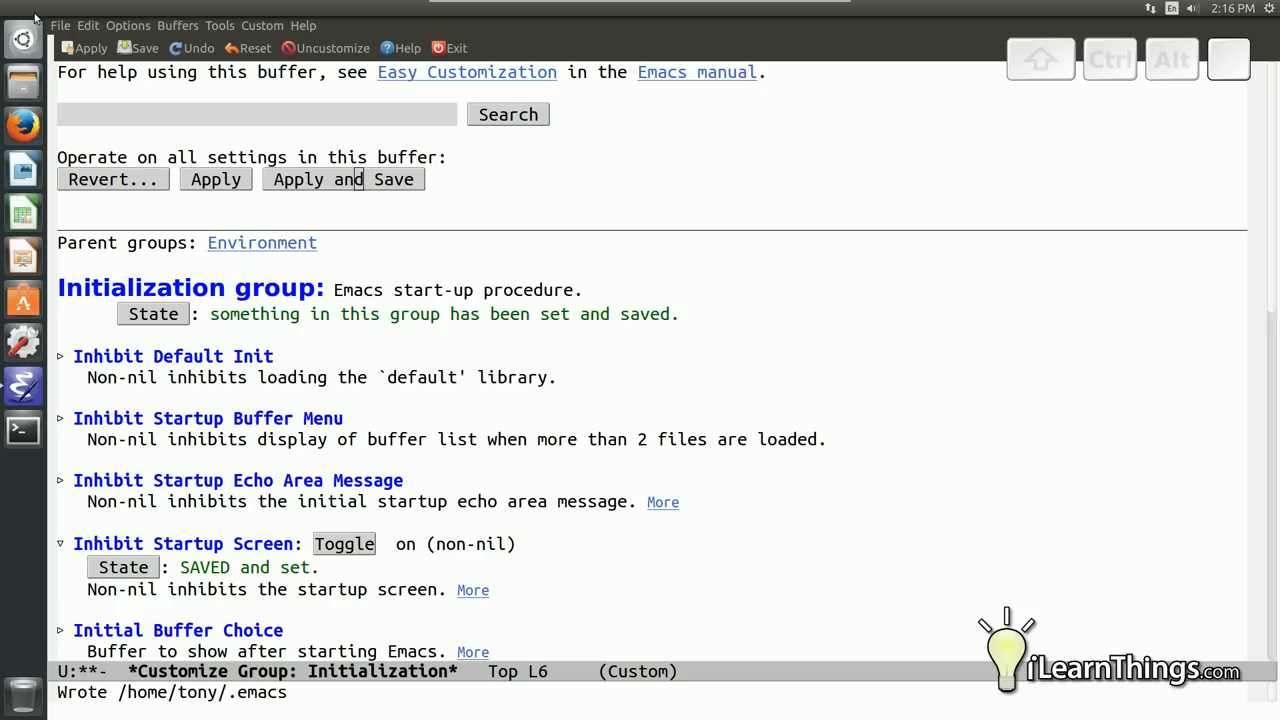
pyautogui.click(60, 24)
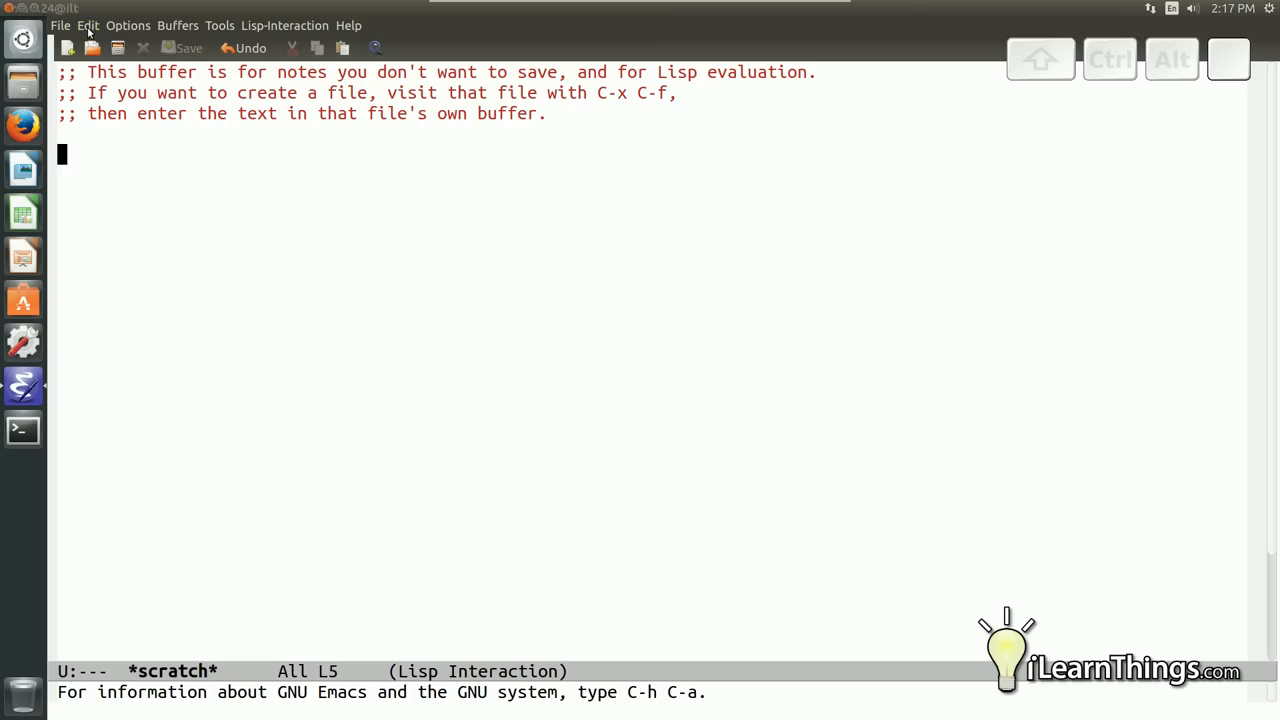
pyautogui.moveTo(230, 236)
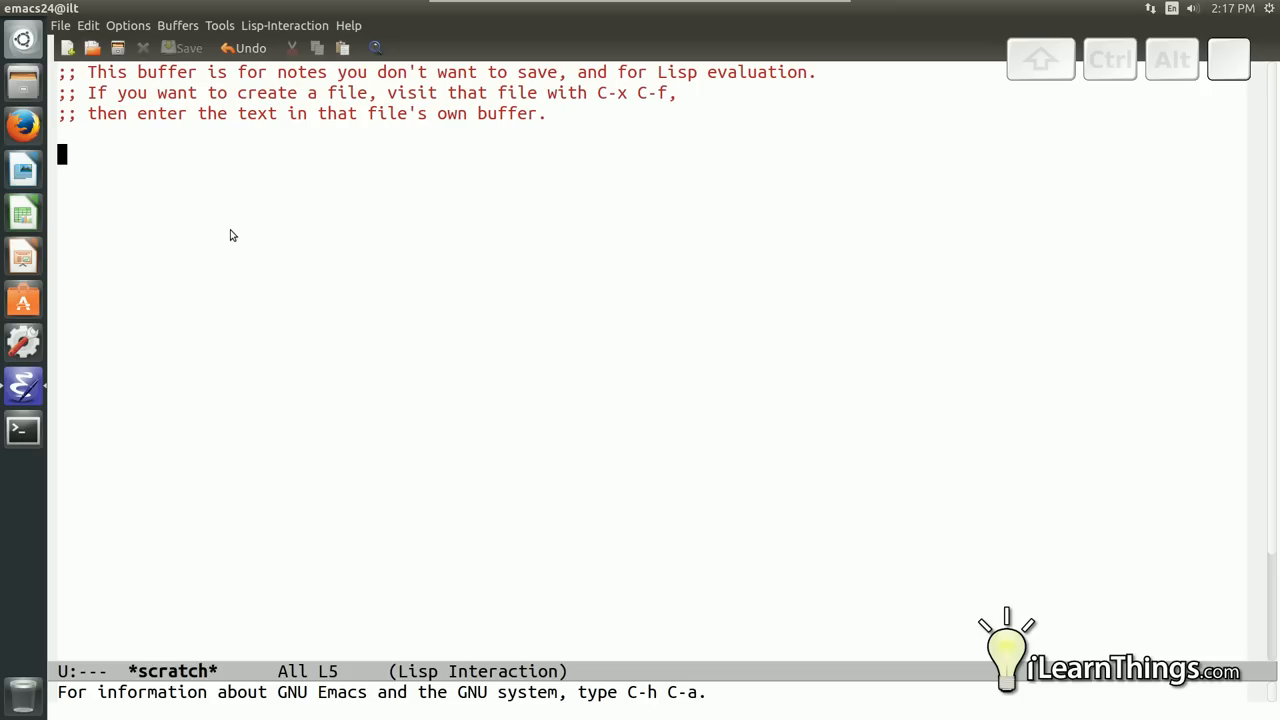
pyautogui.moveTo(202, 204)
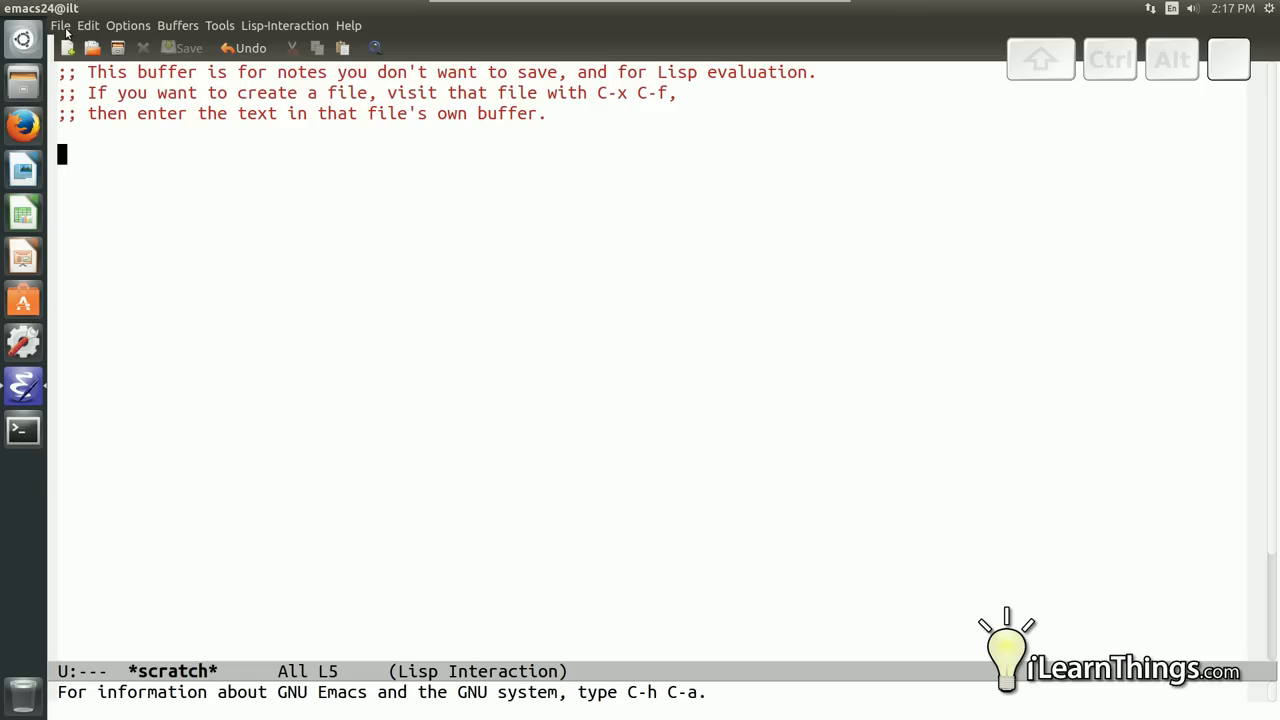
# Start a new file and enter todo.org as its name in the home folder
pyautogui.click(60, 24)
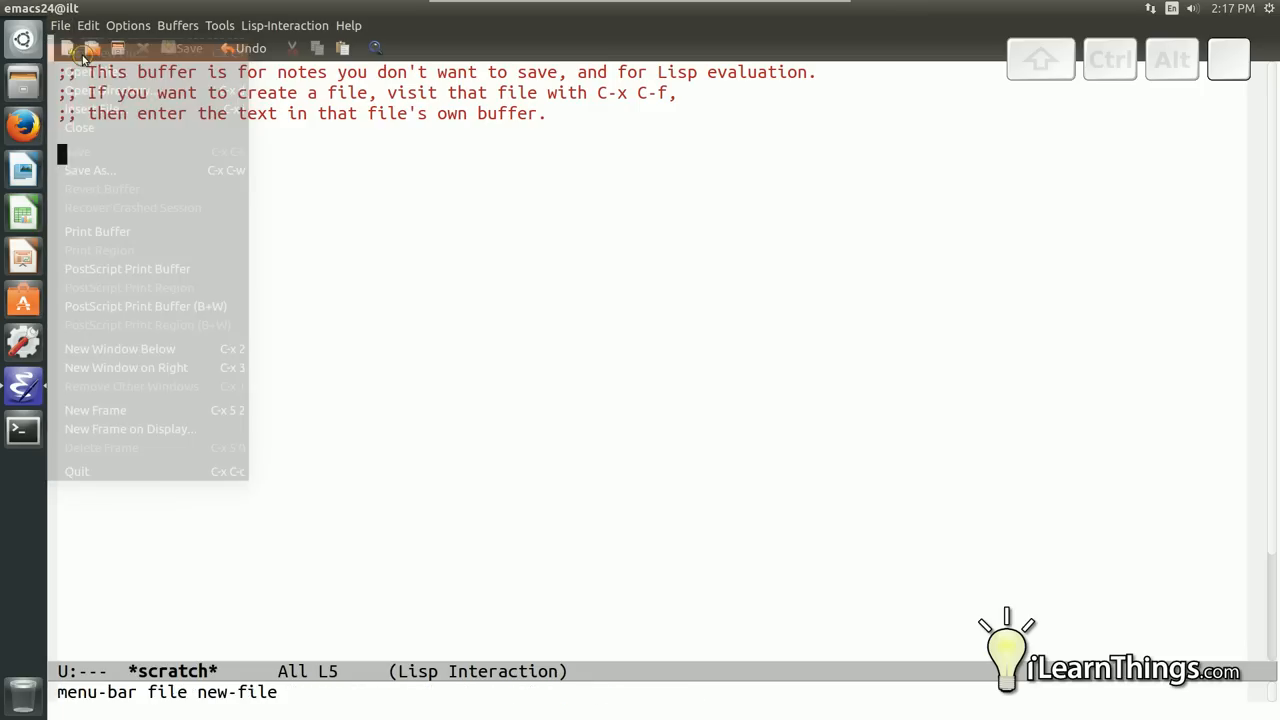
pyautogui.click(76, 152)
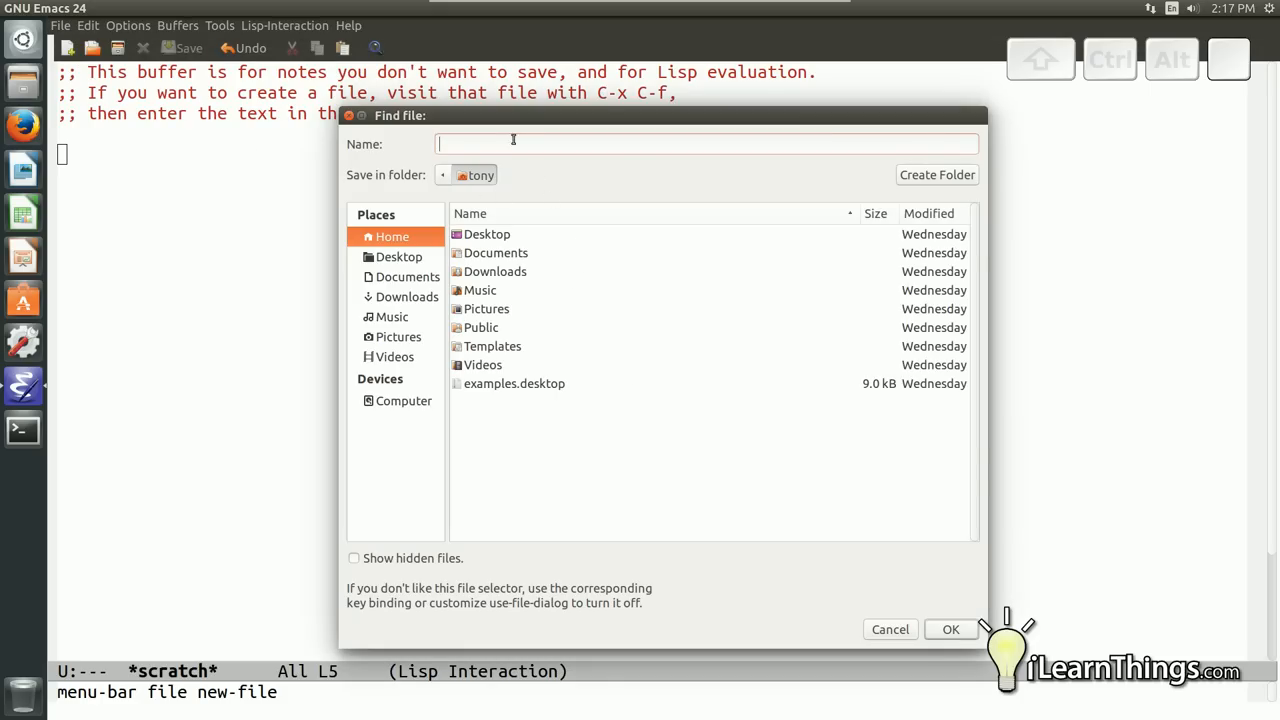
pyautogui.write('todo')
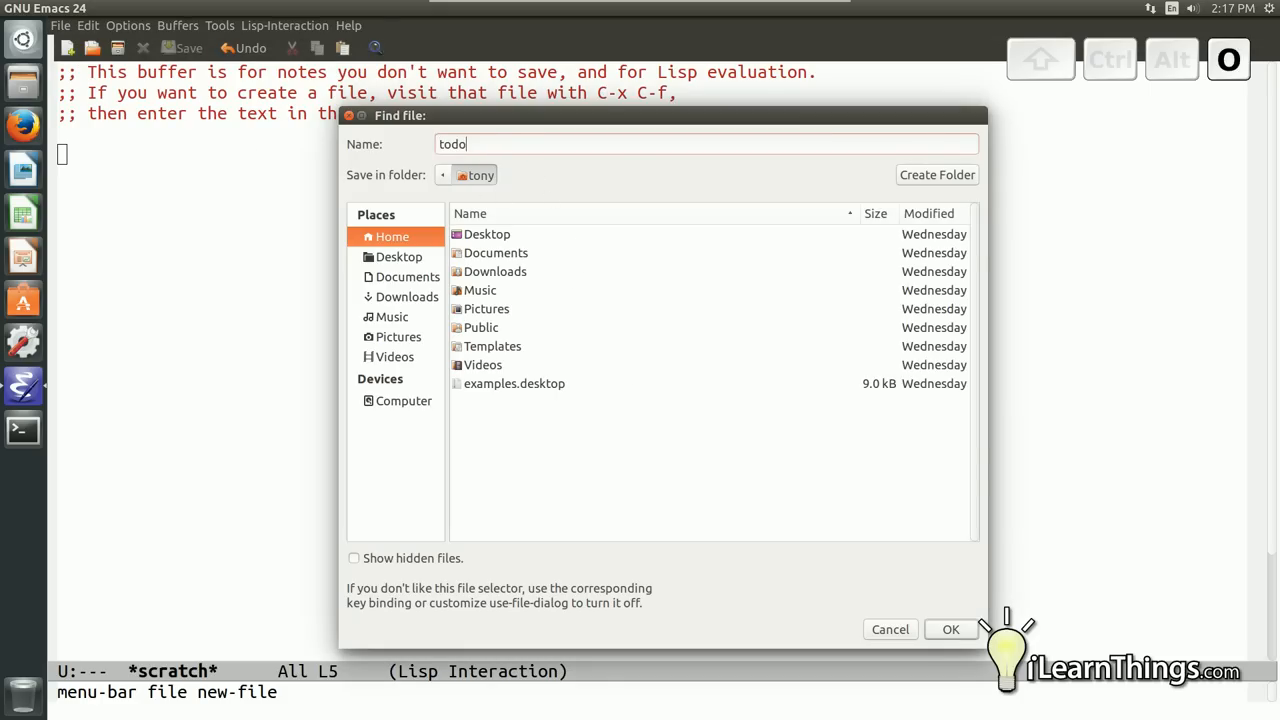
pyautogui.write('.org')
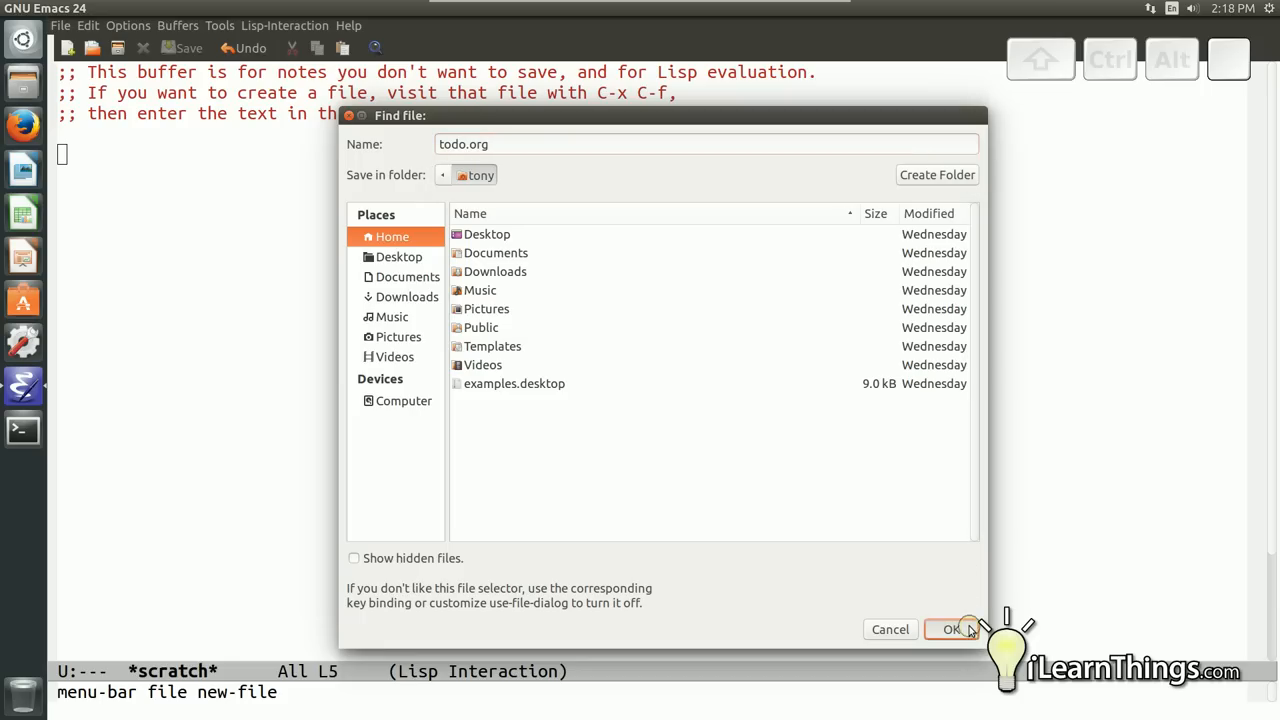
# Create todo.org and enable Org mode for the buffer via M-x org-mode
pyautogui.click(952, 628)
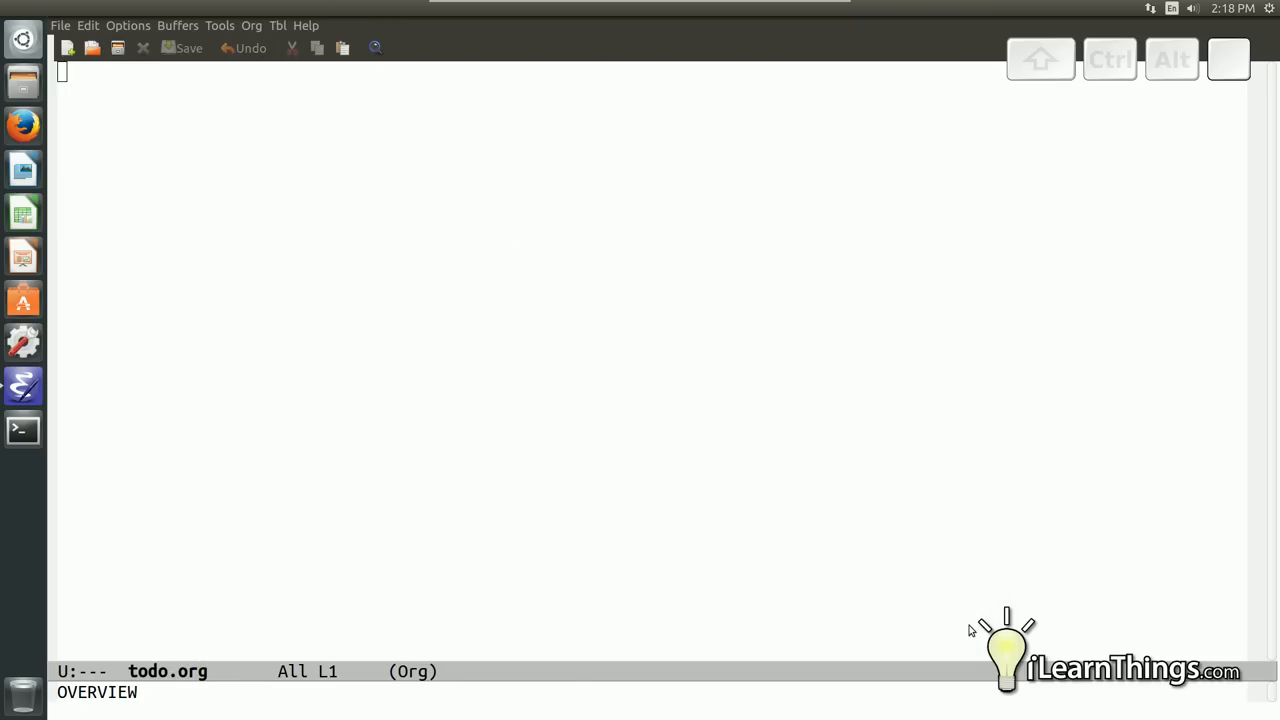
pyautogui.moveTo(184, 584)
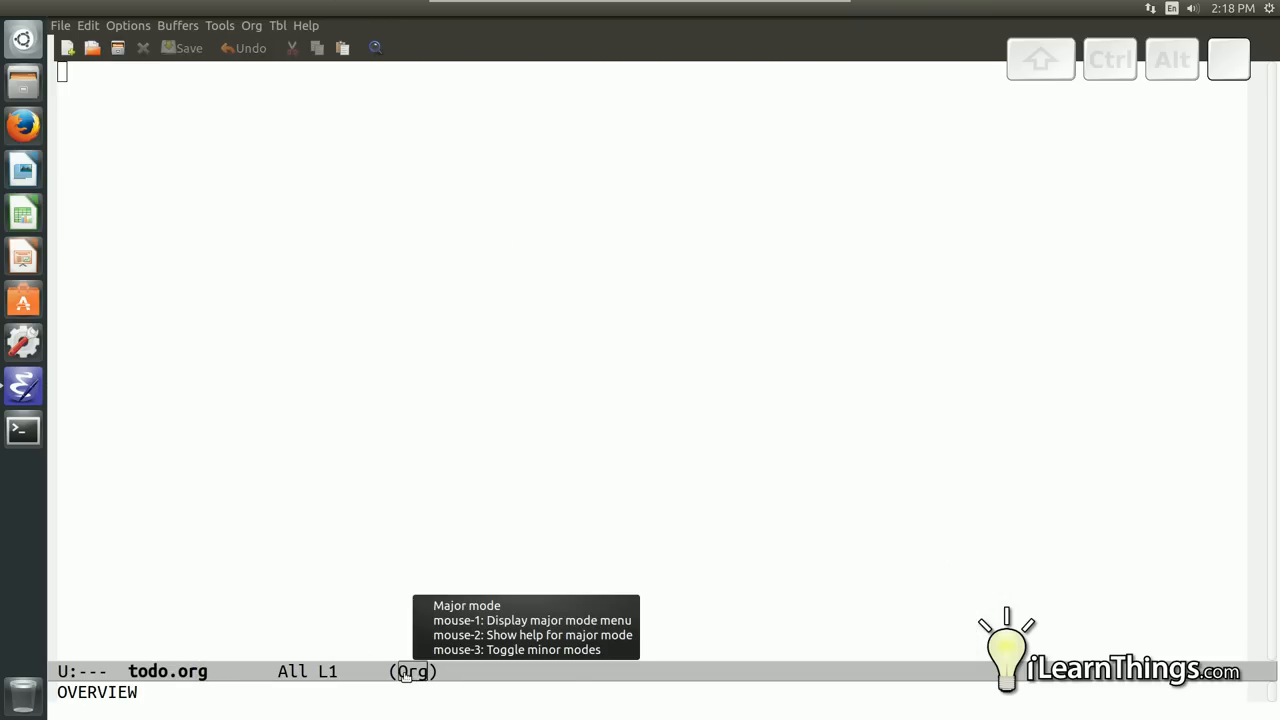
pyautogui.moveTo(392, 612)
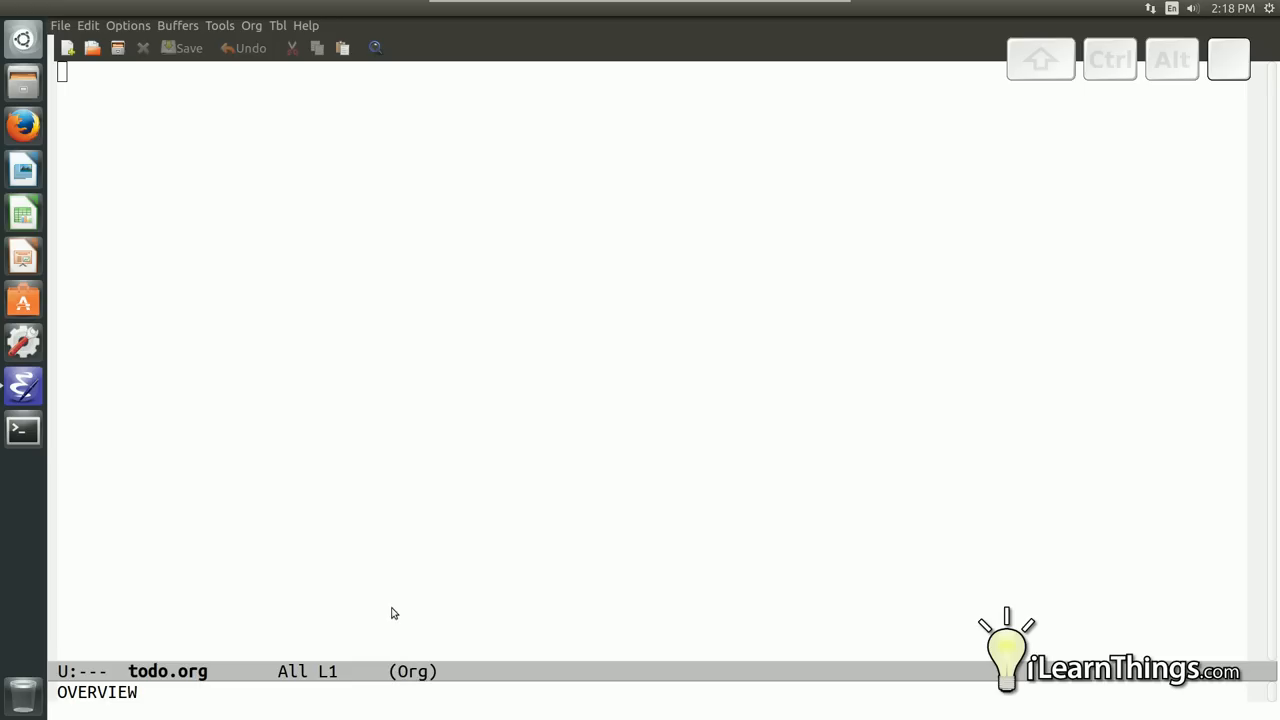
pyautogui.moveTo(250, 494)
pyautogui.write('o')
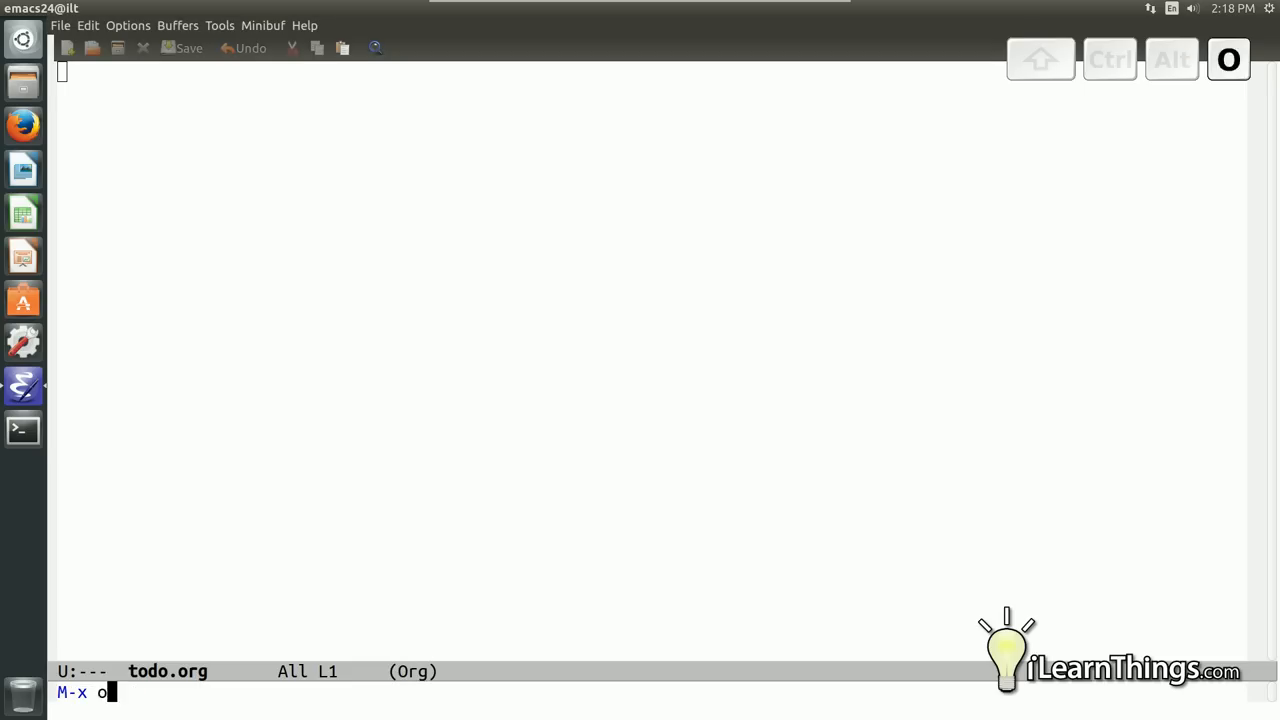
pyautogui.write('rg-mode')
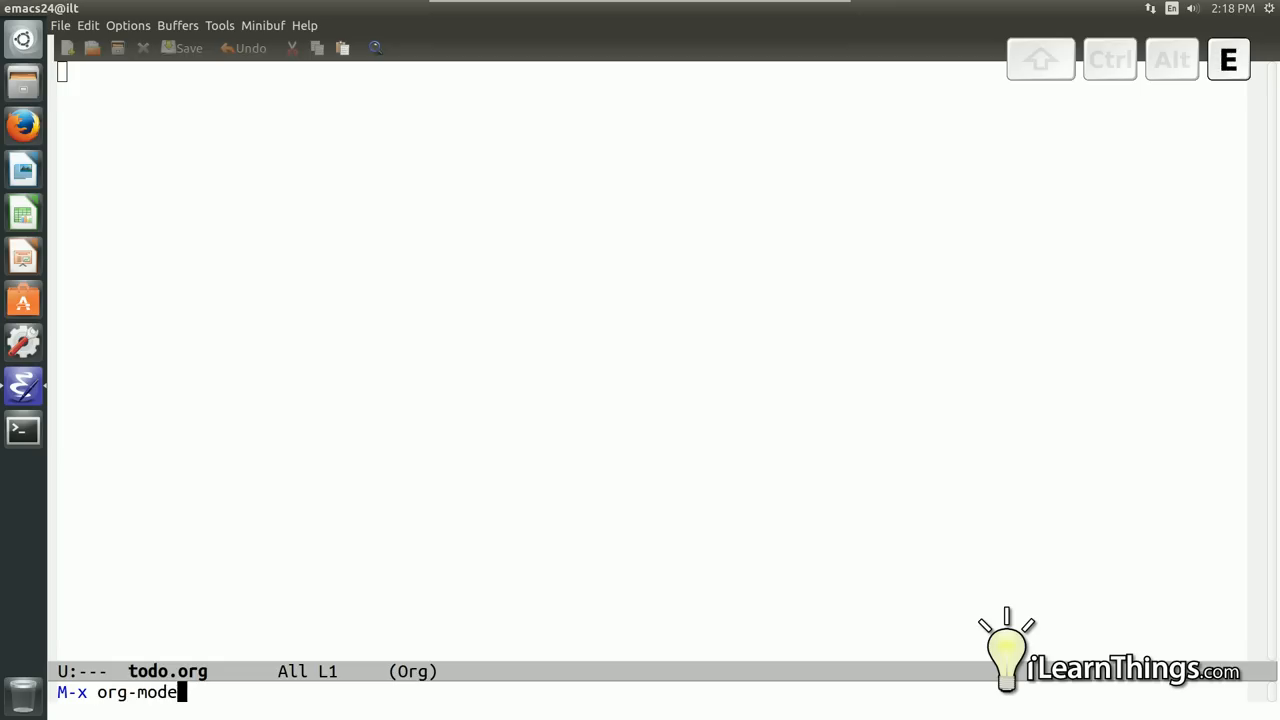
pyautogui.press('Return')
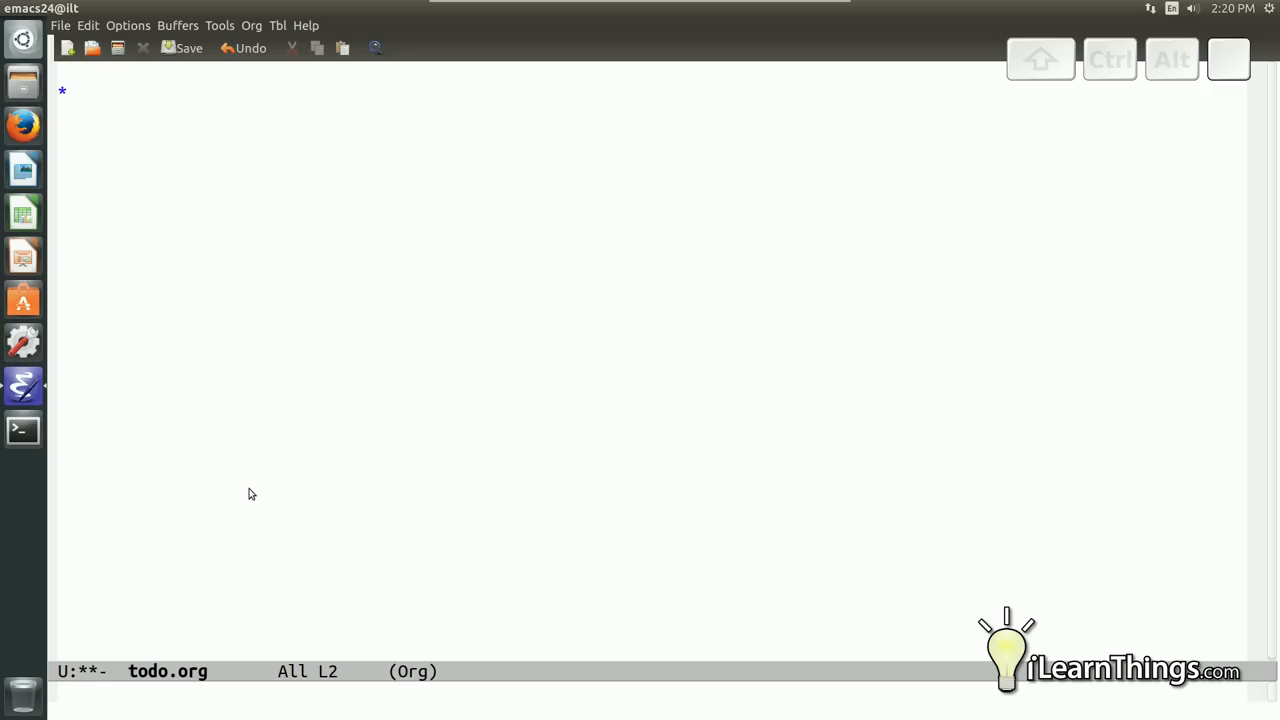
# Add top-level headings Wake up, Eat, Go to Work, Lunch, Work more and Go Home
pyautogui.write('Wake up')
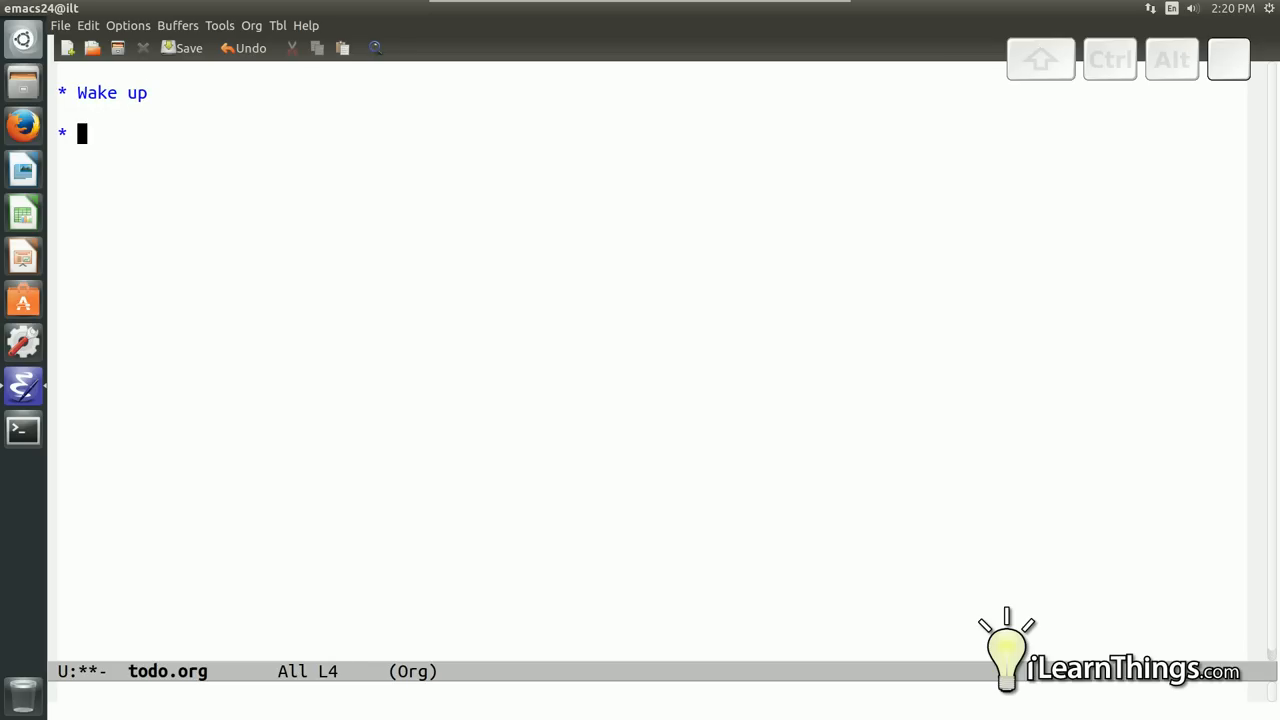
pyautogui.write('Eat')
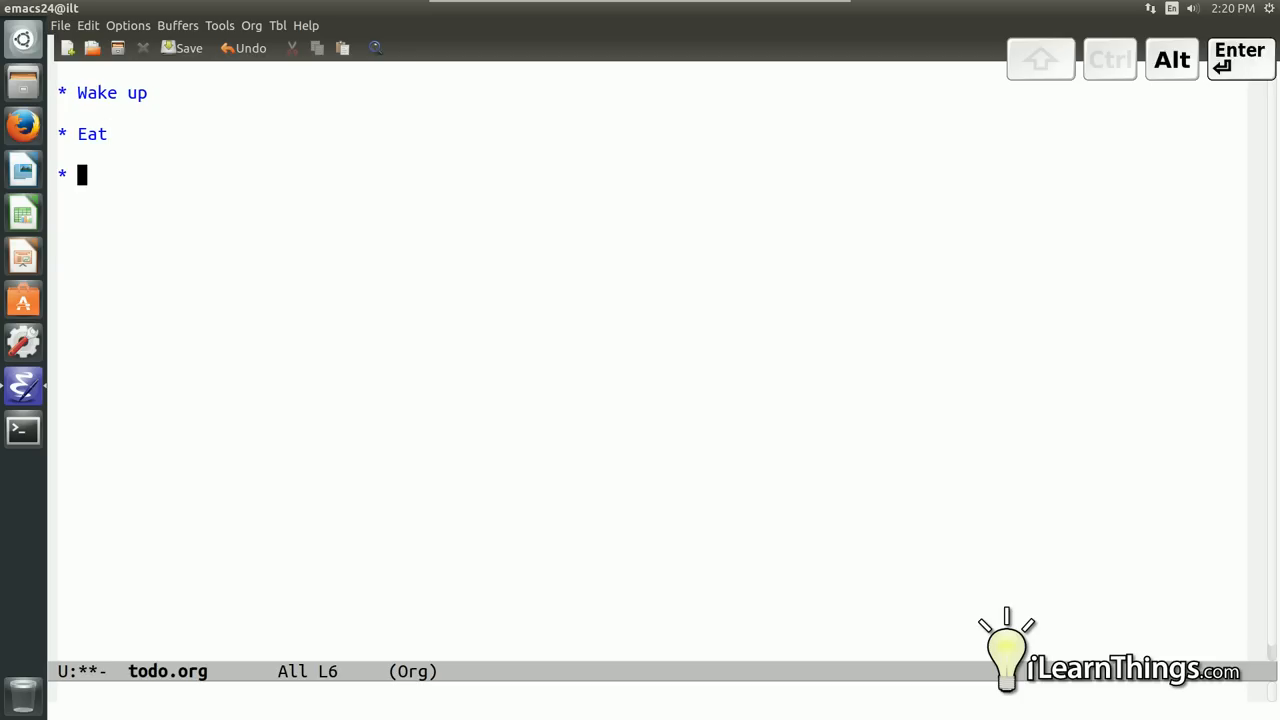
pyautogui.write('Go to Work')
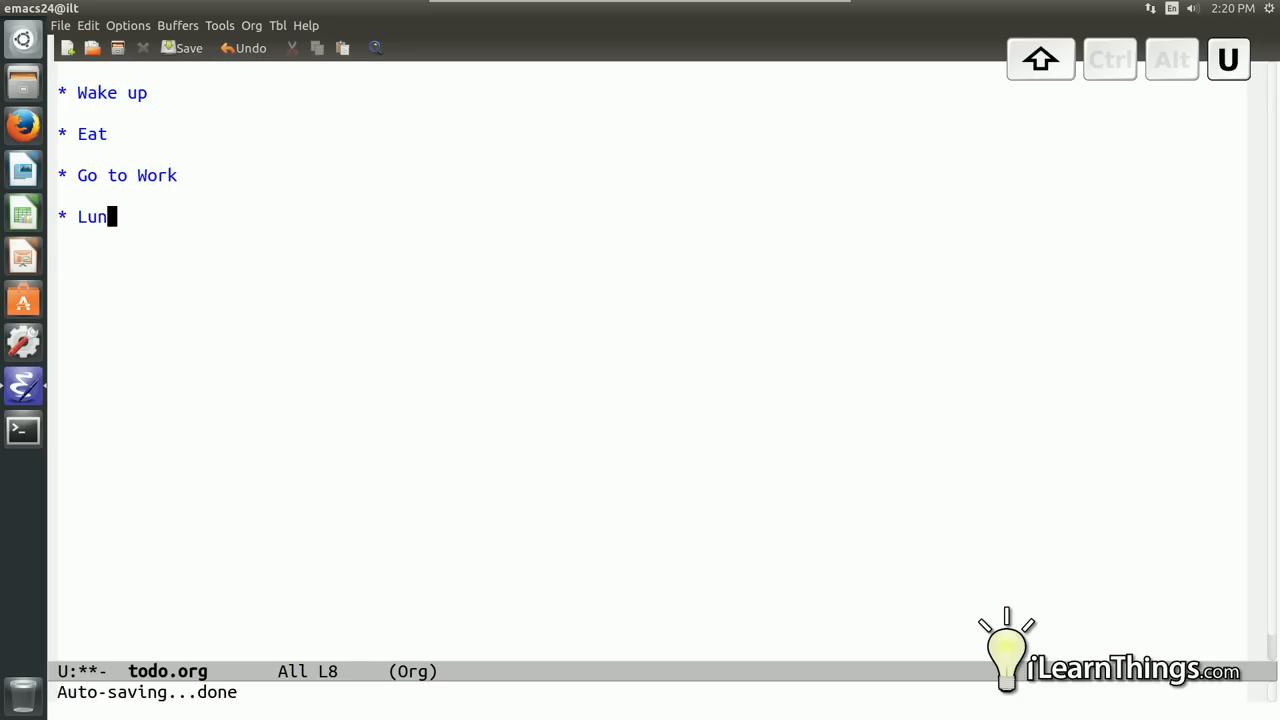
pyautogui.write('ch')
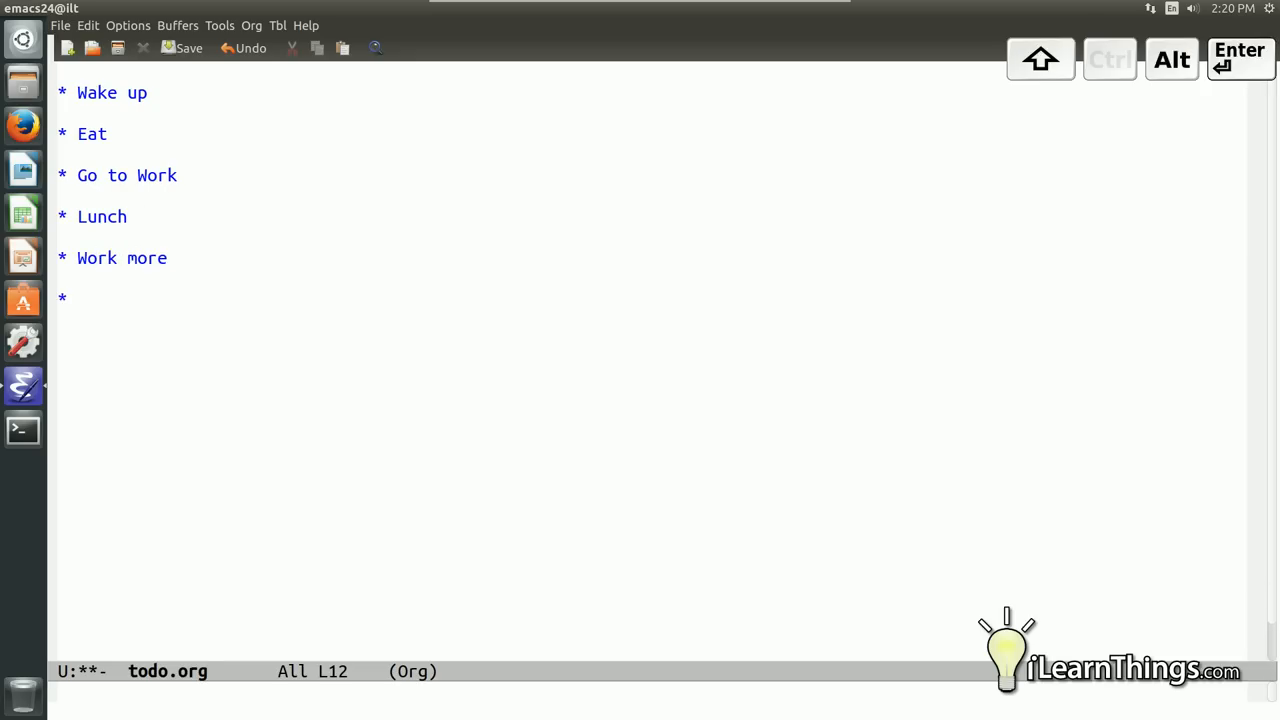
pyautogui.write('Go Home')
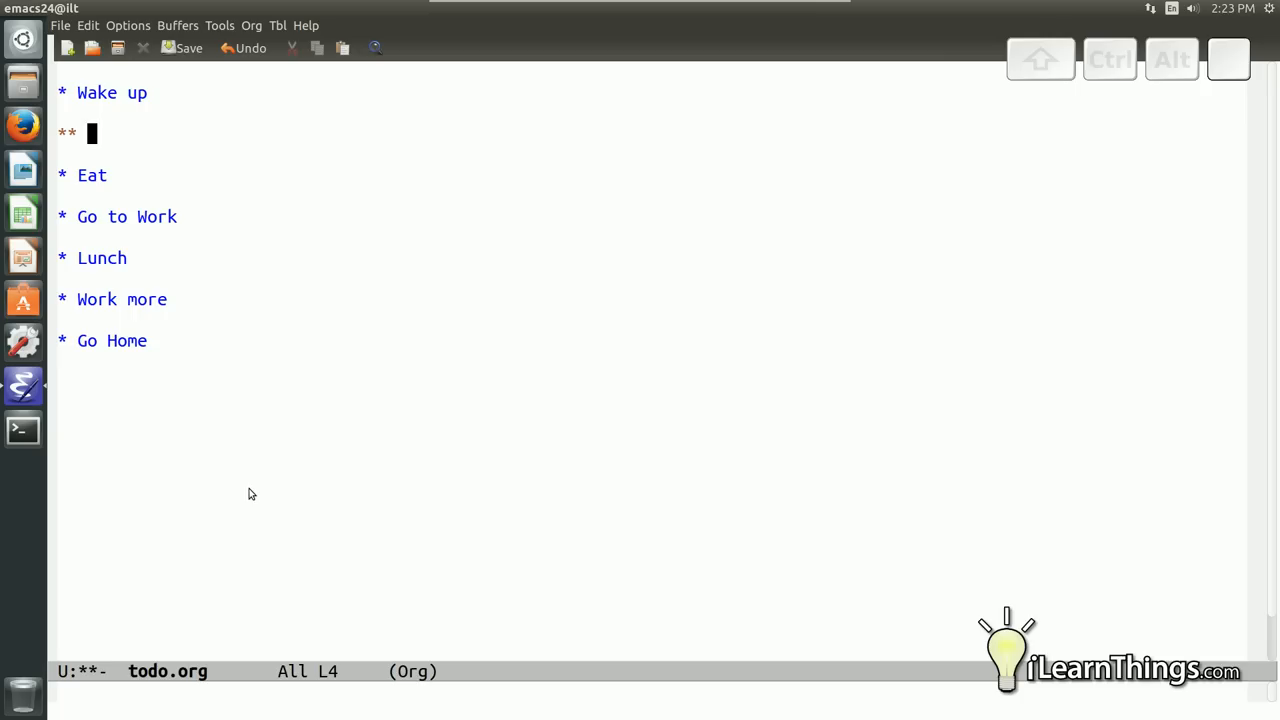
# Add Brush teeth and Take shower subheadings under Wake up and begin get ready
pyautogui.write('Brush')
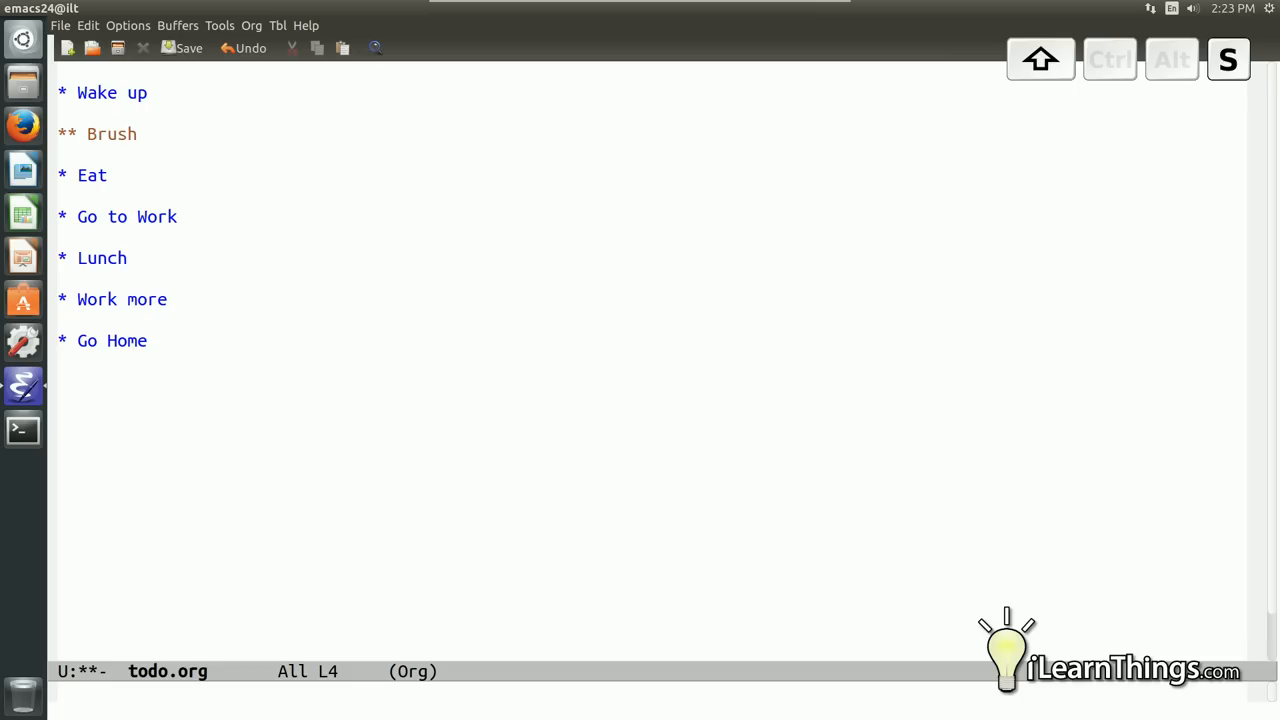
pyautogui.write('teeth')
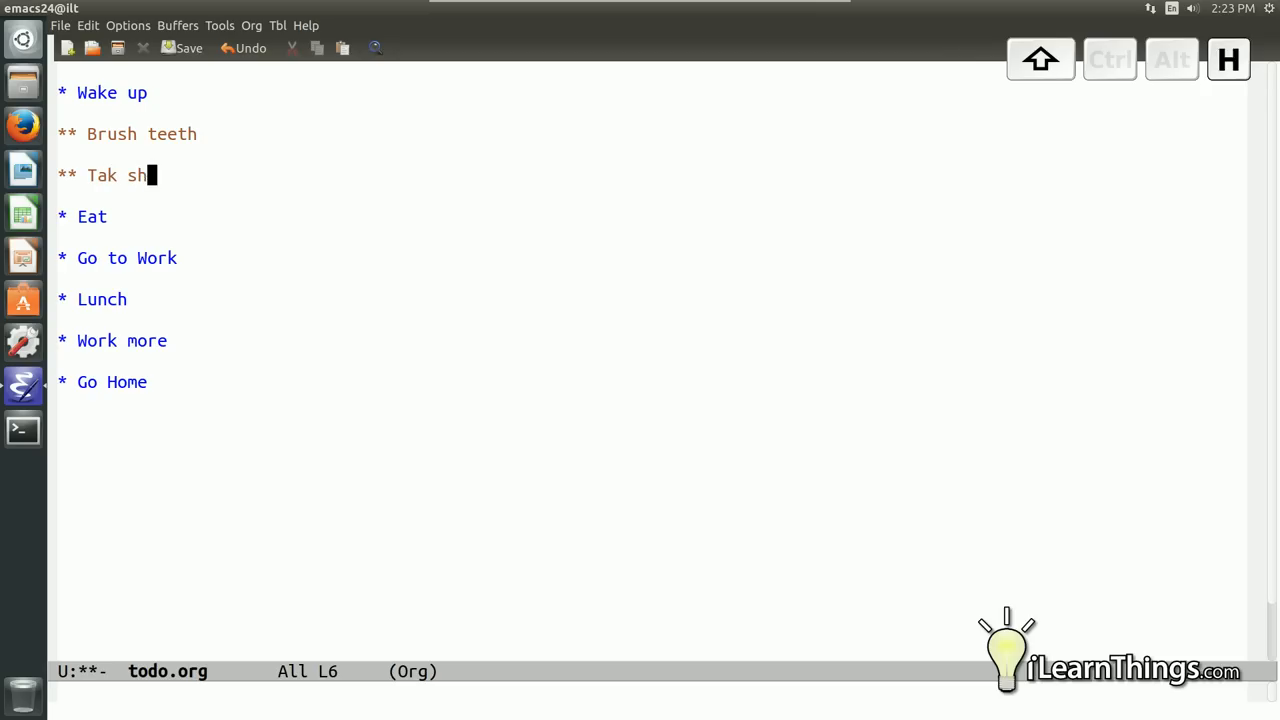
pyautogui.write('ower')
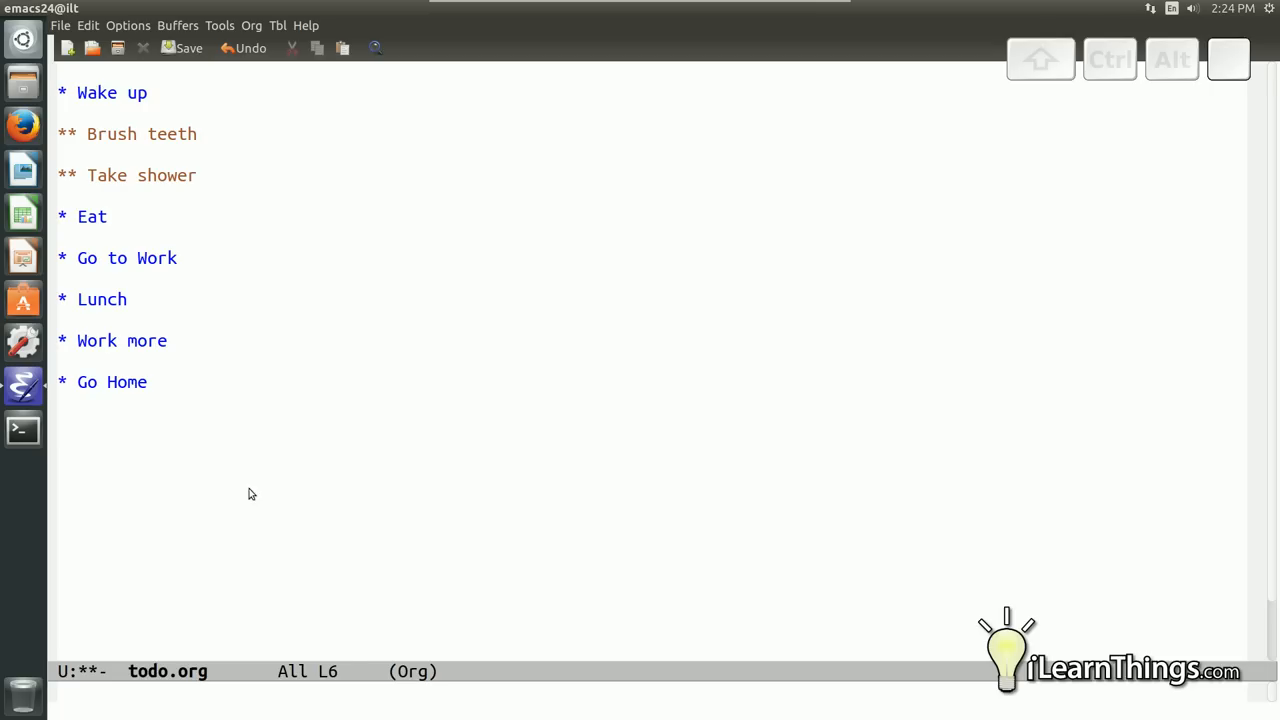
pyautogui.write('get ready')
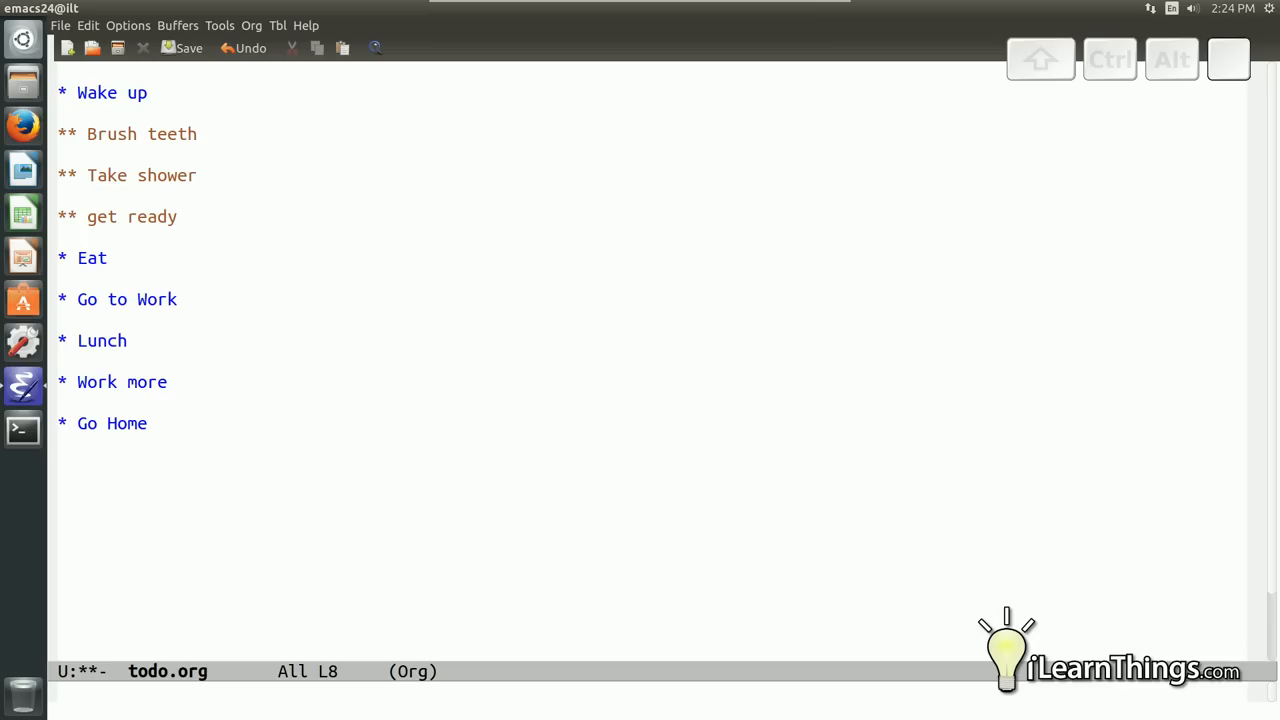
# Demote get ready to a third-level item and move the Lunch heading above Go to Work
pyautogui.press('alt')
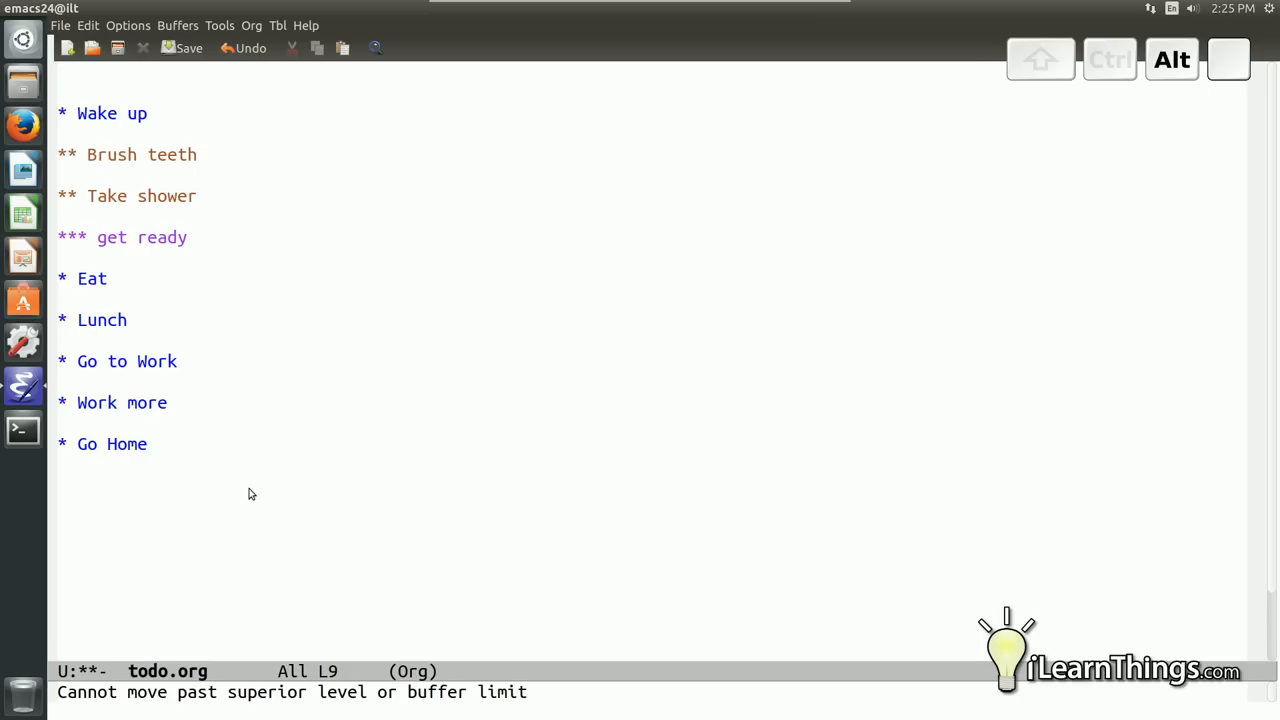
pyautogui.press('Down')
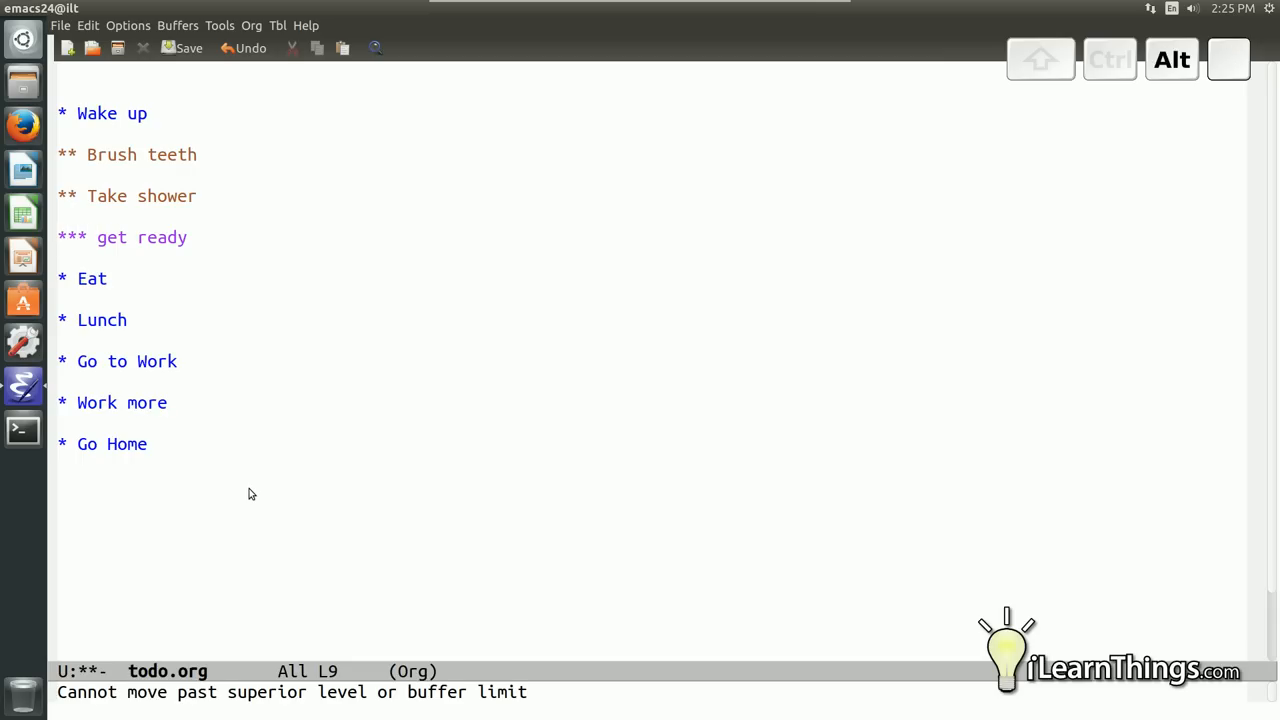
pyautogui.press('up')
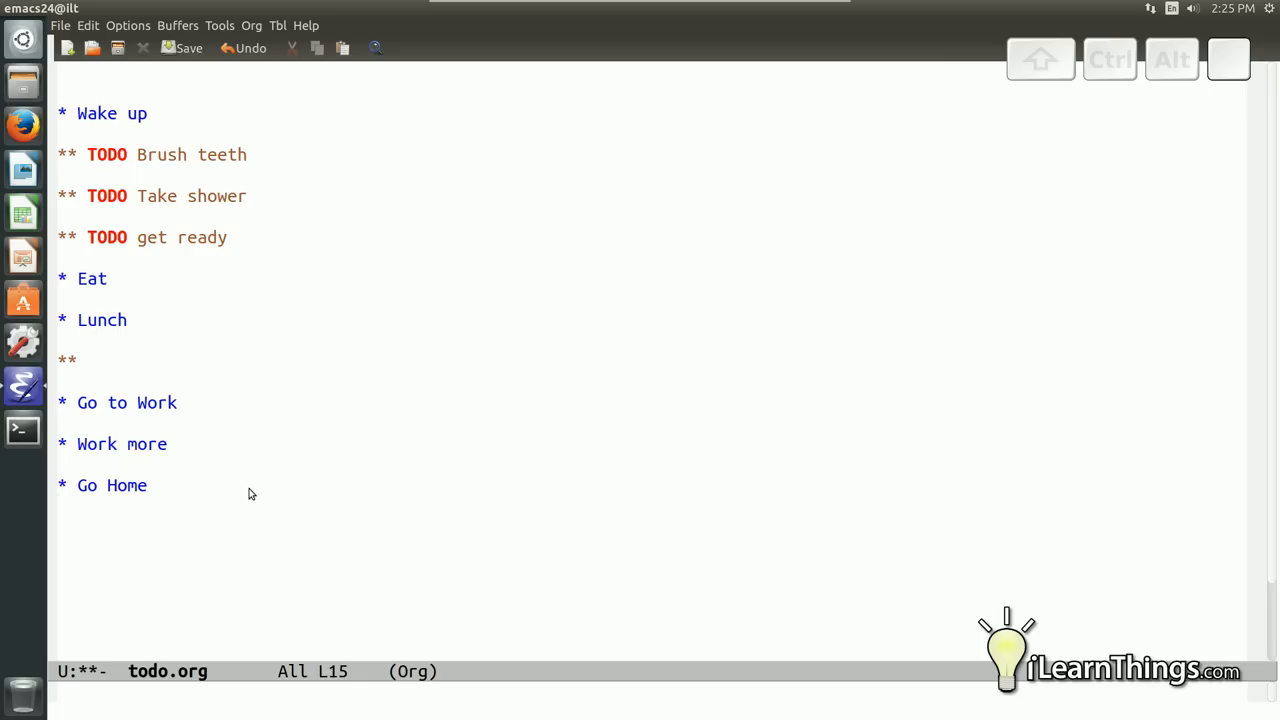
# Add call friends and find a place to eat under Lunch, and get in car under Go Home
pyautogui.write('call friends')
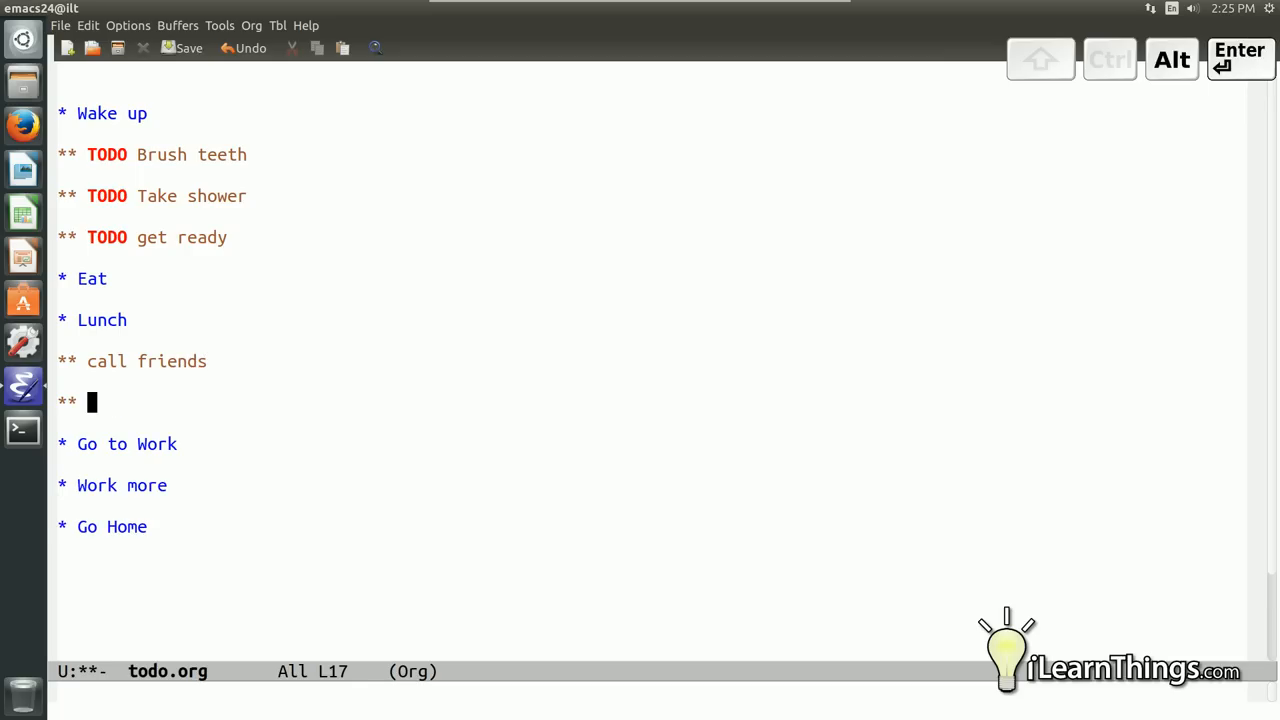
pyautogui.write('find a place to eat')
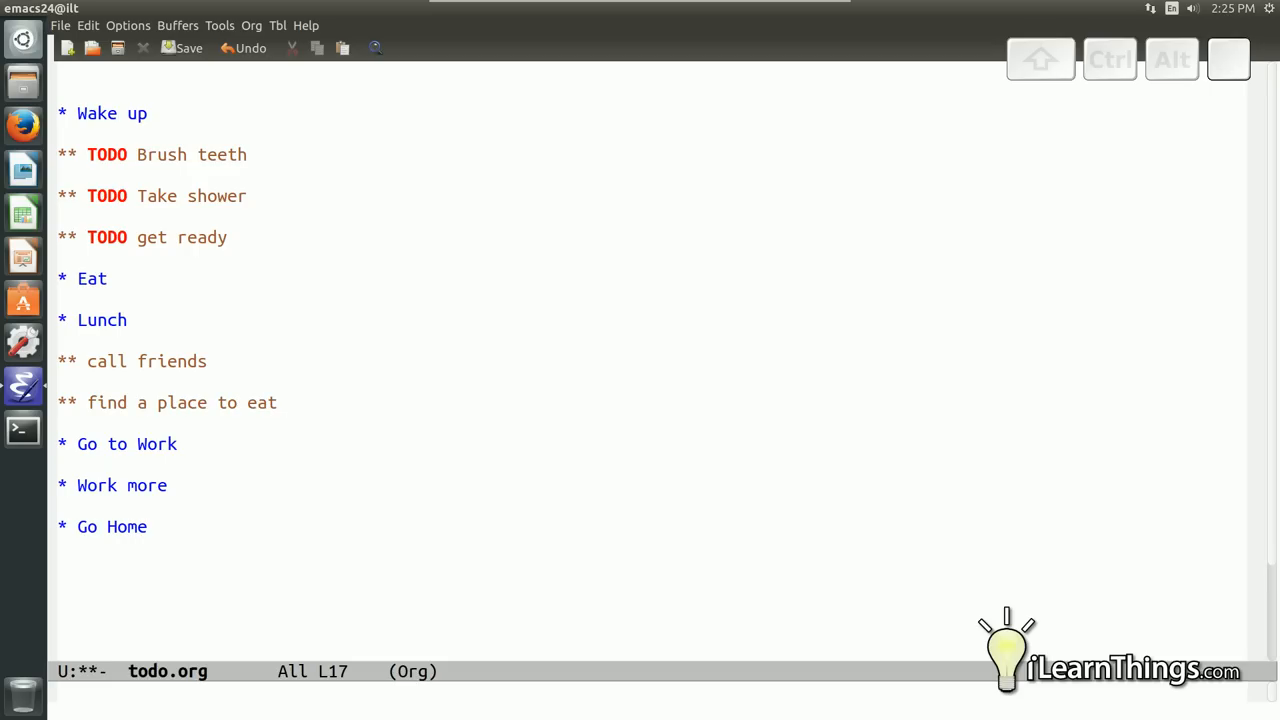
pyautogui.press('ctrl+n')
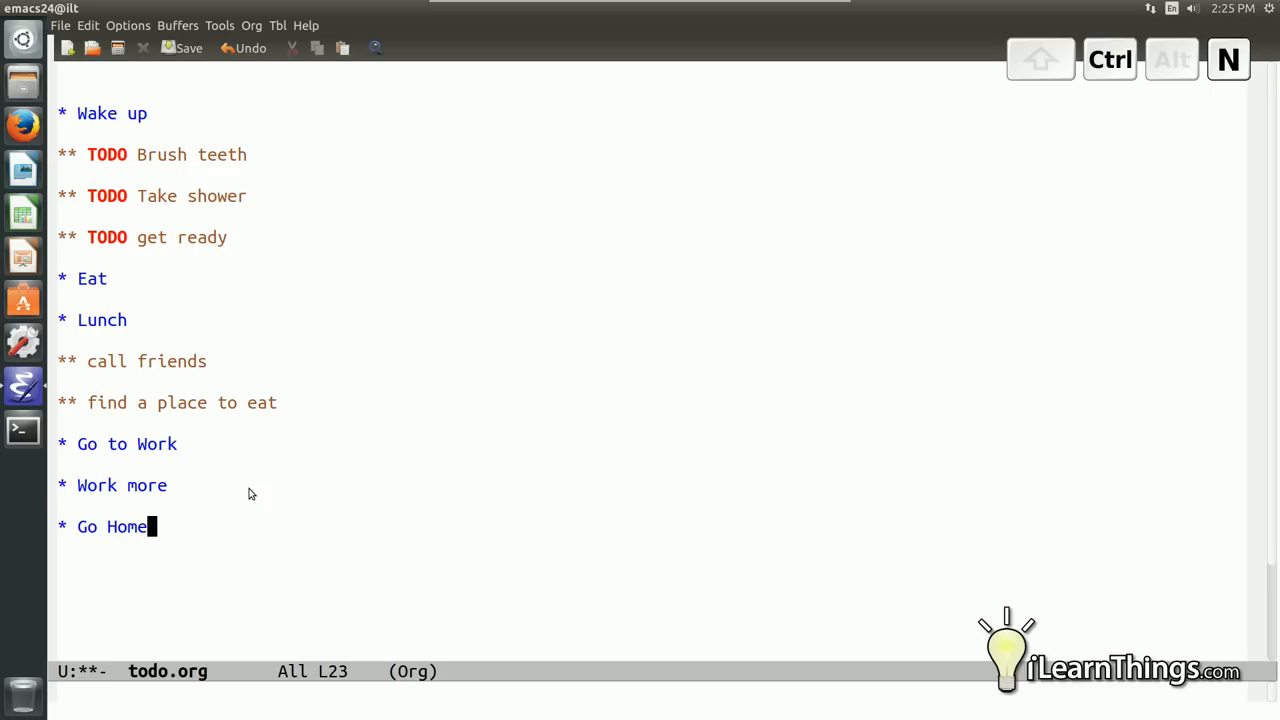
pyautogui.write('g')
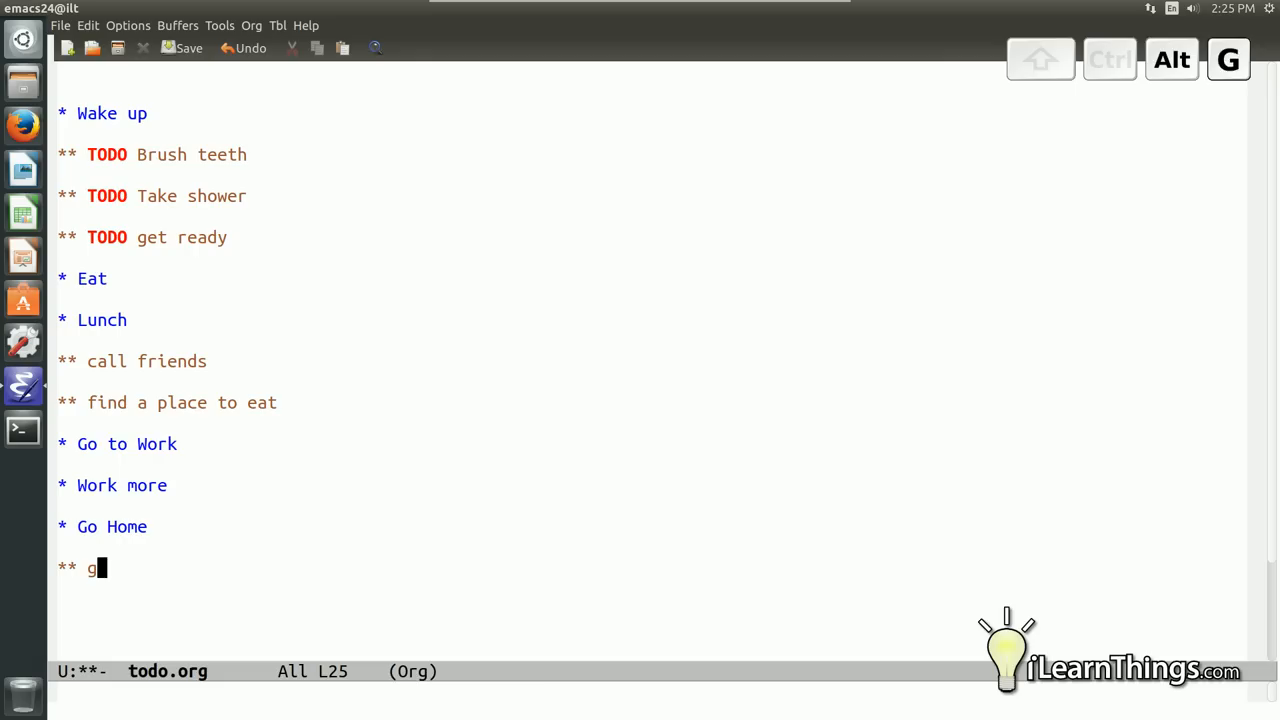
pyautogui.write('et in car')
pyautogui.write('-')
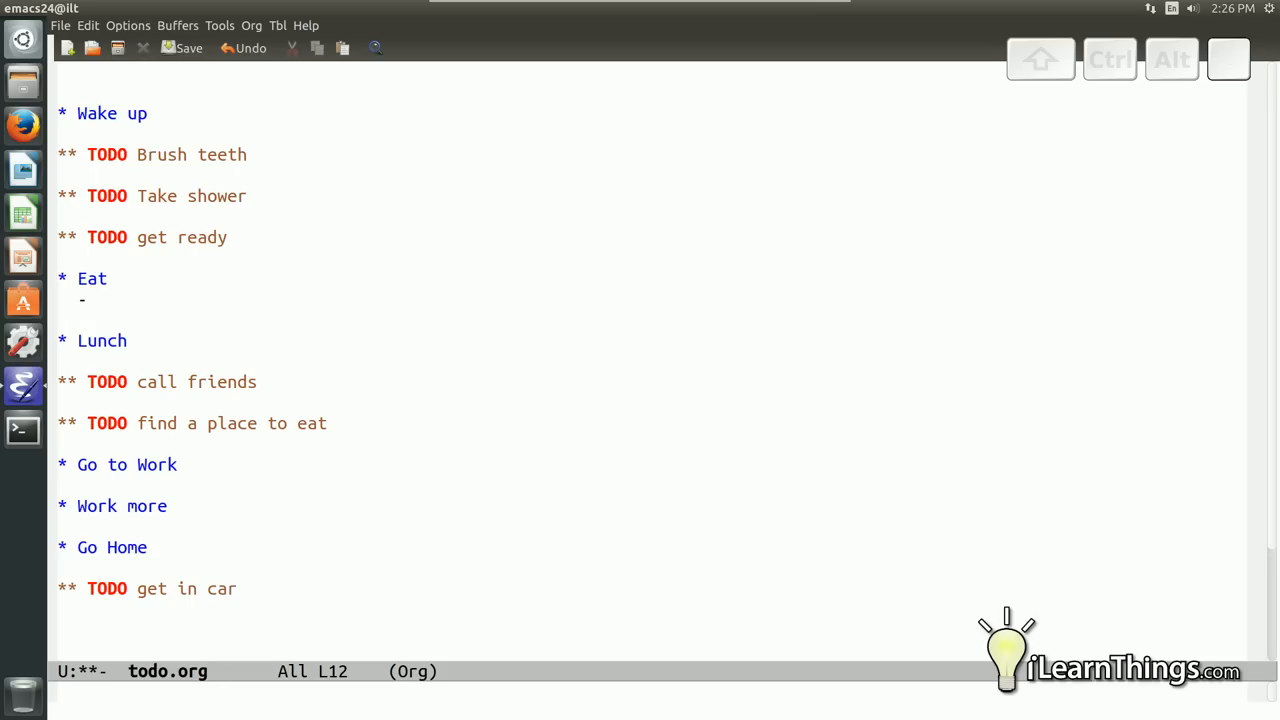
# List eggs, bacon and pancakes as unchecked checkbox items under Eat
pyautogui.write('[ ]')
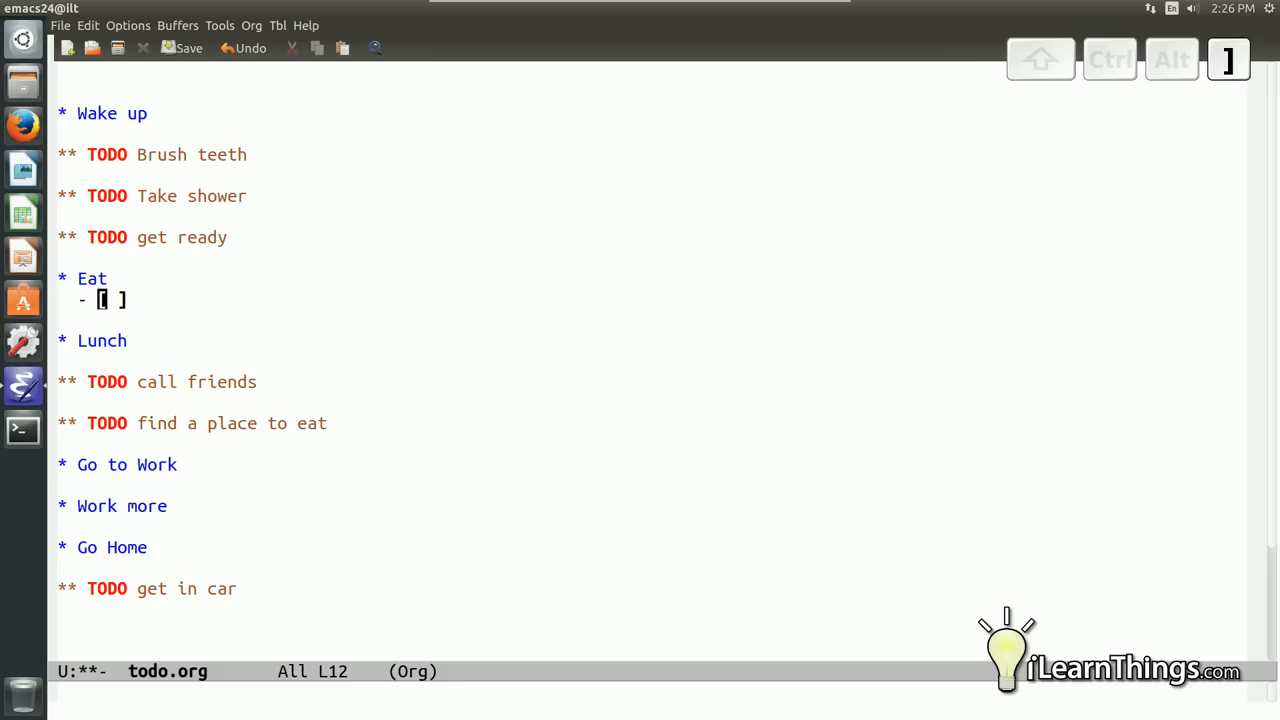
pyautogui.press('space')
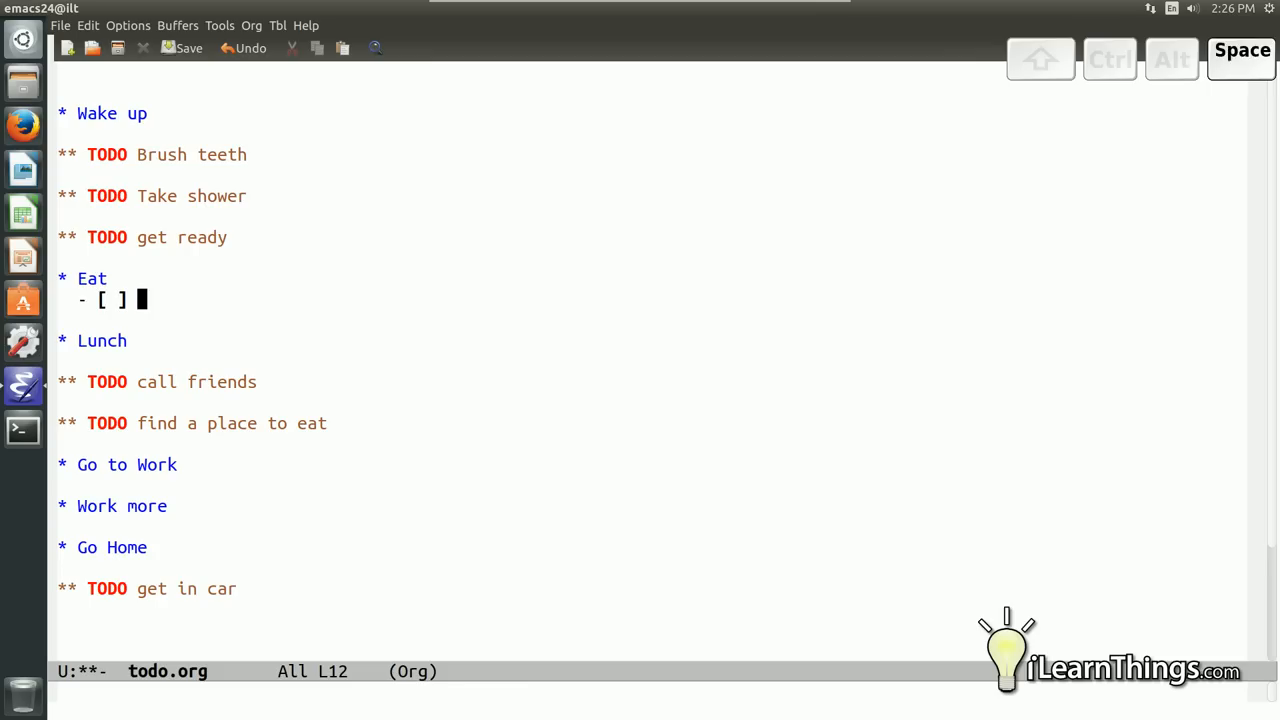
pyautogui.press('space')
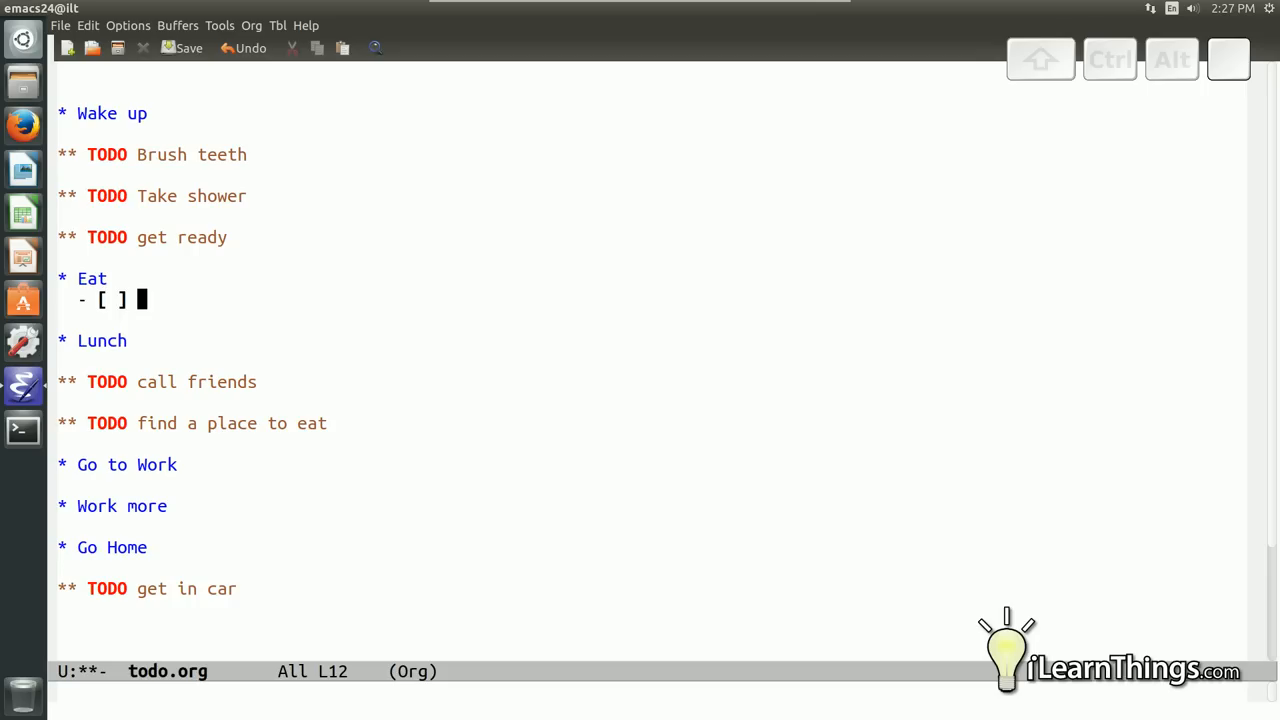
pyautogui.write('eggs')
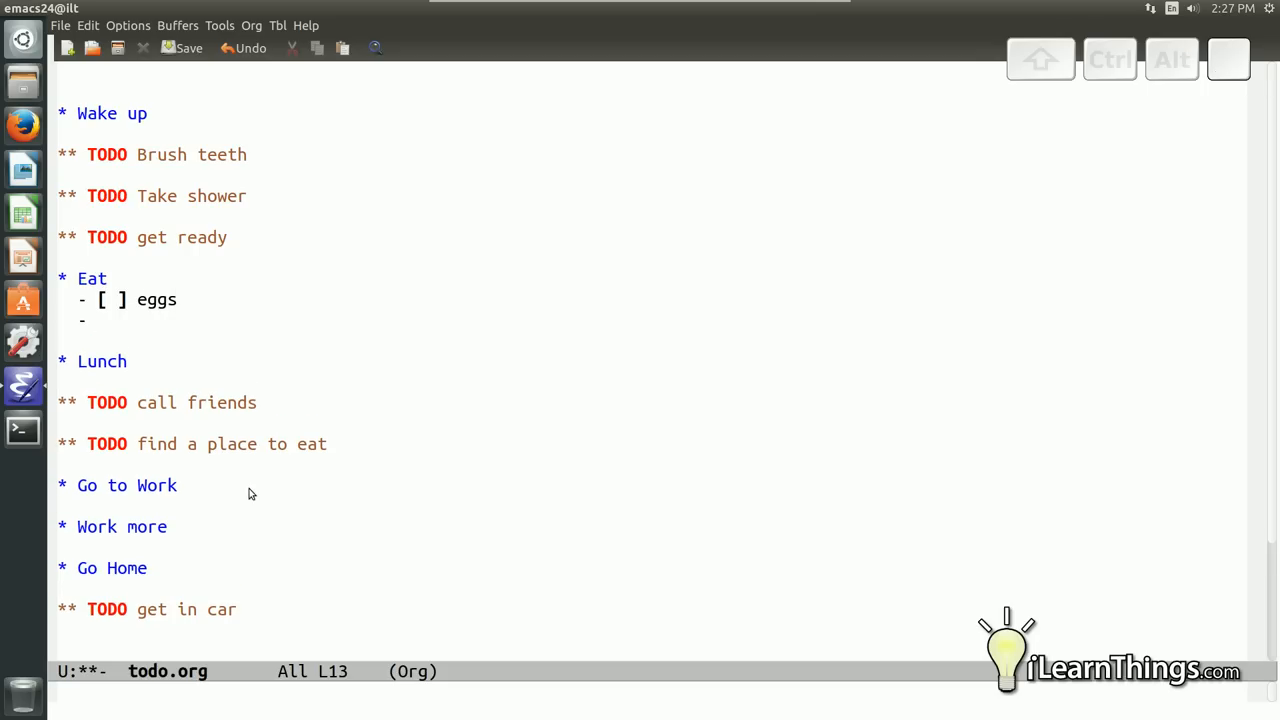
pyautogui.write('[')
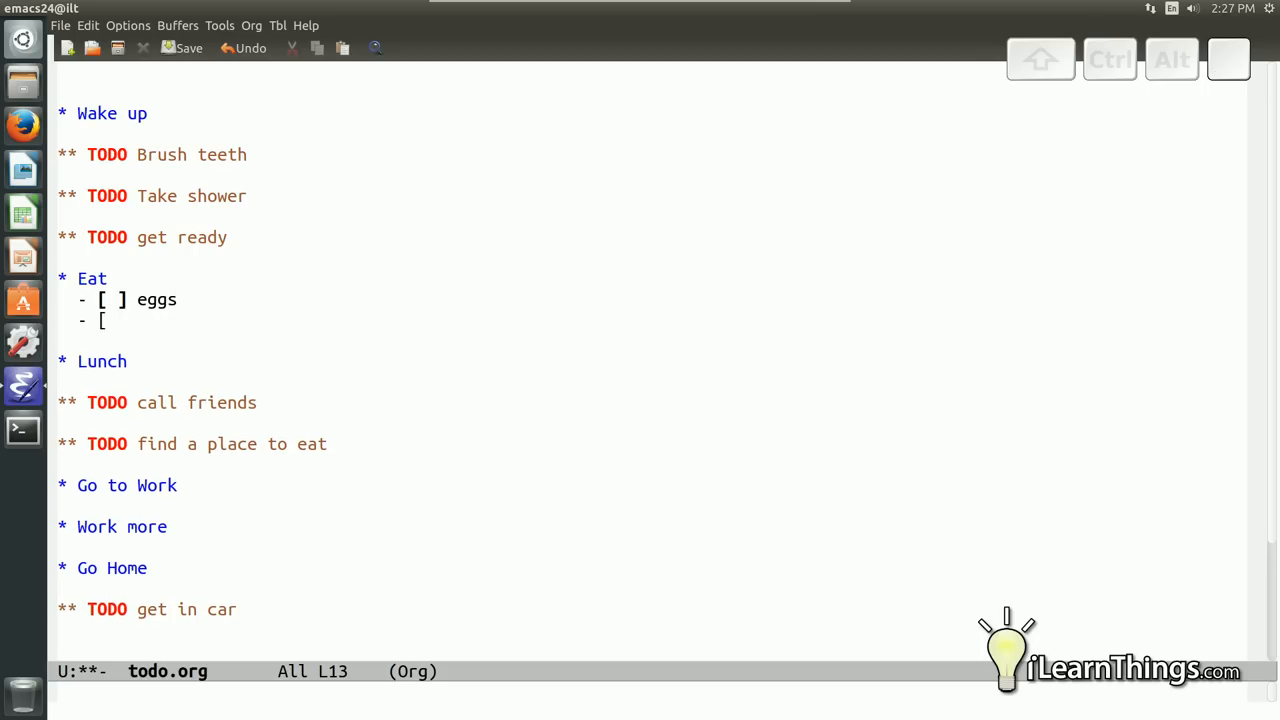
pyautogui.write(']')
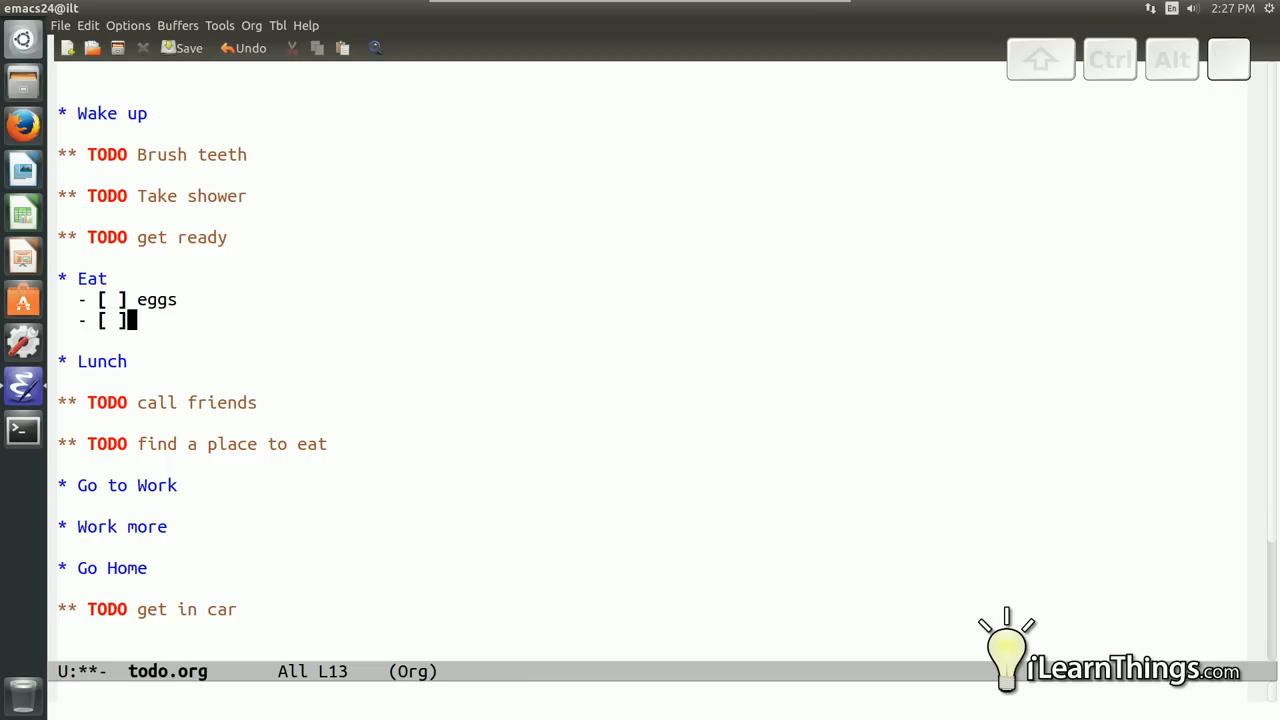
pyautogui.press('space')
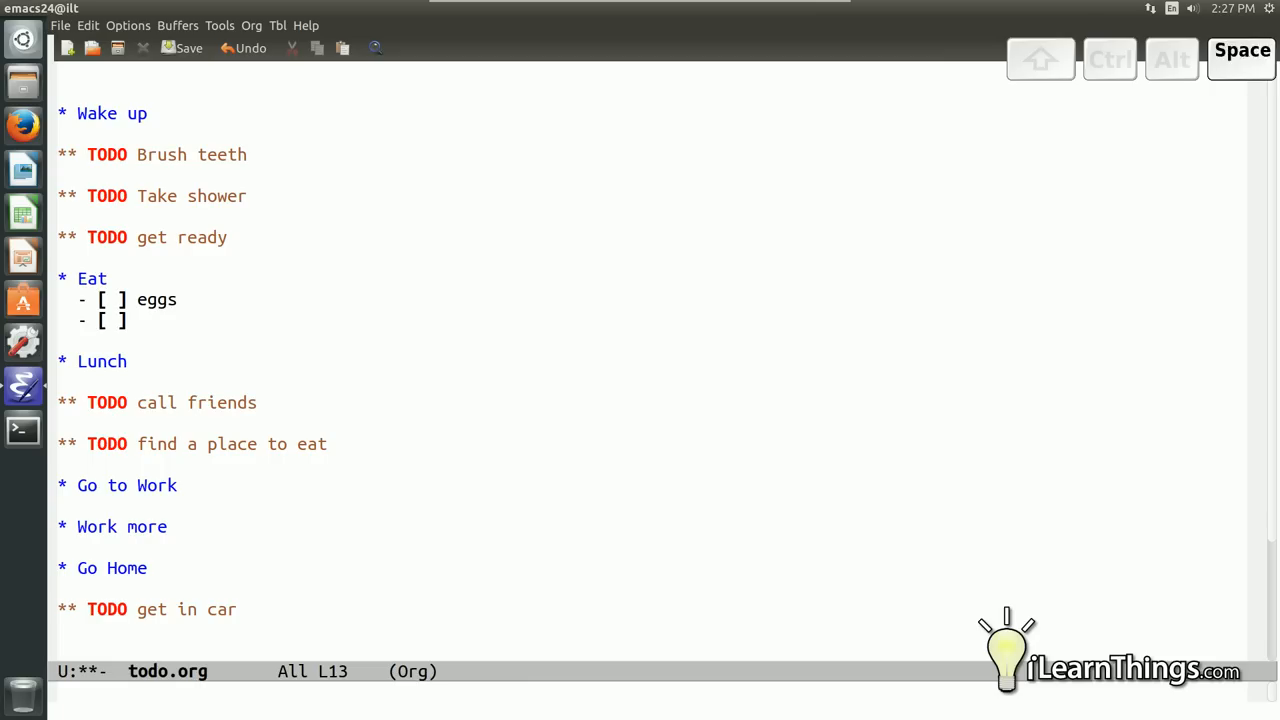
pyautogui.write('bacon')
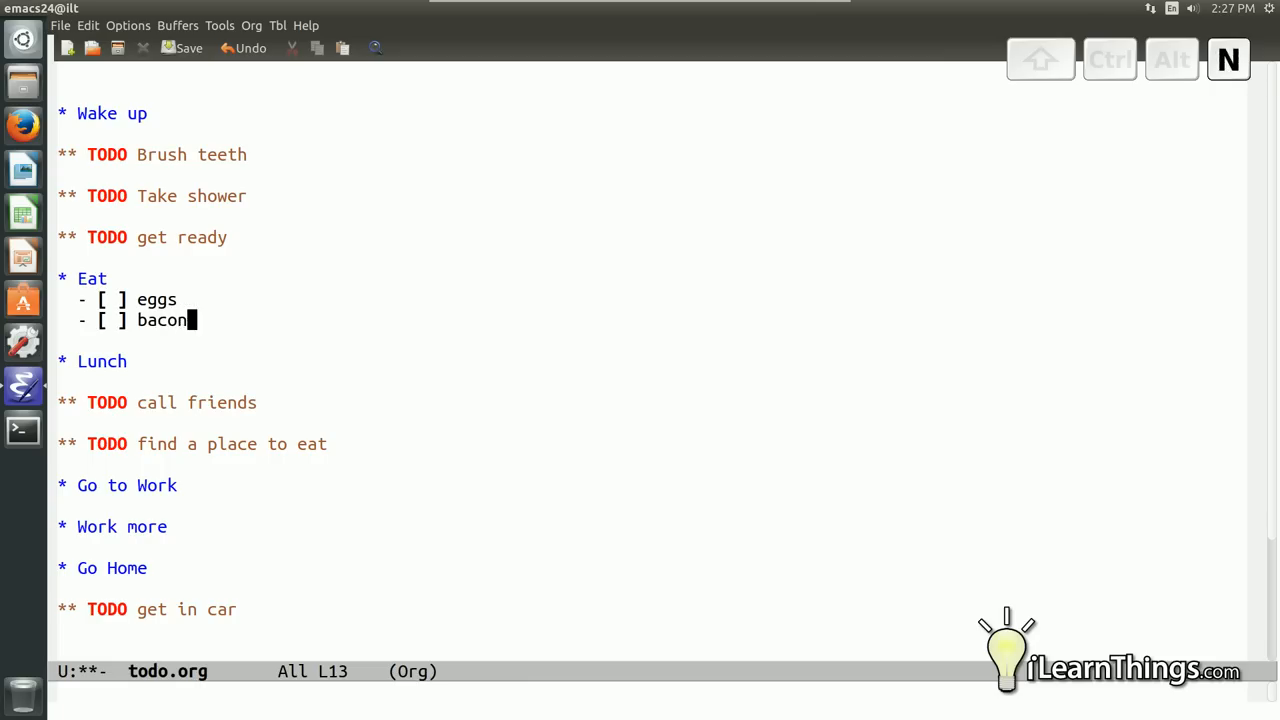
pyautogui.press('Return')
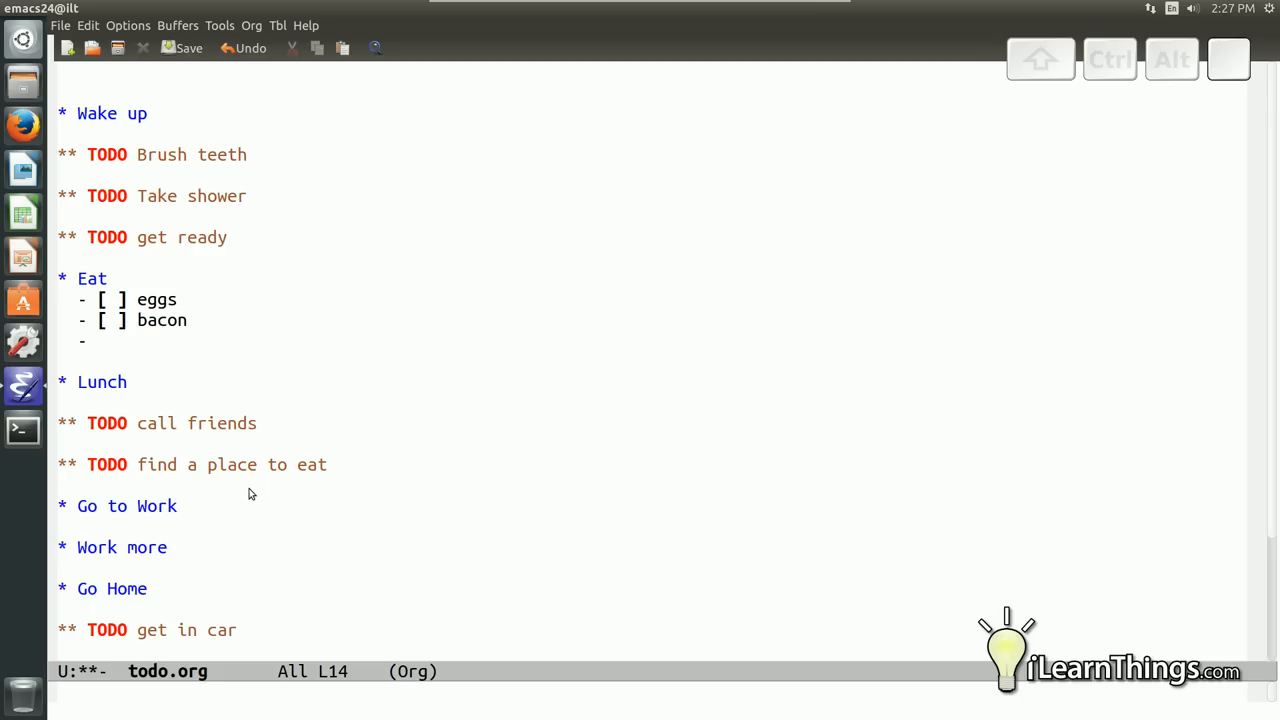
pyautogui.press('space')
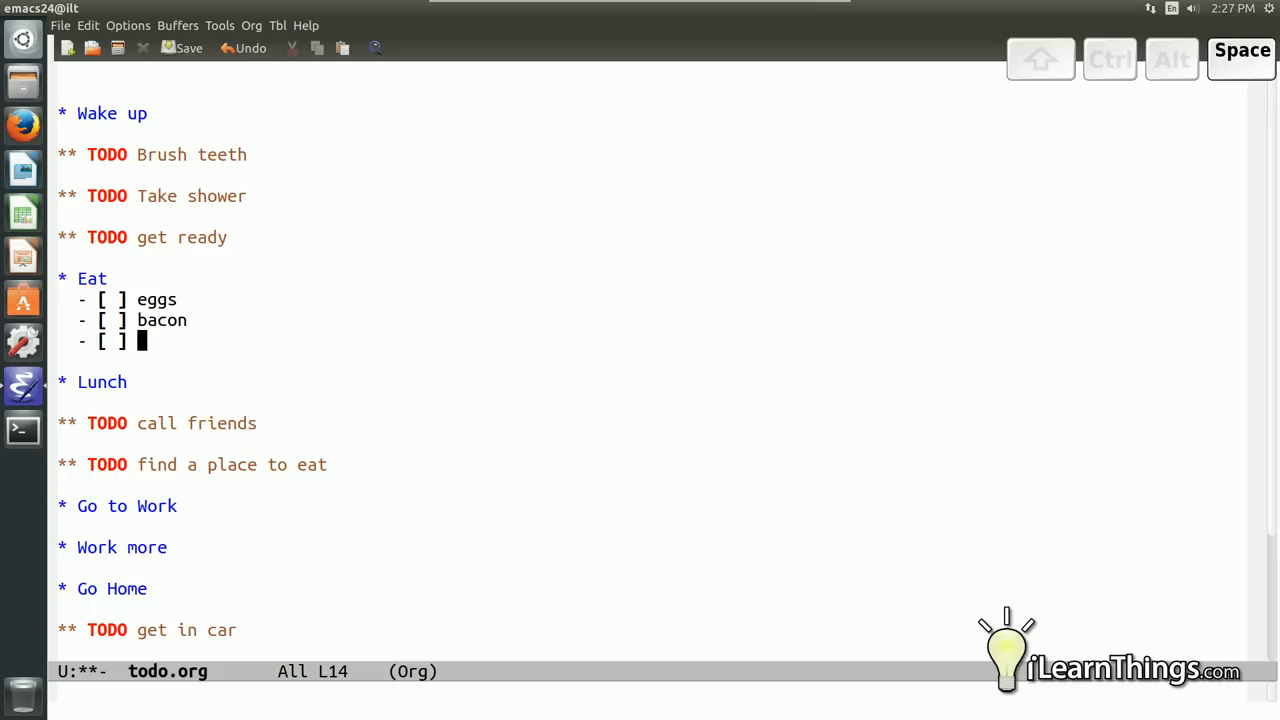
pyautogui.write('pa')
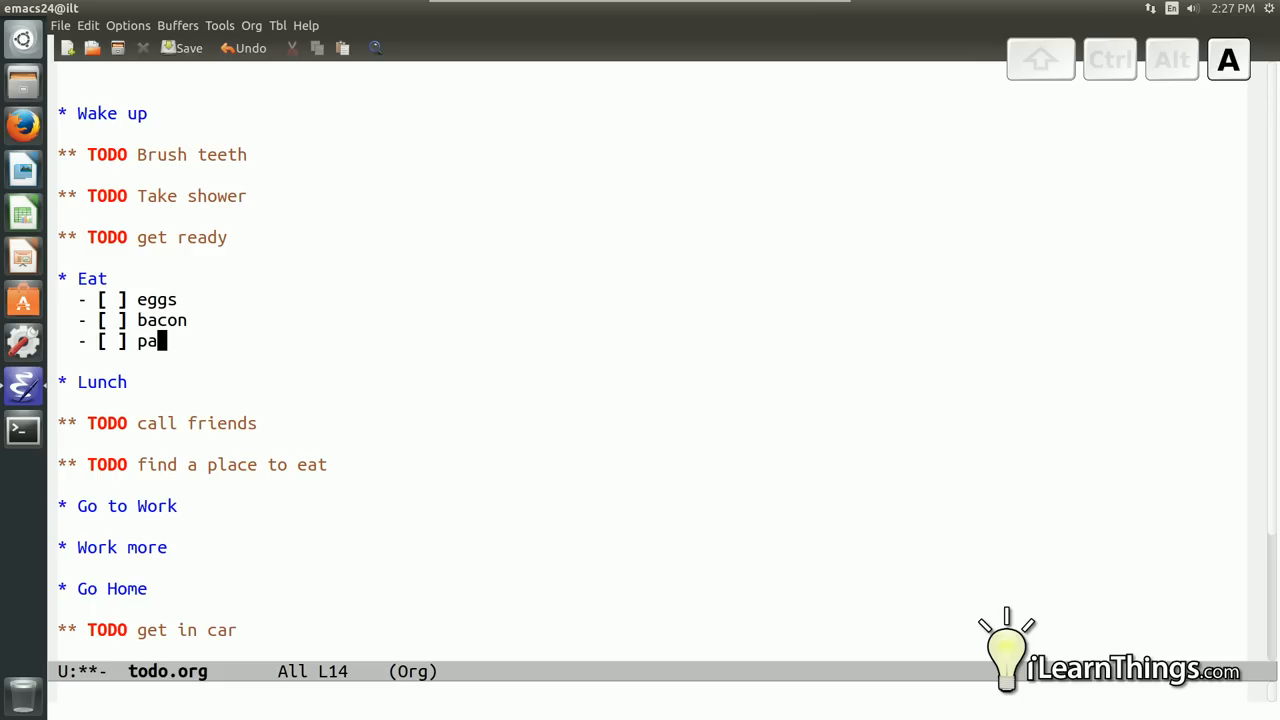
pyautogui.write('ncakes')
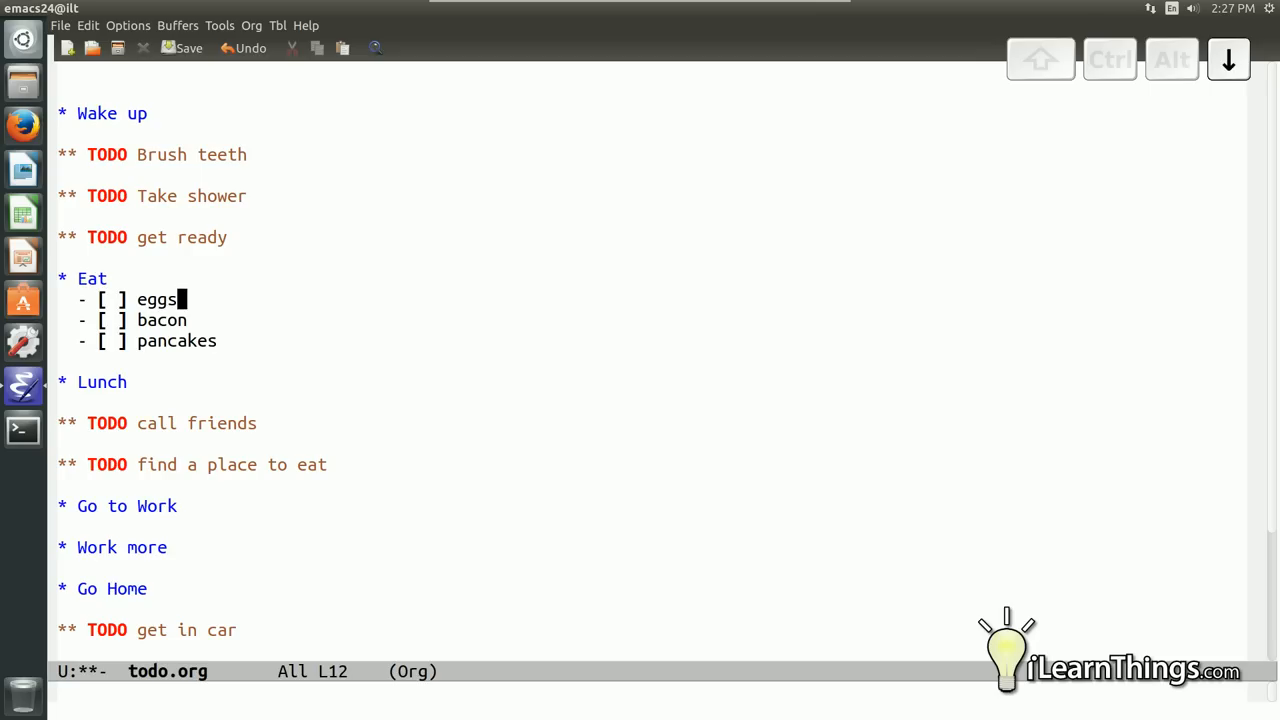
pyautogui.press('Left')
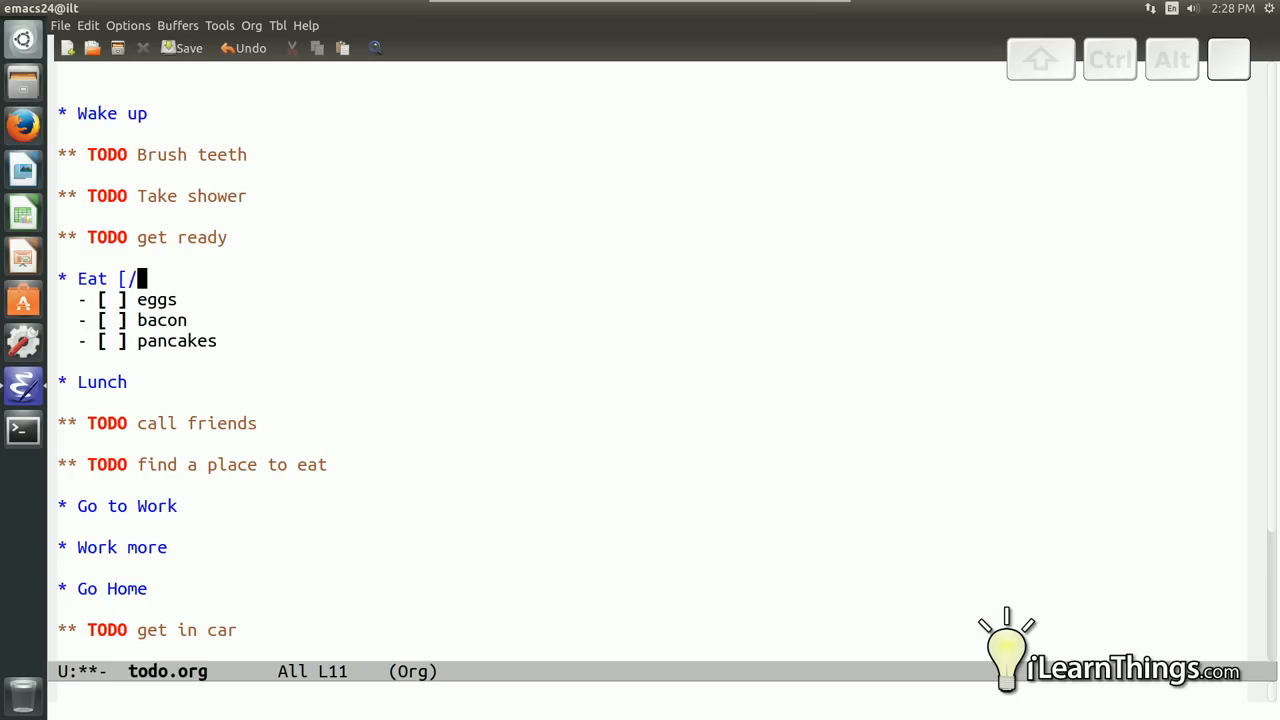
# Close the progress cookie on Eat and refresh it with C-c C-c to show 0/3
pyautogui.write(']')
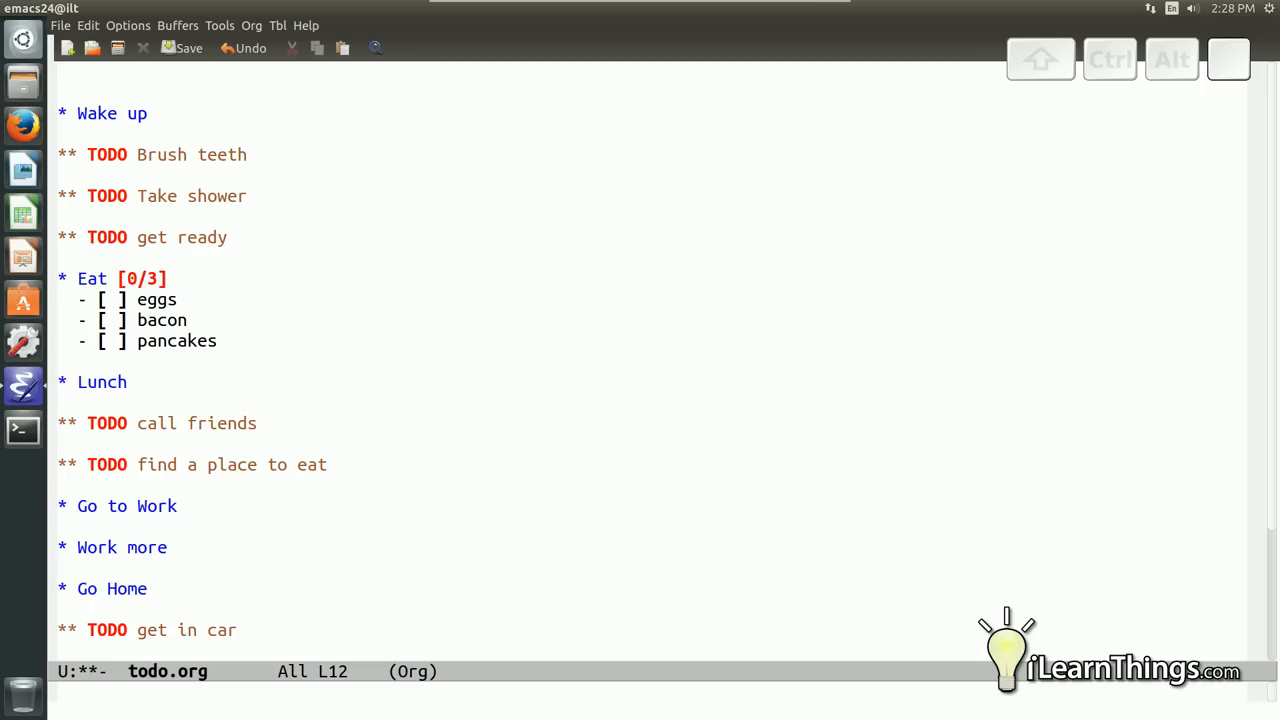
pyautogui.press('ctrl+c')
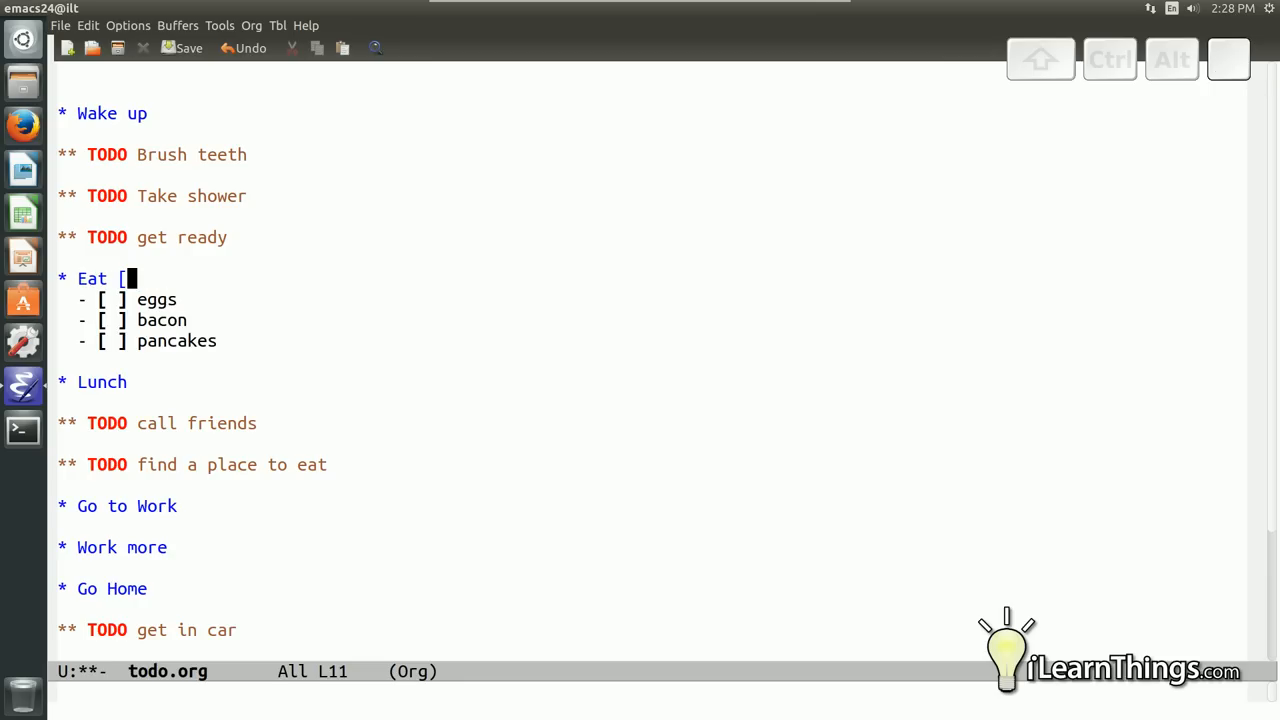
# Replace the Eat heading's 0/3 counter cookie with a [%] percentage cookie
pyautogui.write('%]')
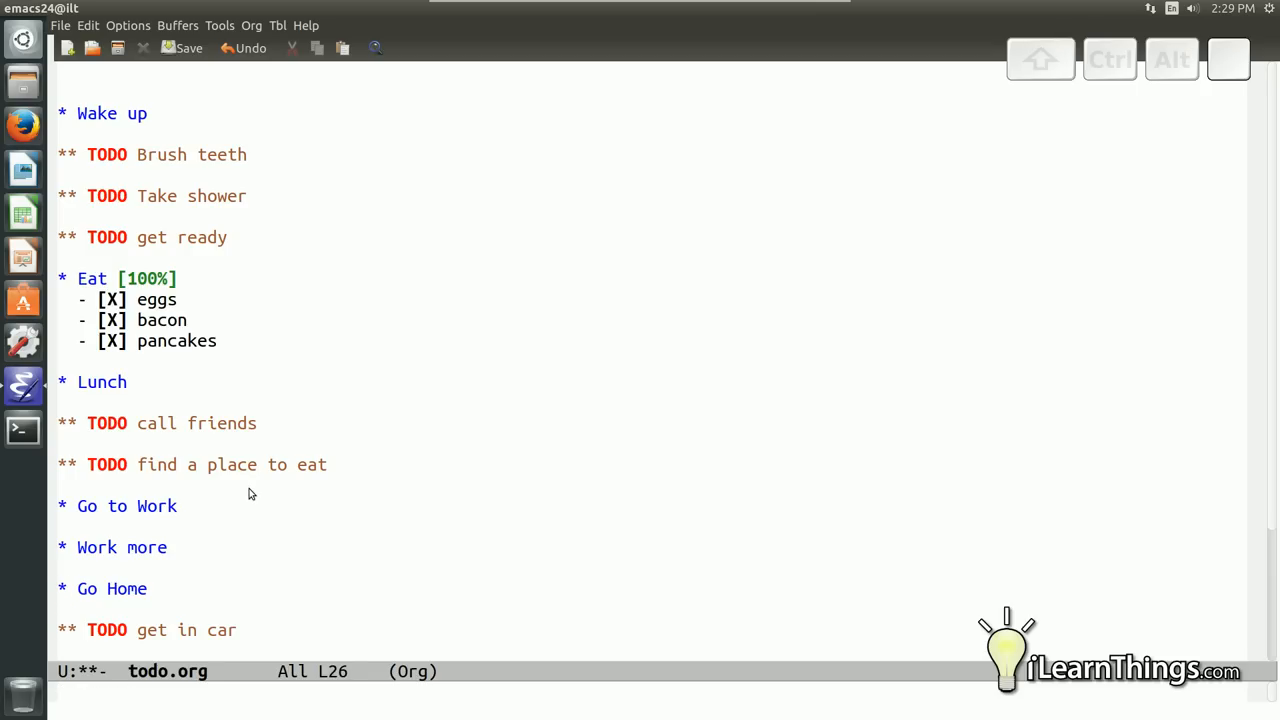
# Tick off eggs, bacon and pancakes to reach 100%, then begin a deadline on Go Home
pyautogui.press('ctrl')
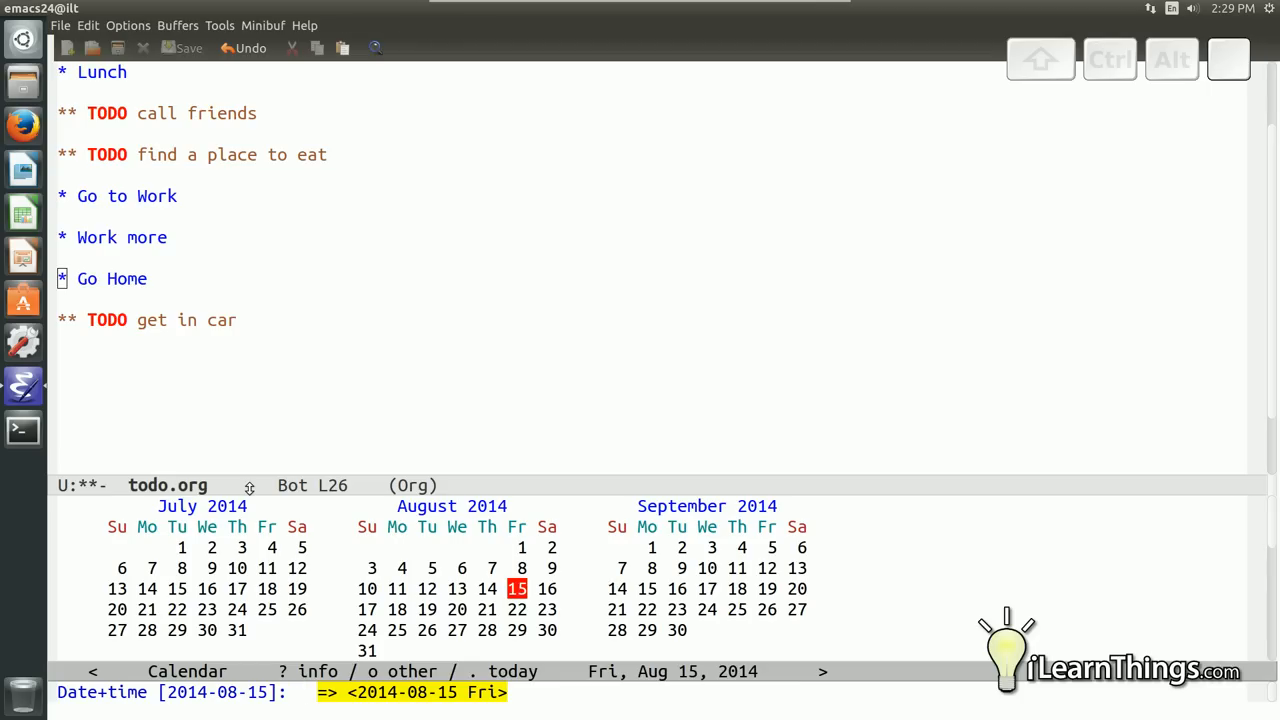
pyautogui.moveTo(516, 588)
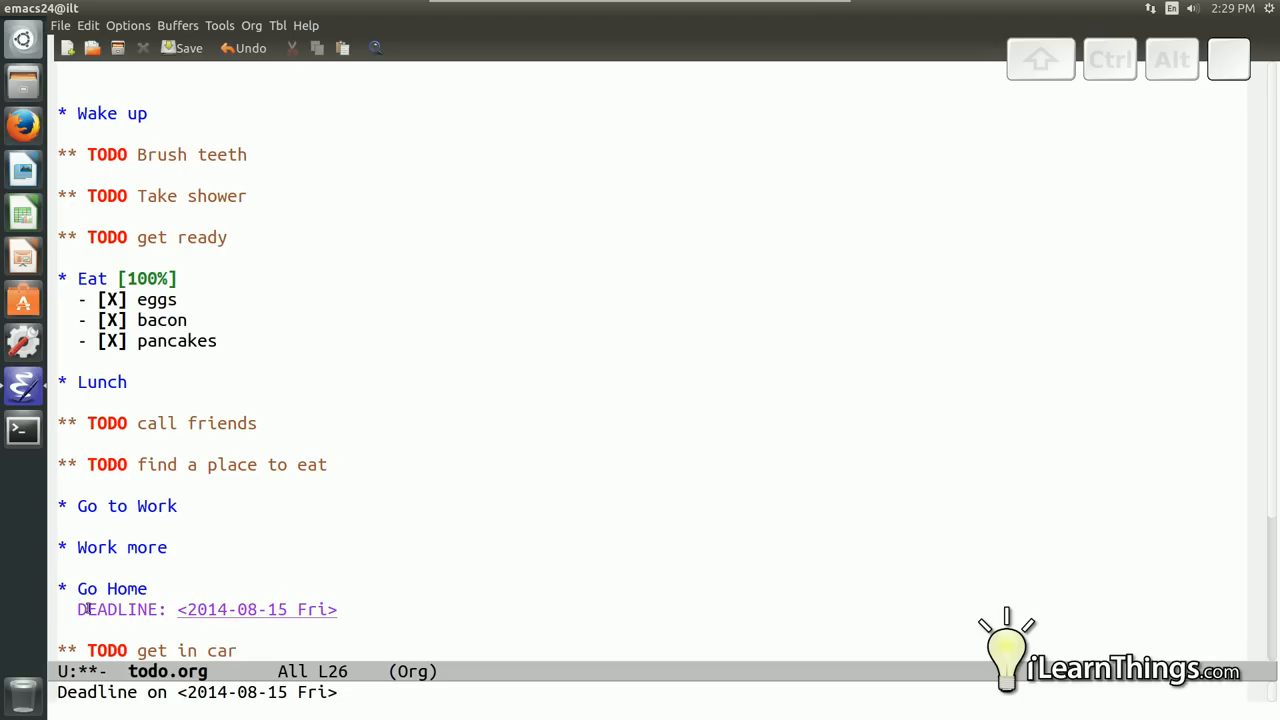
# Set Go Home's deadline to Friday 2014-08-15 and move the point to the Wake up heading
pyautogui.click(256, 608)
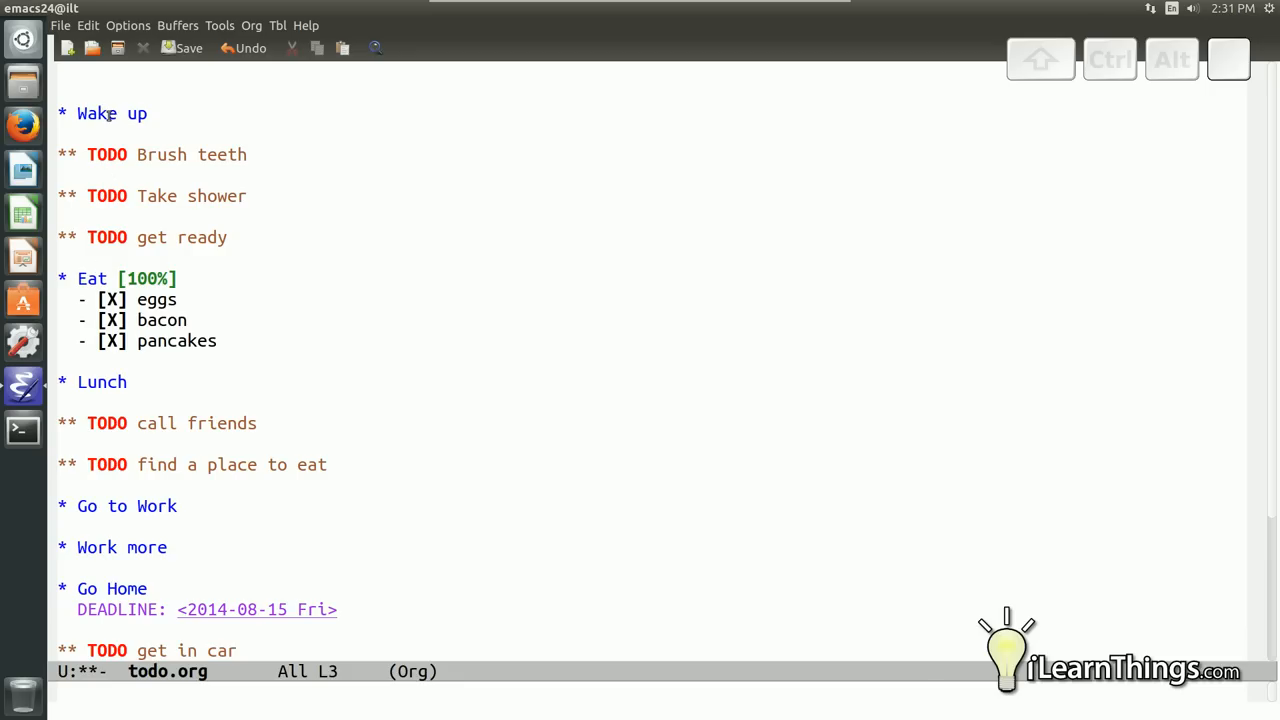
pyautogui.moveTo(90, 130)
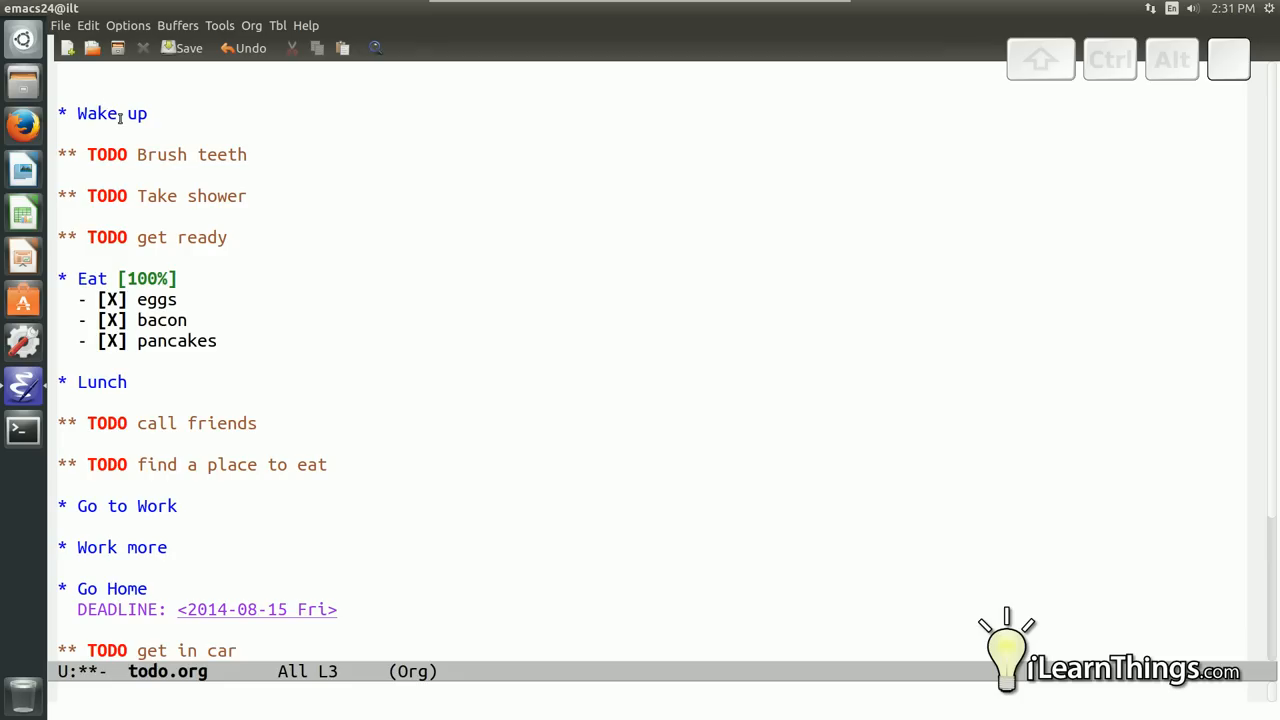
pyautogui.moveTo(104, 112)
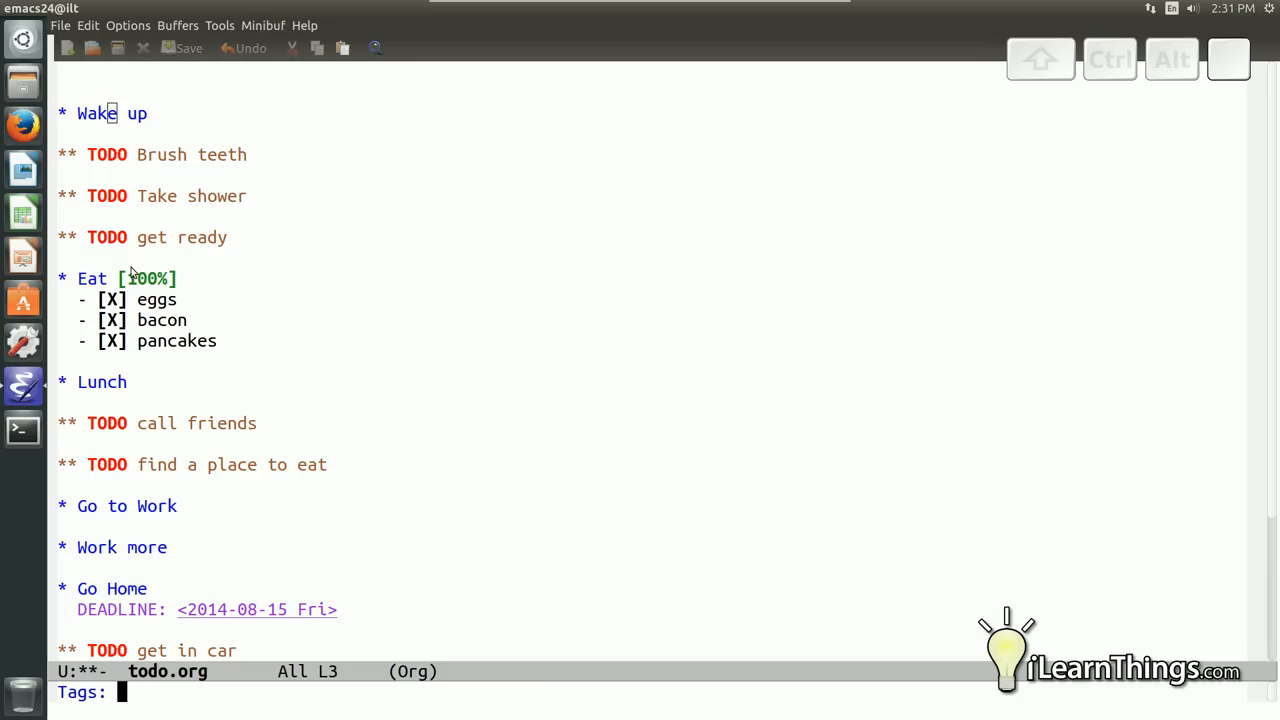
# Tag Wake up and Eat with Home and Lunch with Work via C-c C-q
pyautogui.write('Home')
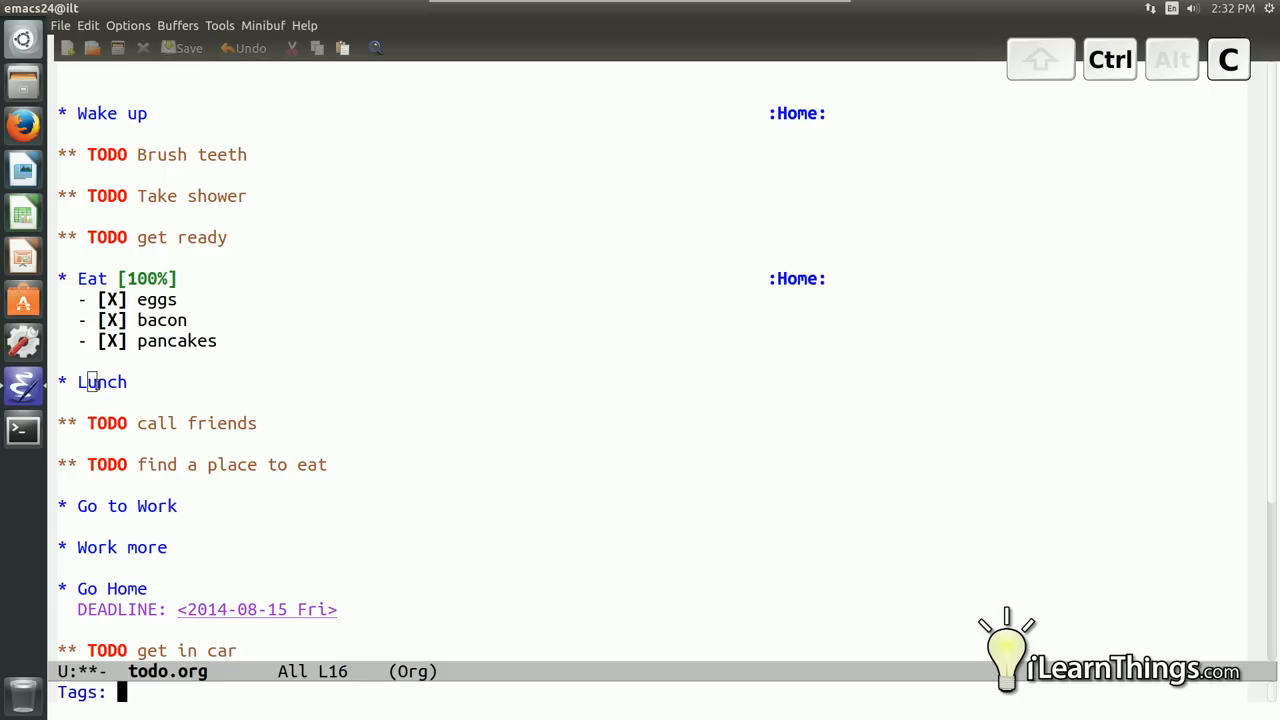
pyautogui.write('Work')
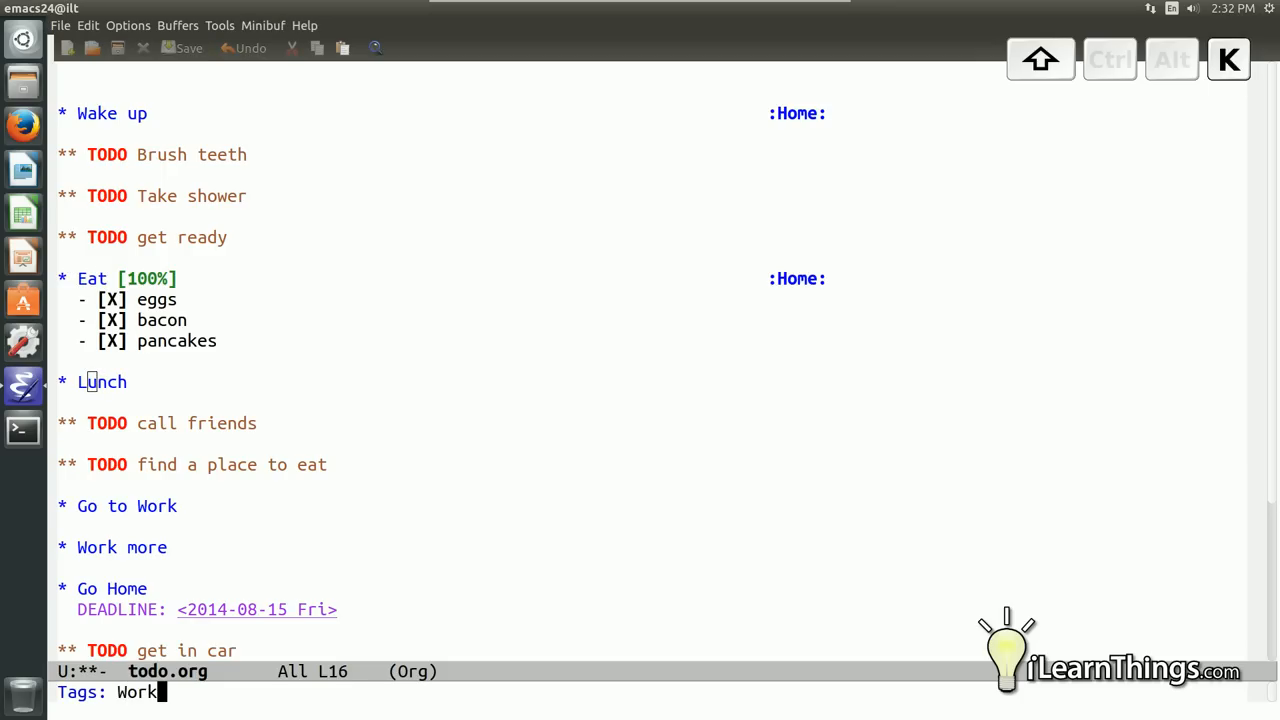
pyautogui.press('Return')
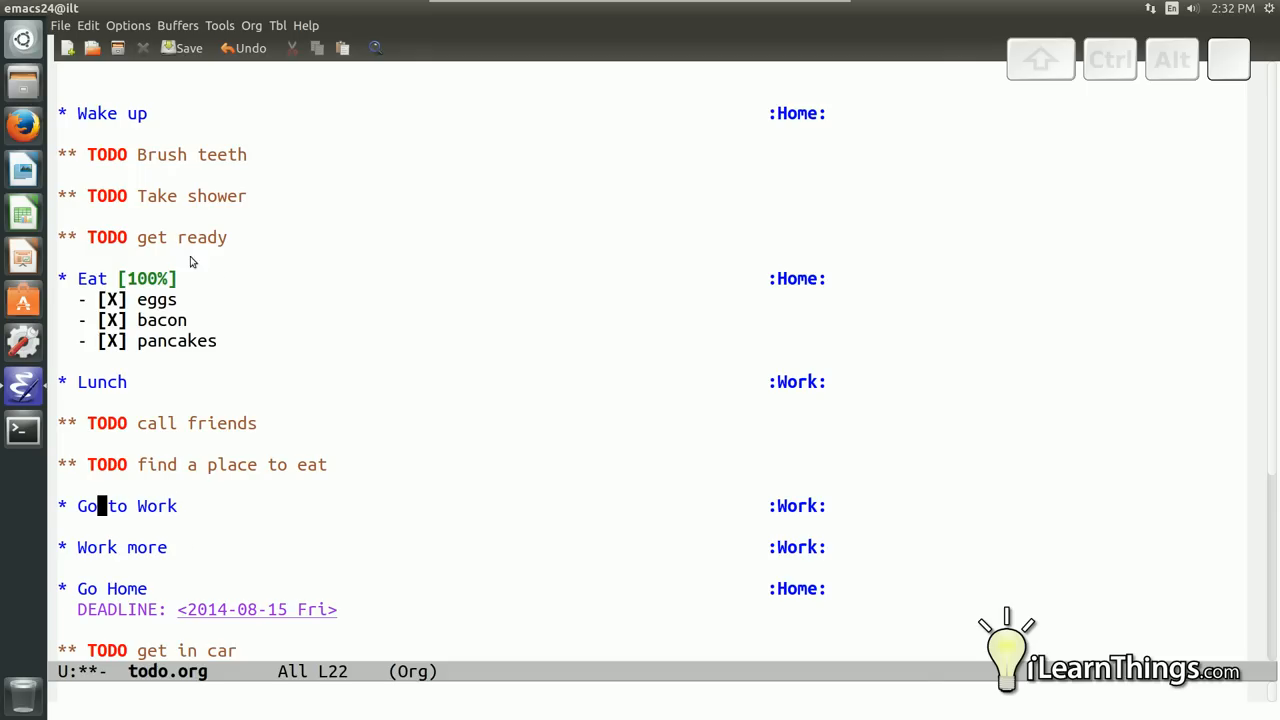
pyautogui.moveTo(158, 488)
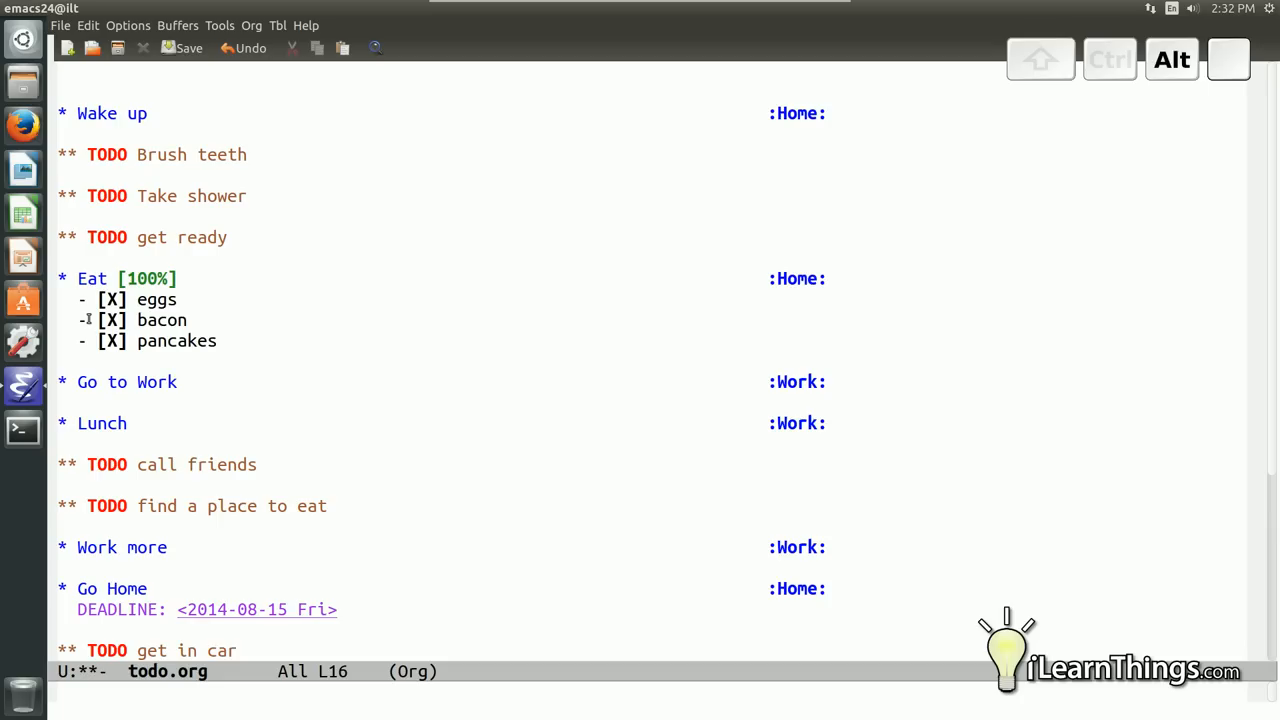
pyautogui.moveTo(108, 416)
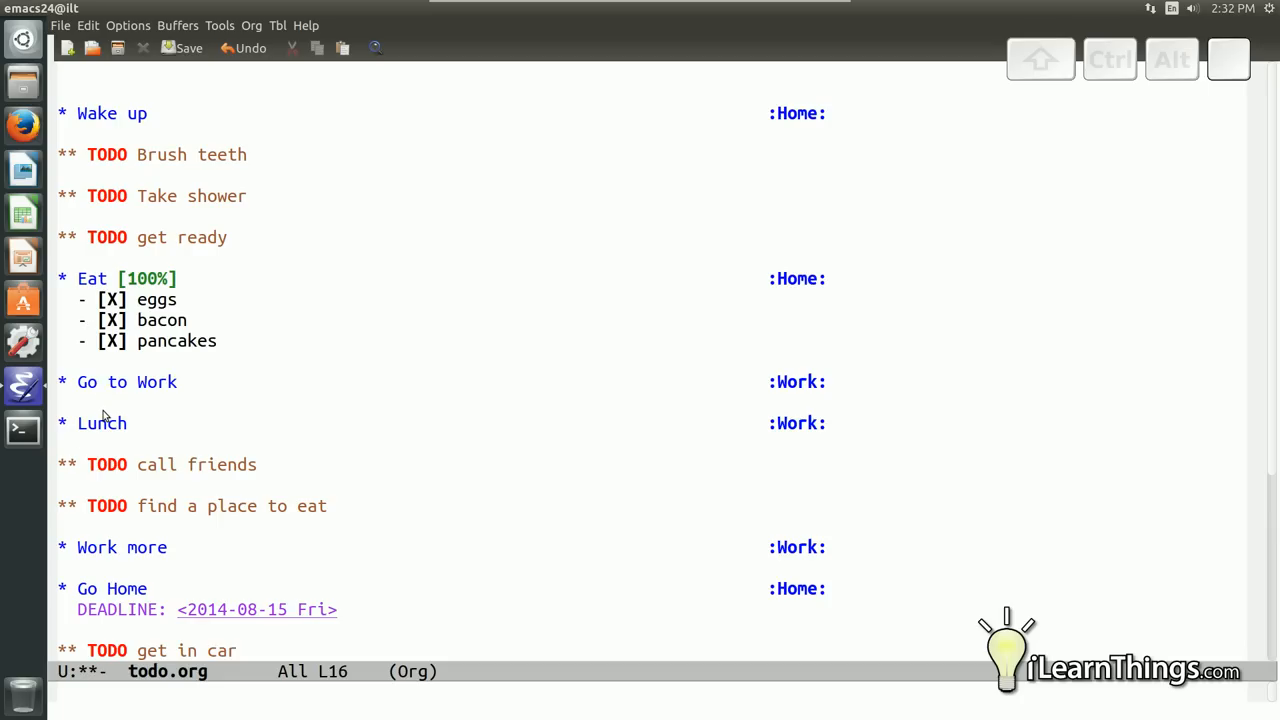
# Tag Go to Work and Work more as Work, Go Home as Home, and move Go to Work above Lunch
pyautogui.click(102, 382)
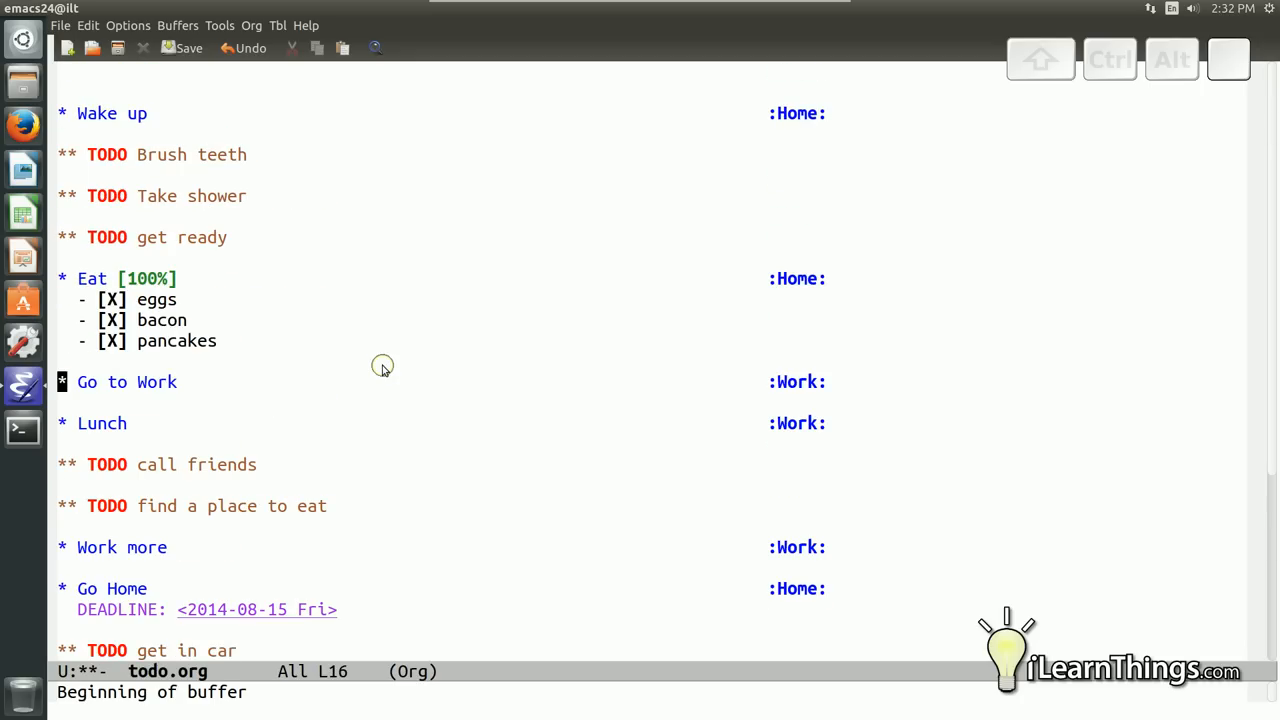
pyautogui.click(96, 112)
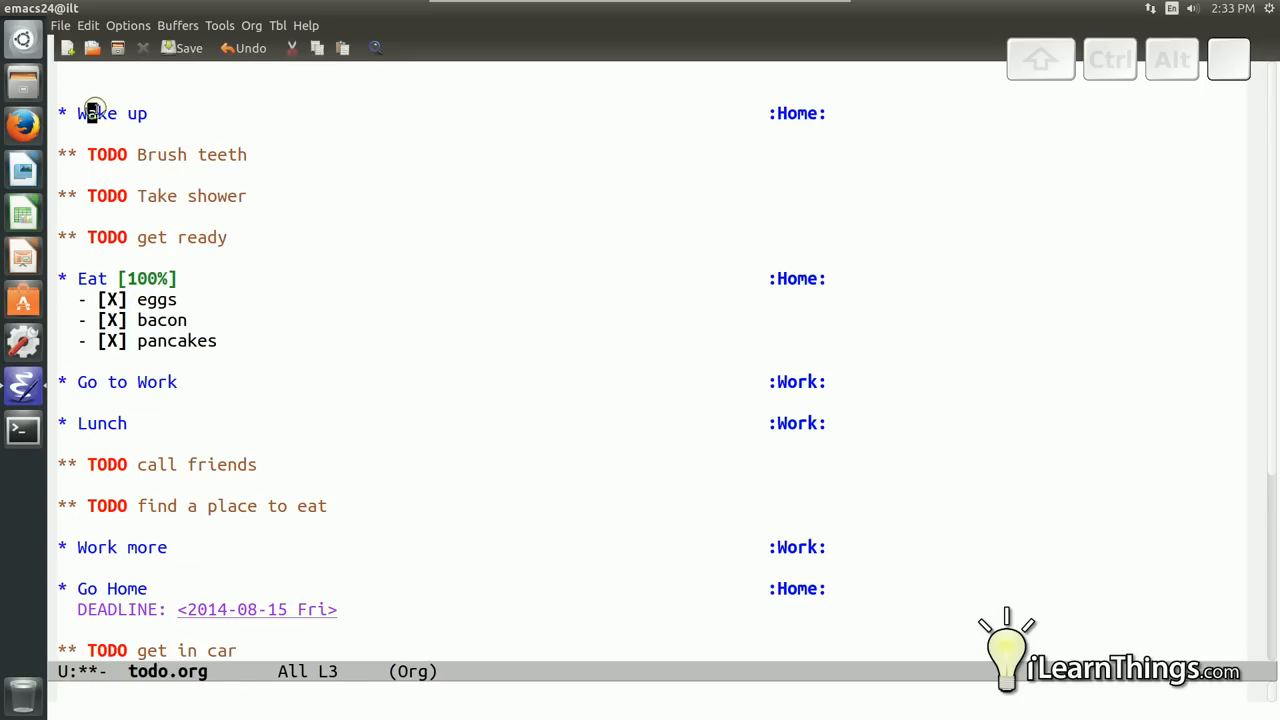
pyautogui.moveTo(224, 170)
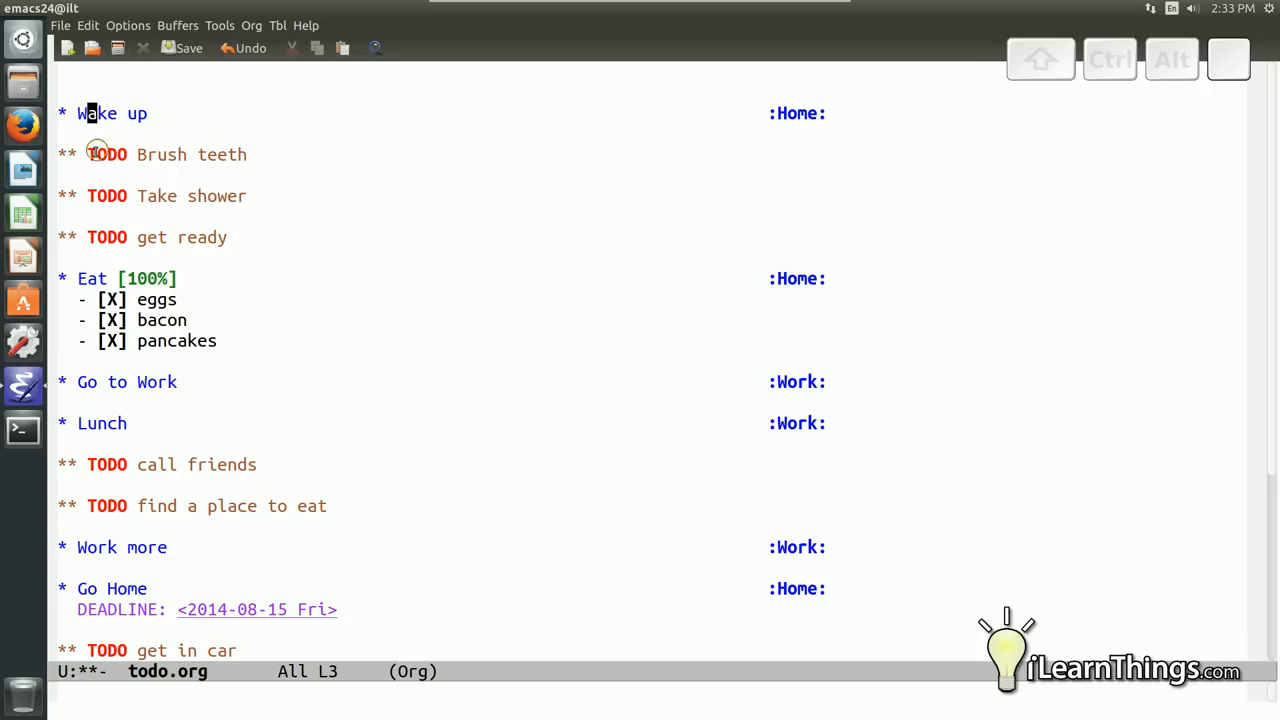
pyautogui.moveTo(108, 204)
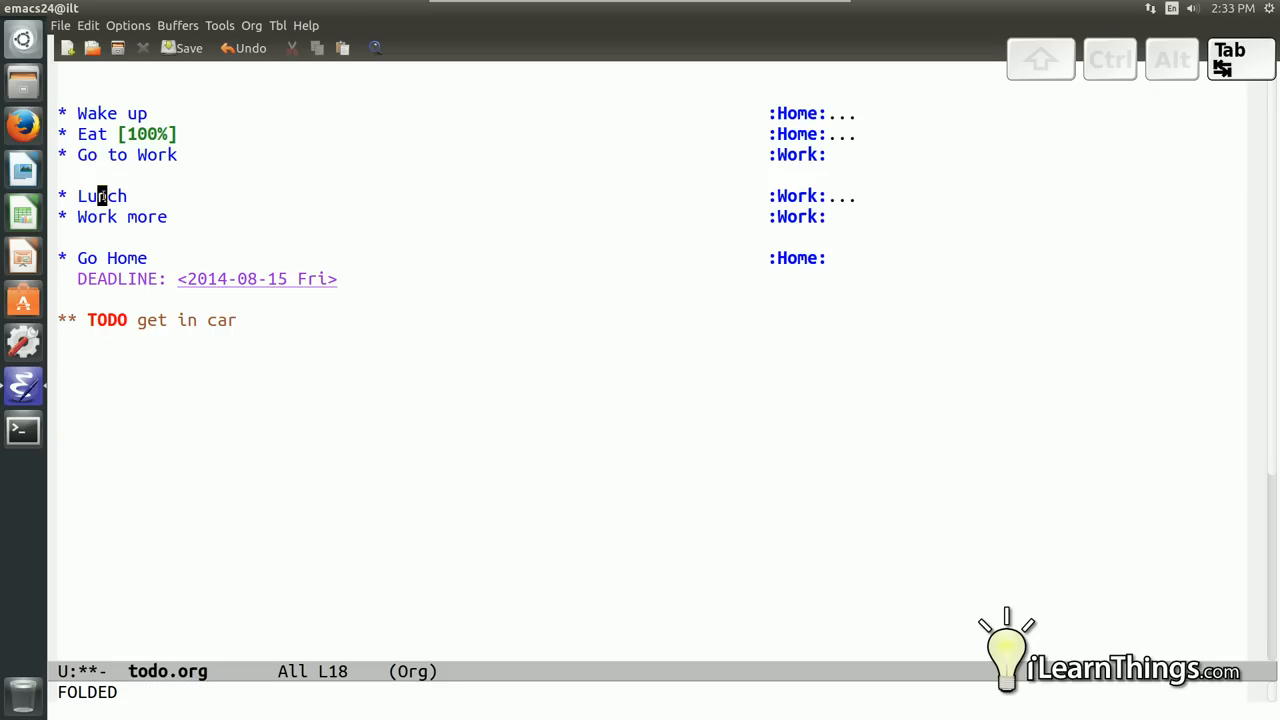
# Cycle the outline through show-all, children and overview states, unfold Lunch, then expand everything
pyautogui.press('Tab')
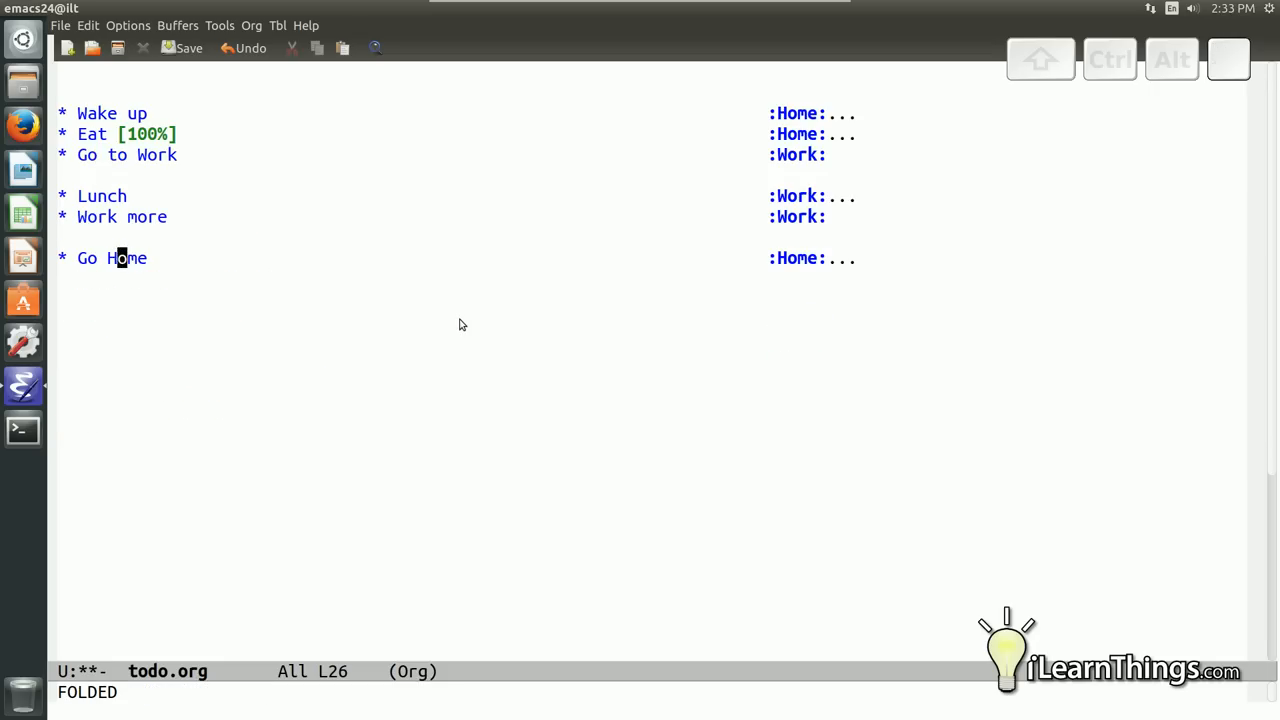
pyautogui.moveTo(844, 128)
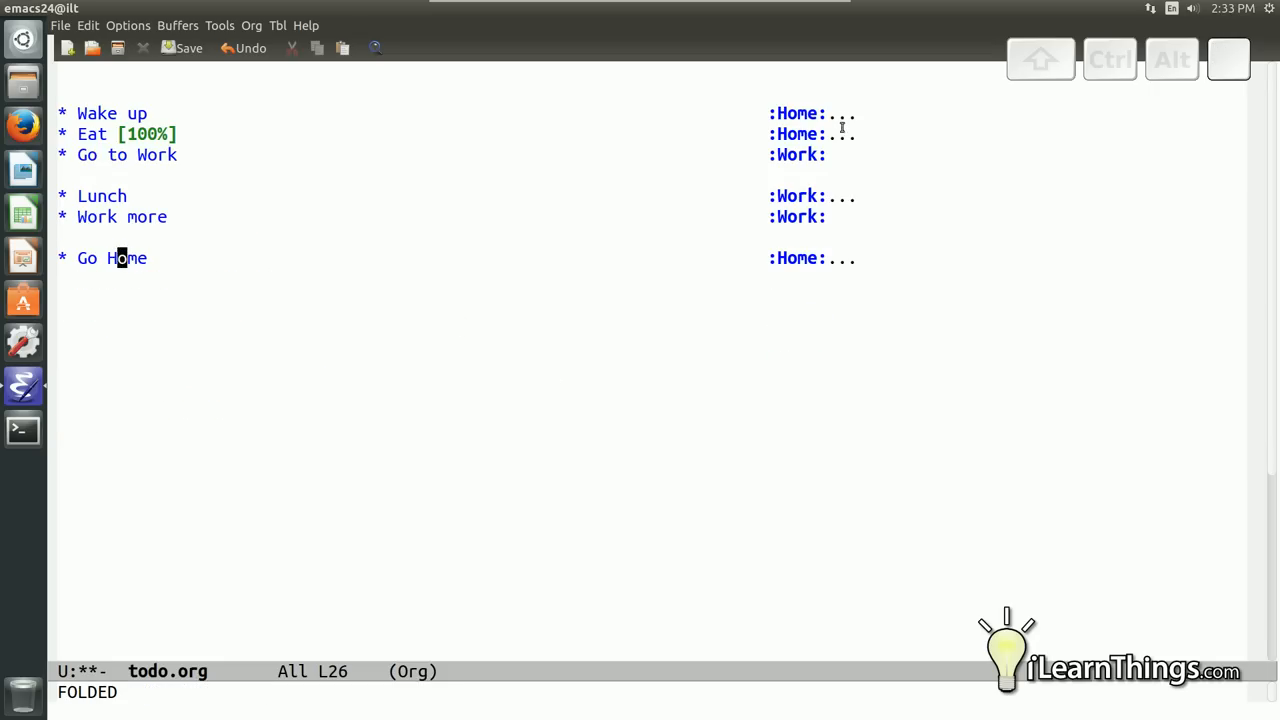
pyautogui.moveTo(862, 152)
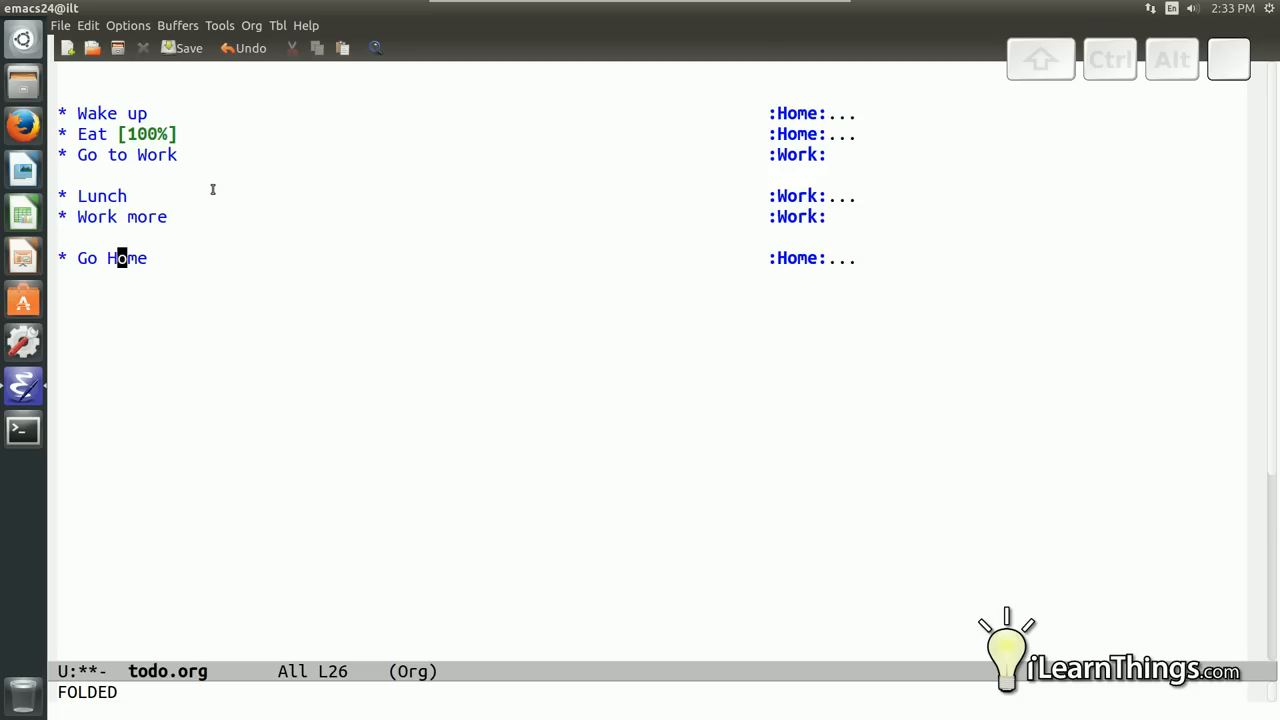
pyautogui.moveTo(108, 288)
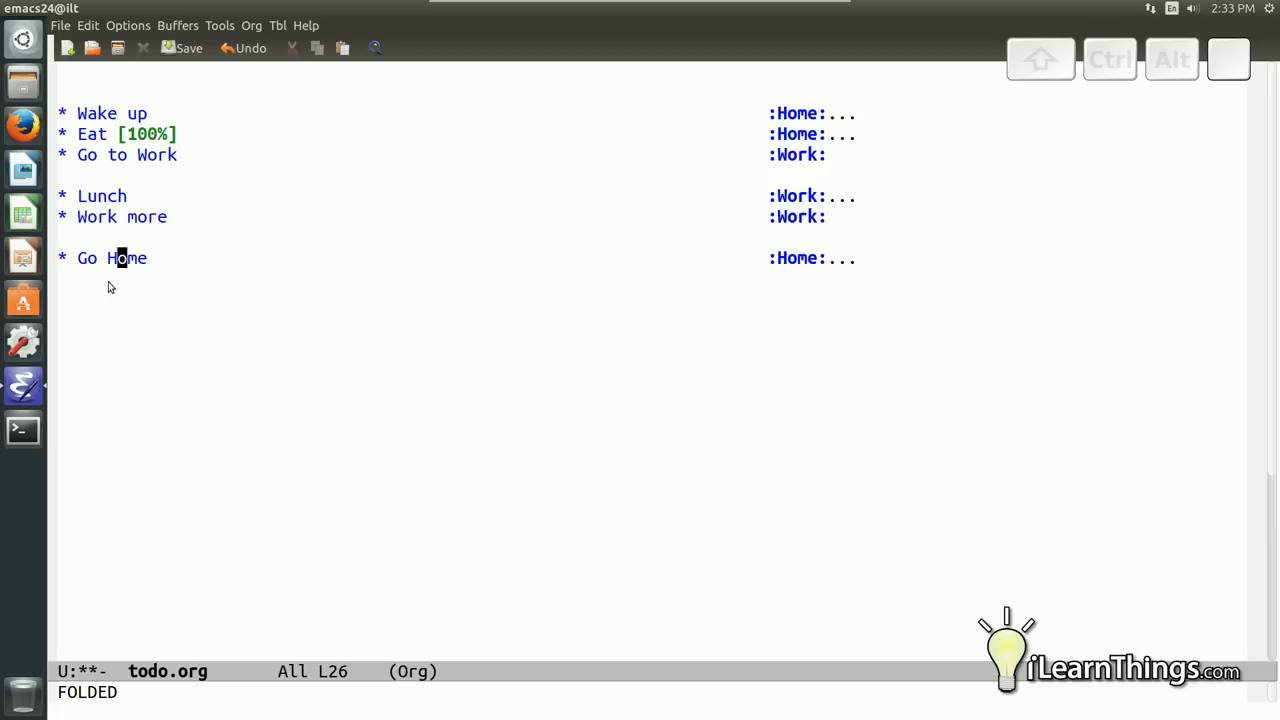
pyautogui.moveTo(208, 146)
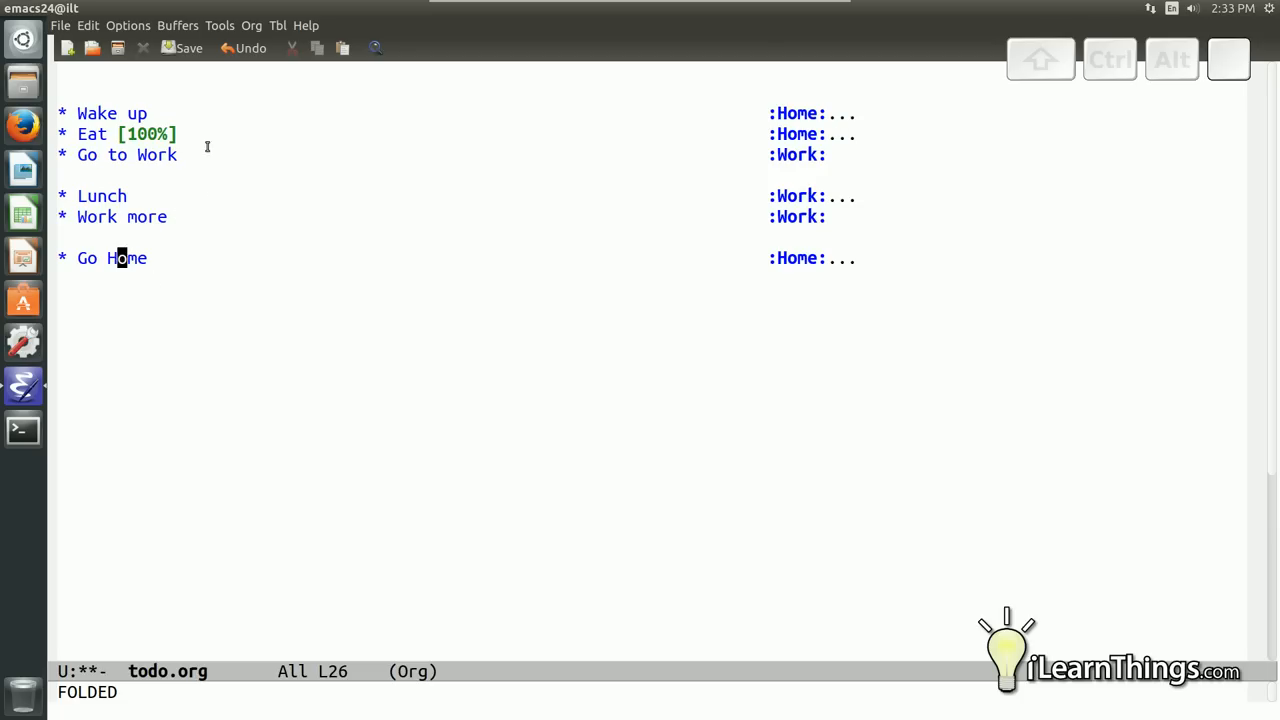
pyautogui.moveTo(198, 344)
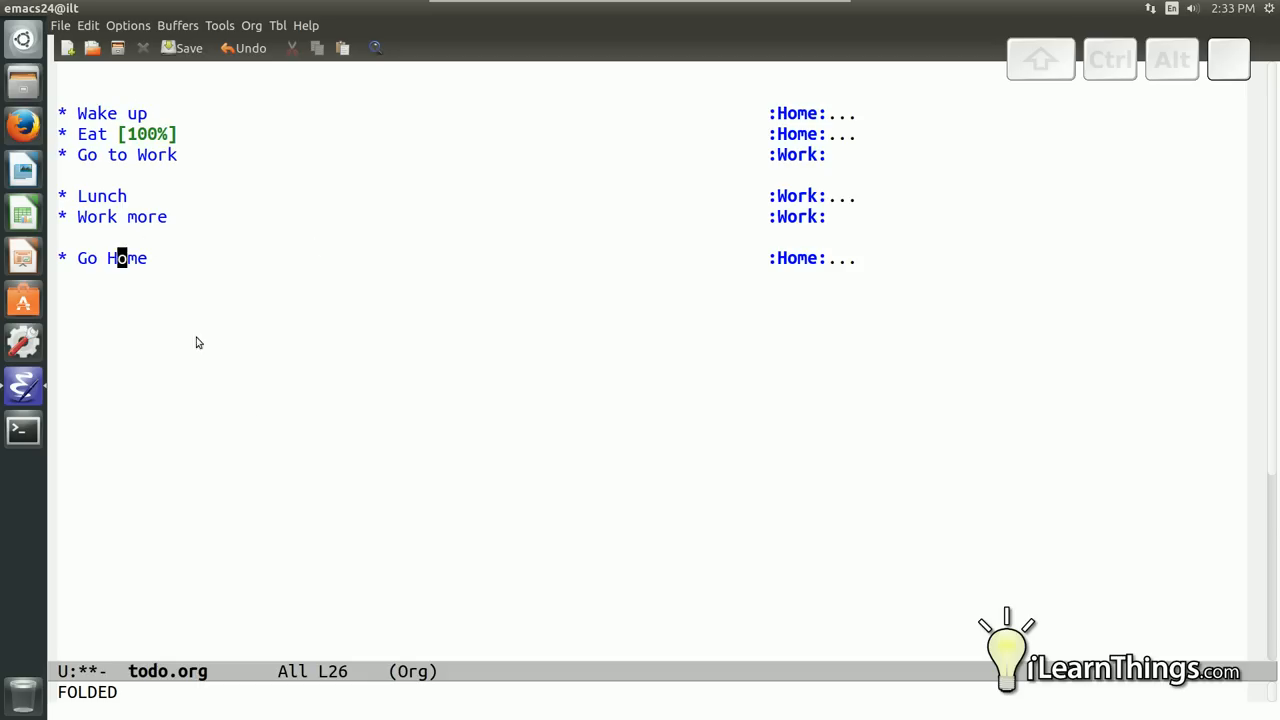
pyautogui.moveTo(298, 244)
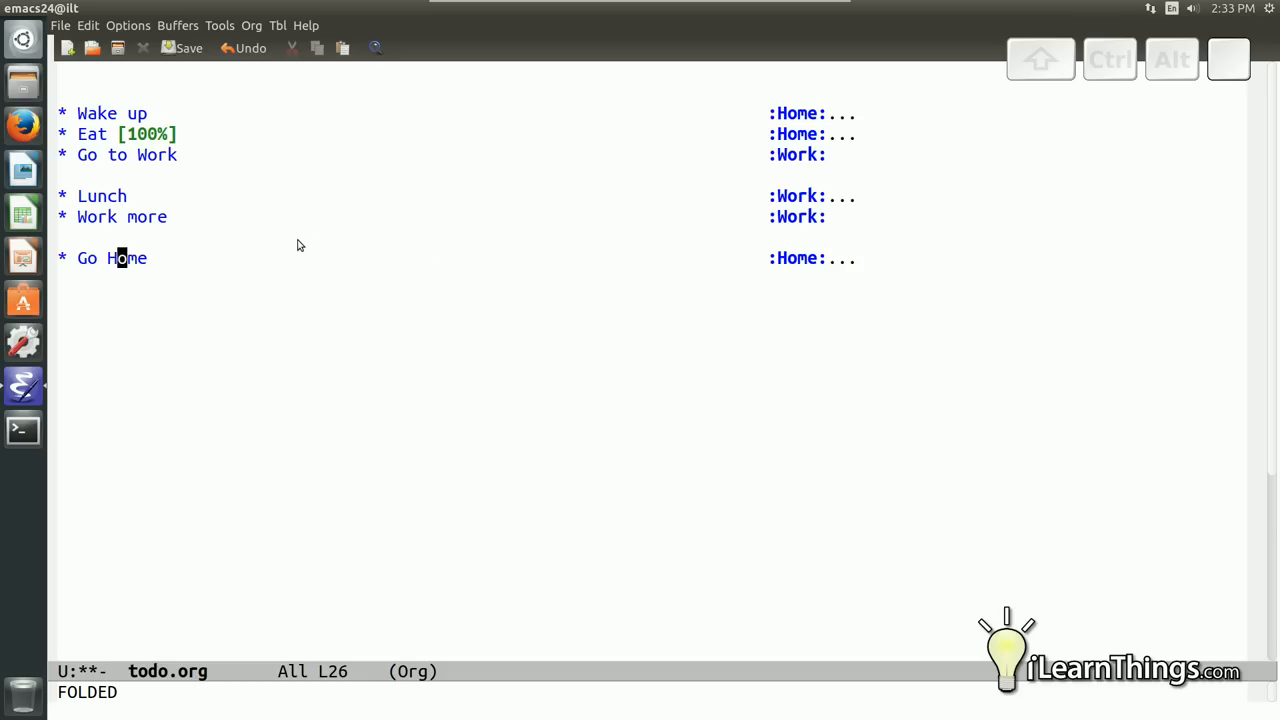
pyautogui.press('Tab')
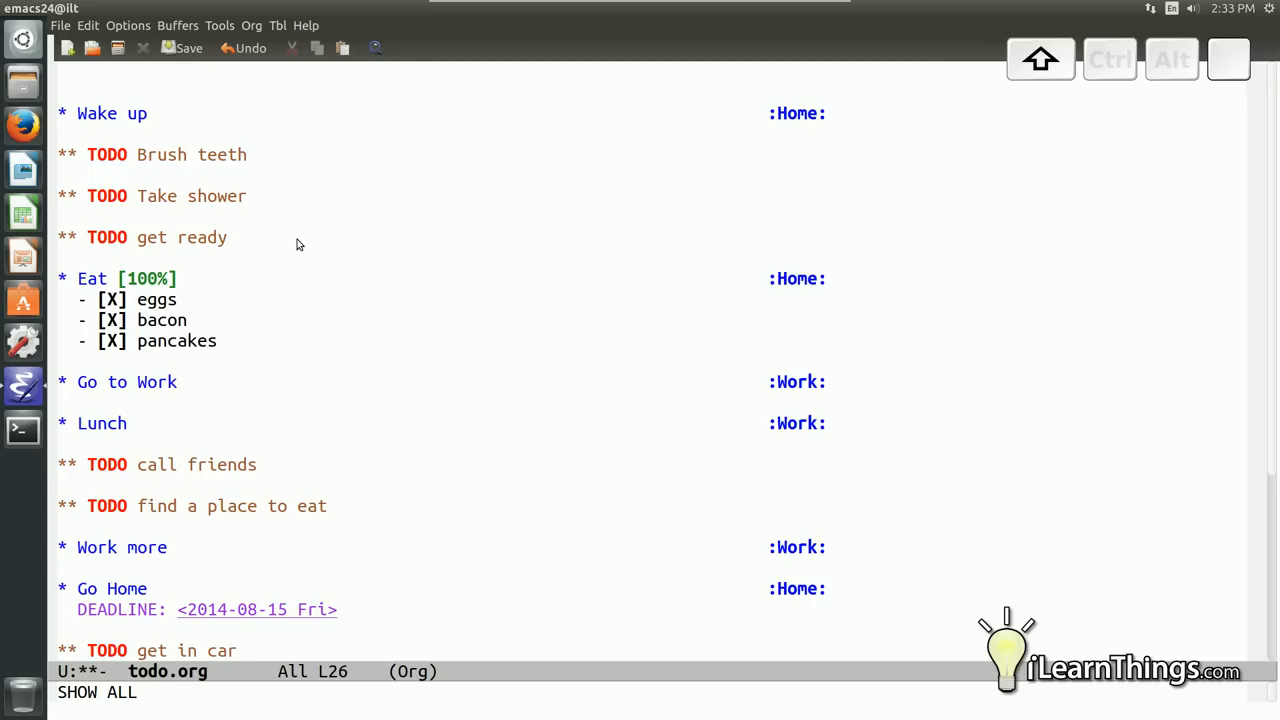
pyautogui.press('Tab')
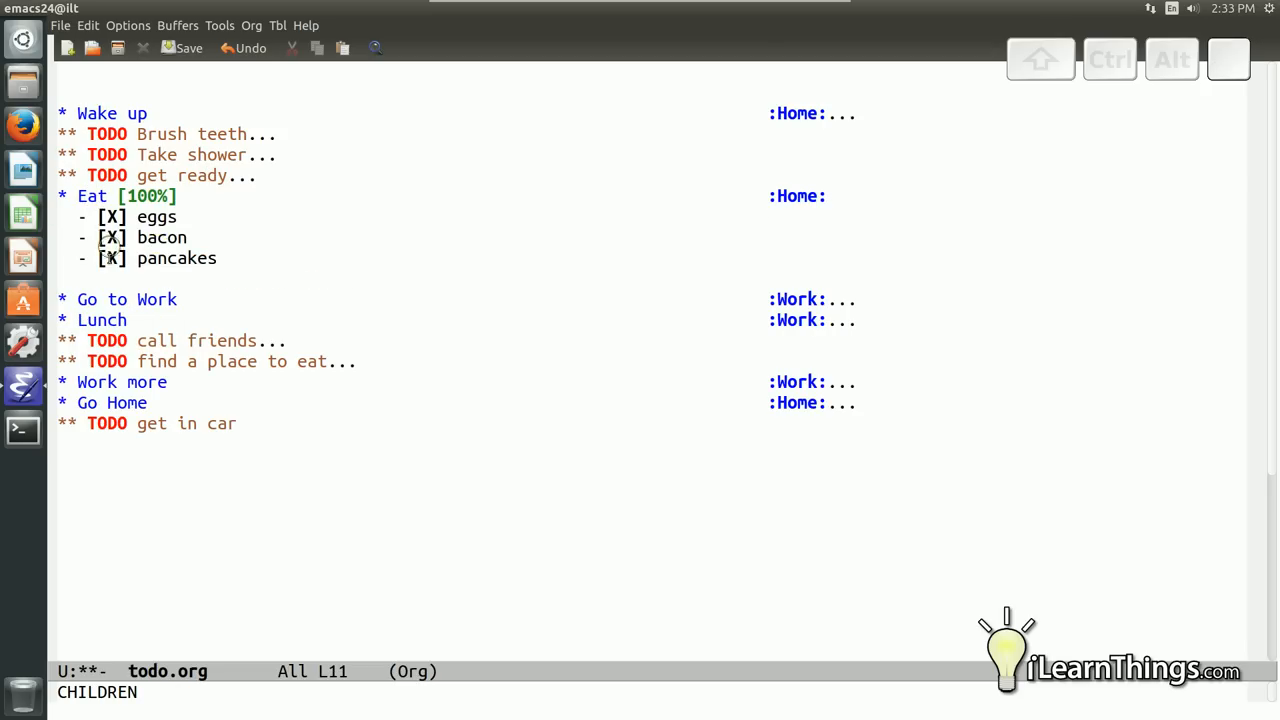
pyautogui.press('Tab')
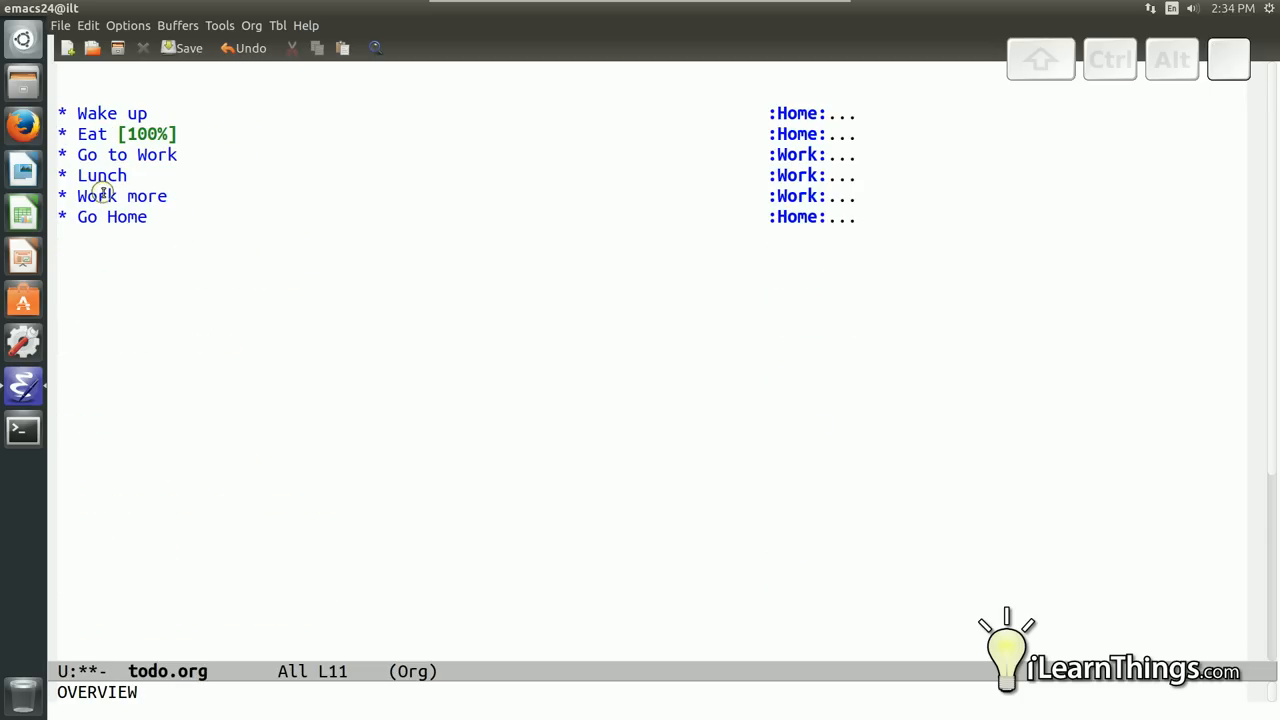
pyautogui.press('Tab')
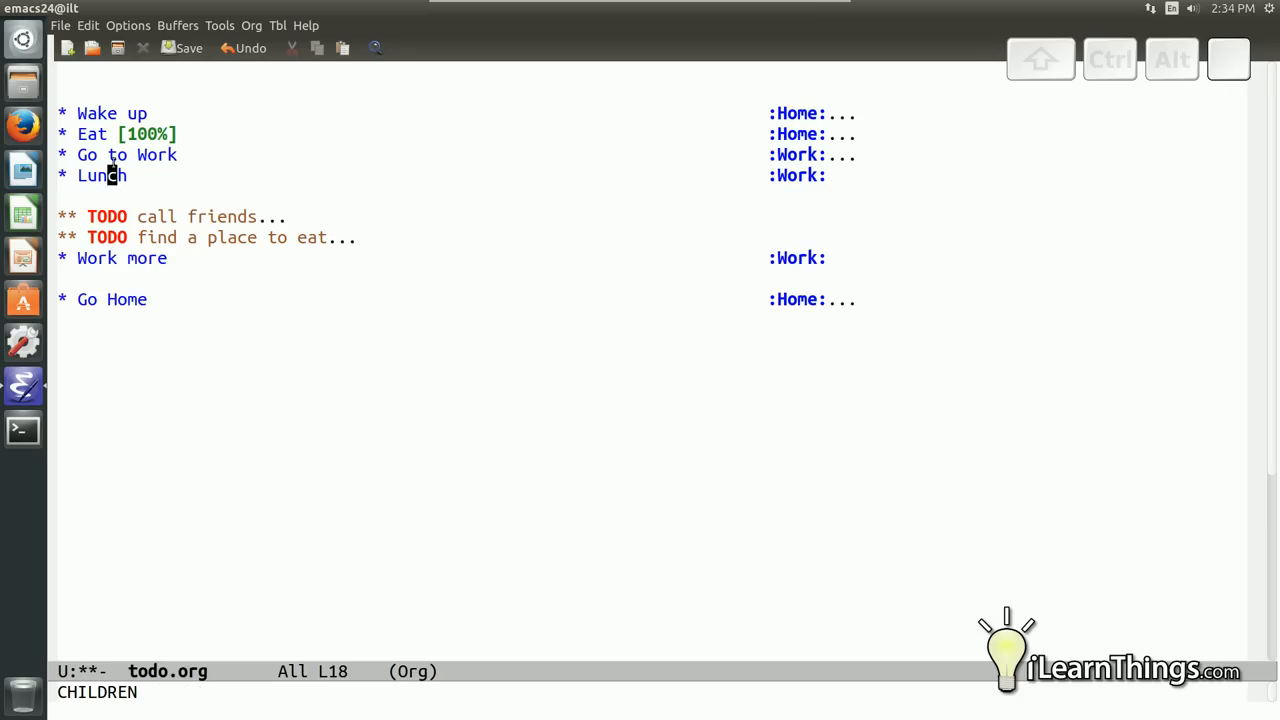
pyautogui.press('Tab')
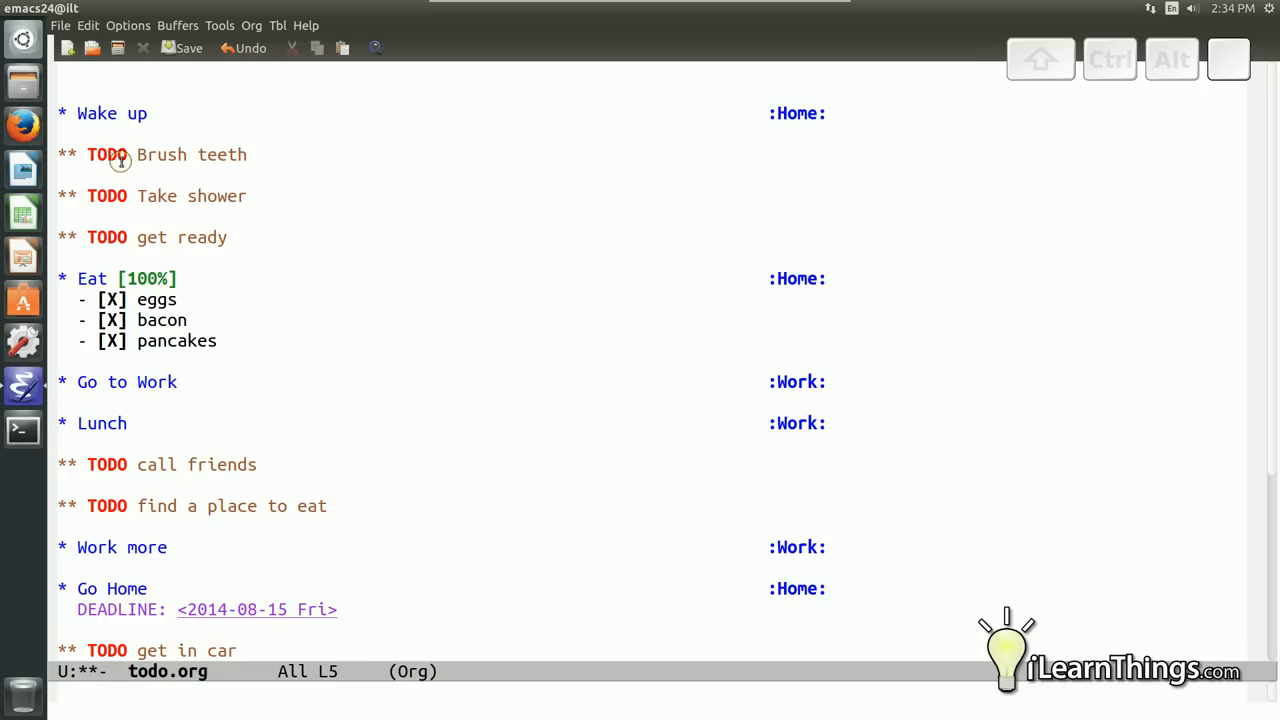
pyautogui.moveTo(160, 156)
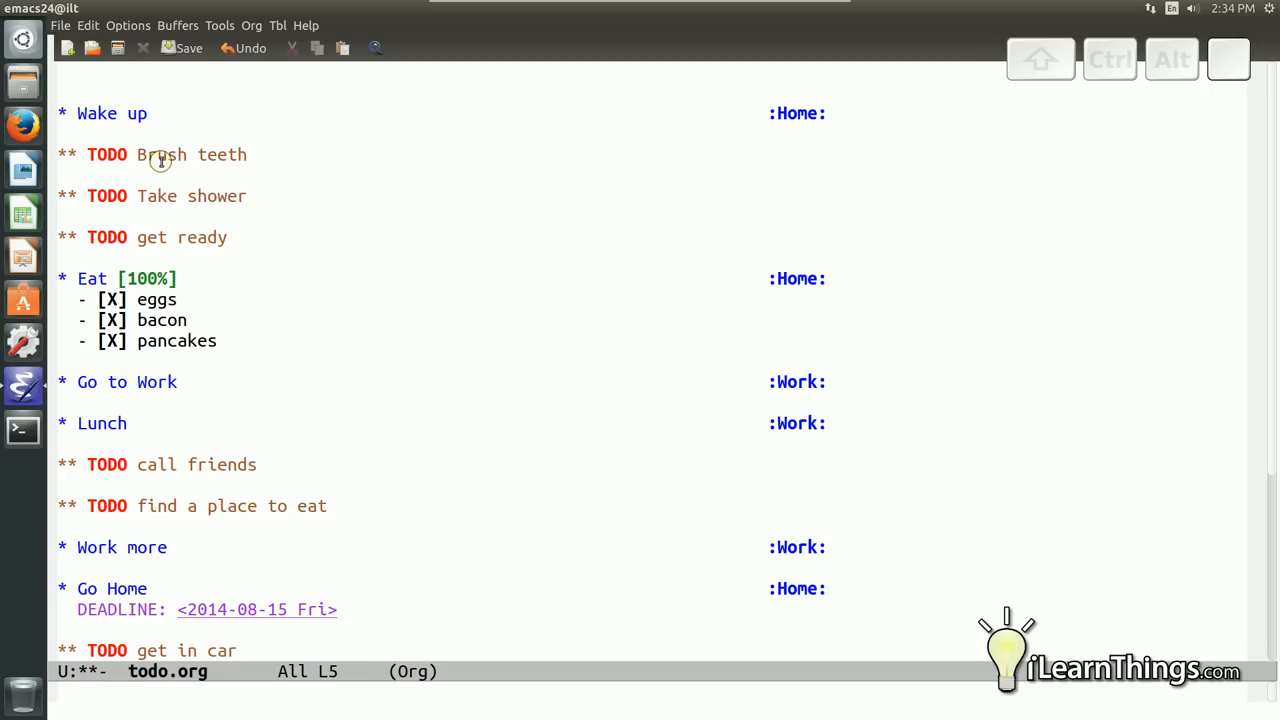
pyautogui.moveTo(128, 168)
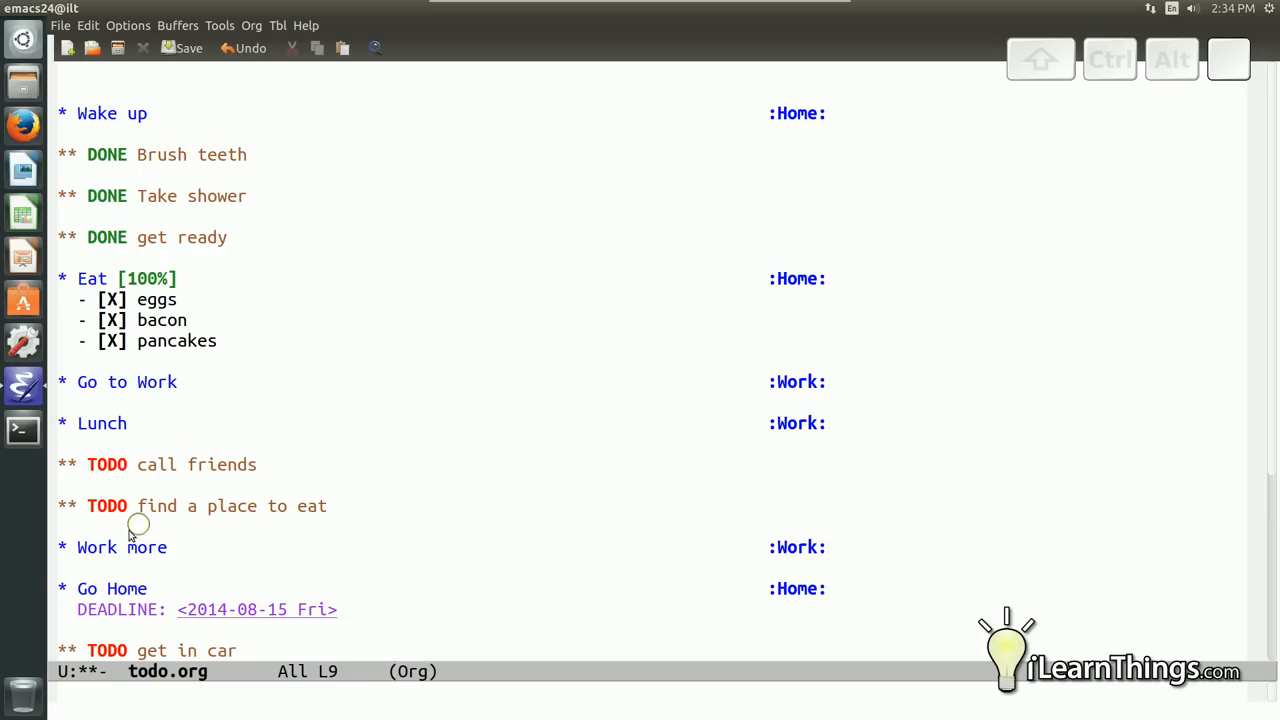
# Switch Brush teeth, Take shower and get ready under Wake up from TODO to DONE
pyautogui.scroll(-3)
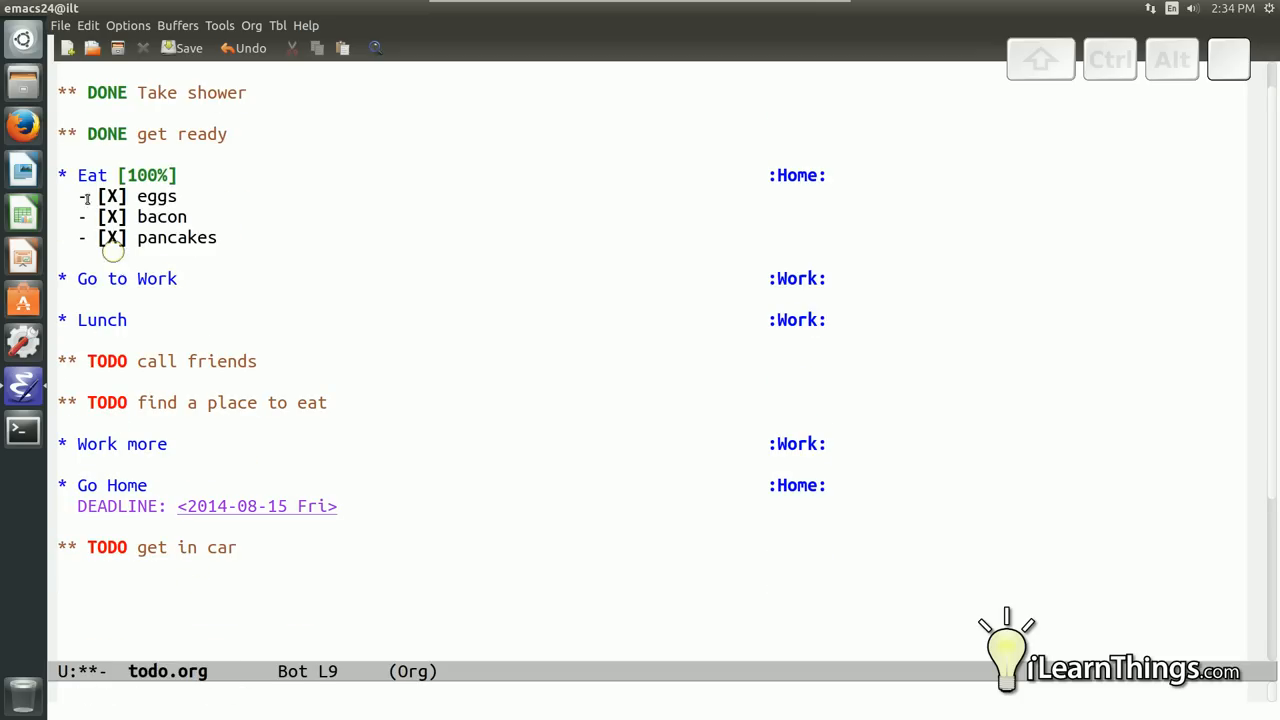
# Save todo.org from the File menu and add it to the front of the agenda file list
pyautogui.click(60, 24)
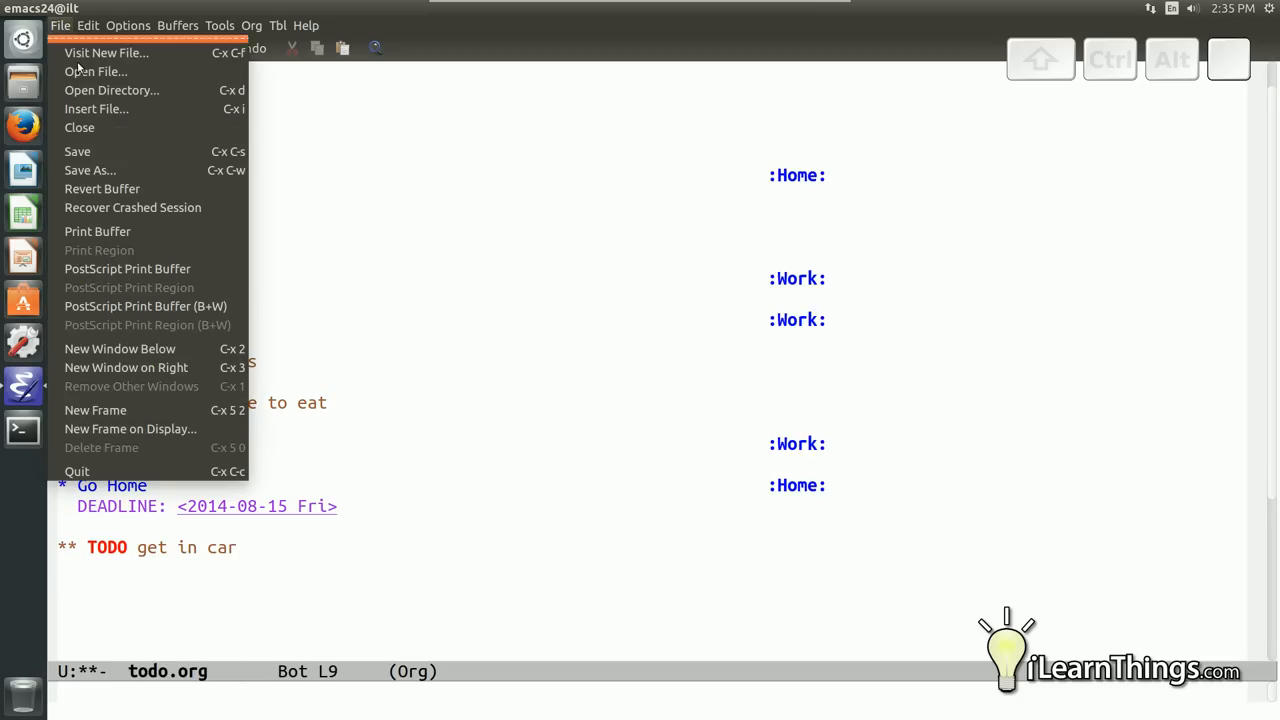
pyautogui.click(76, 152)
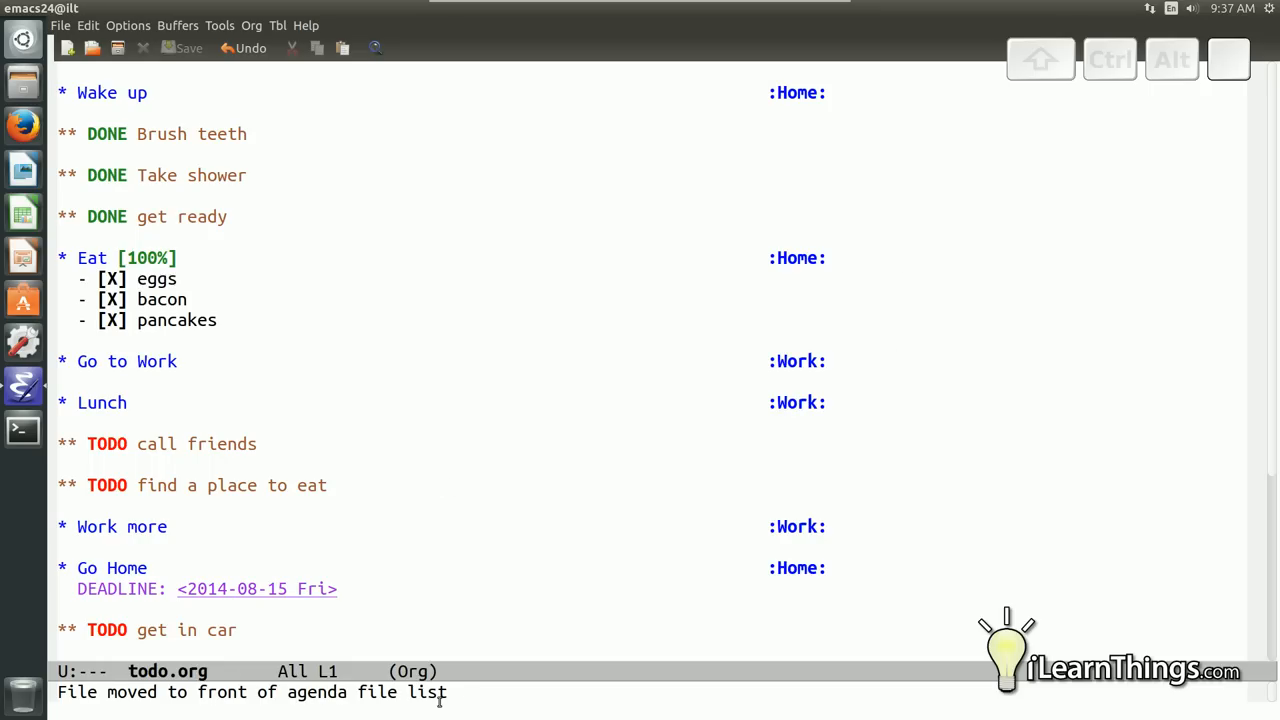
pyautogui.moveTo(294, 248)
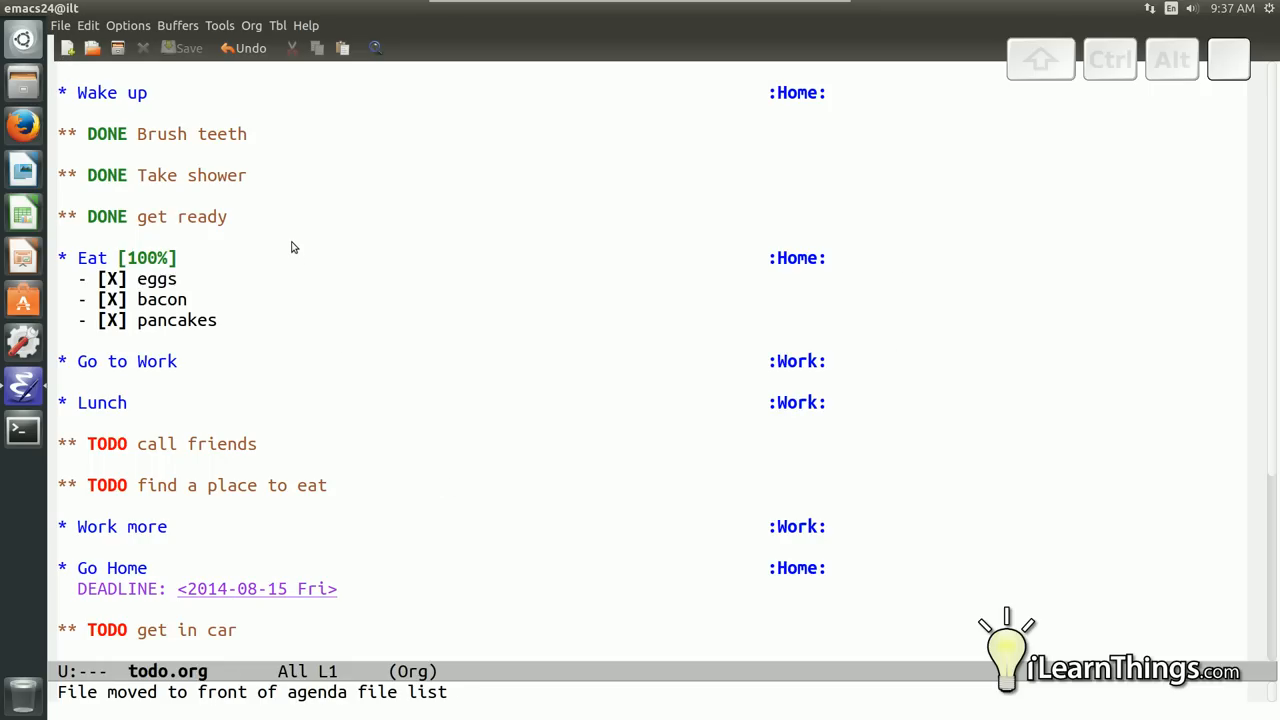
pyautogui.moveTo(364, 436)
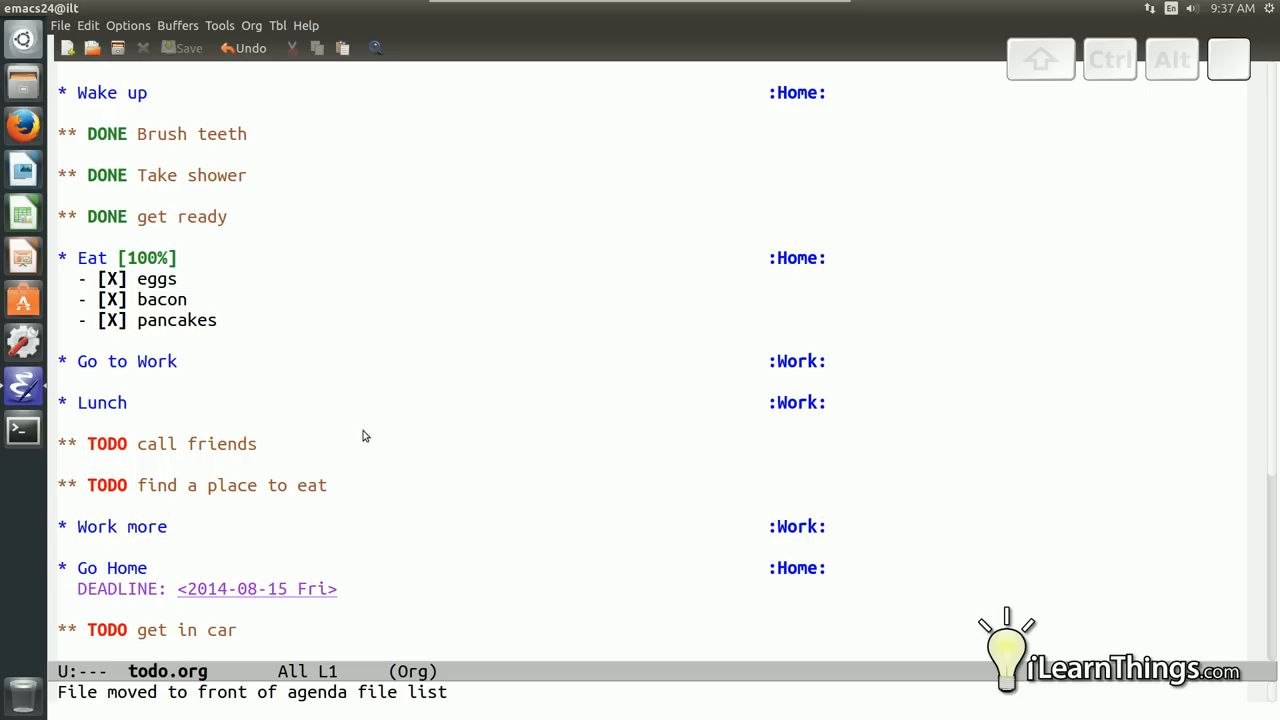
pyautogui.moveTo(176, 86)
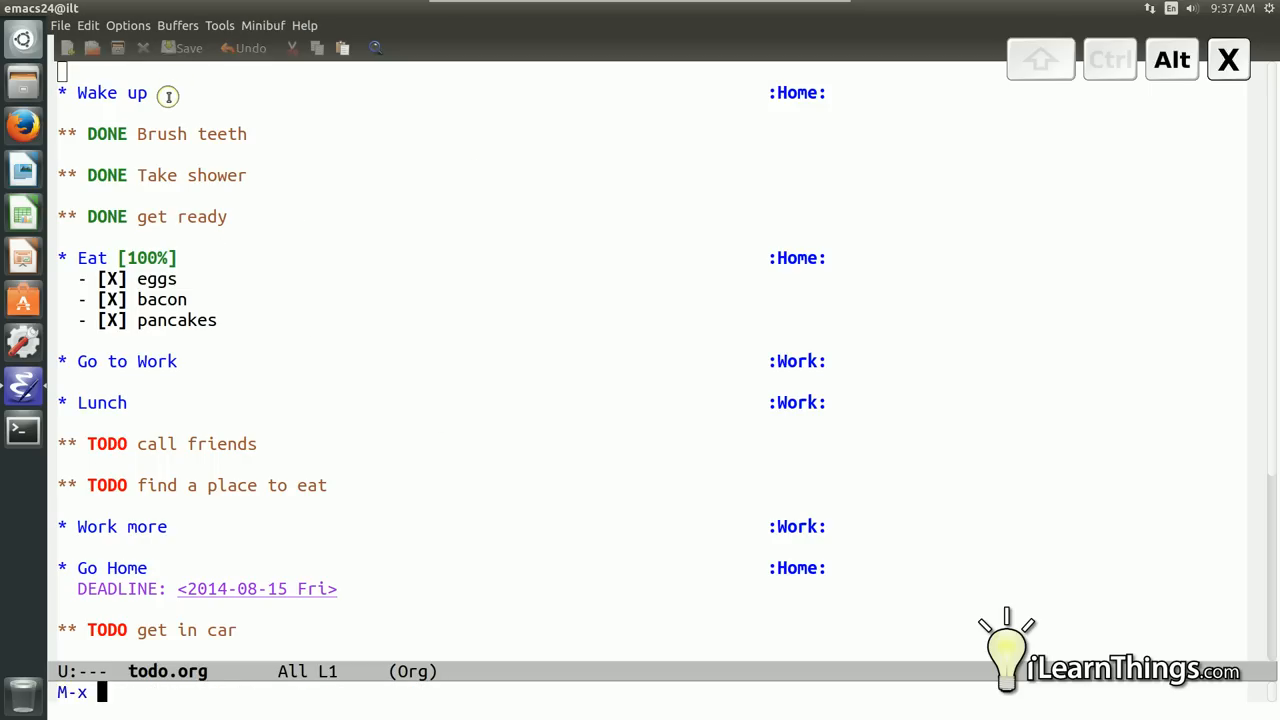
# Run org-agenda from M-x to bring up the agenda command dispatcher
pyautogui.write('org-agen')
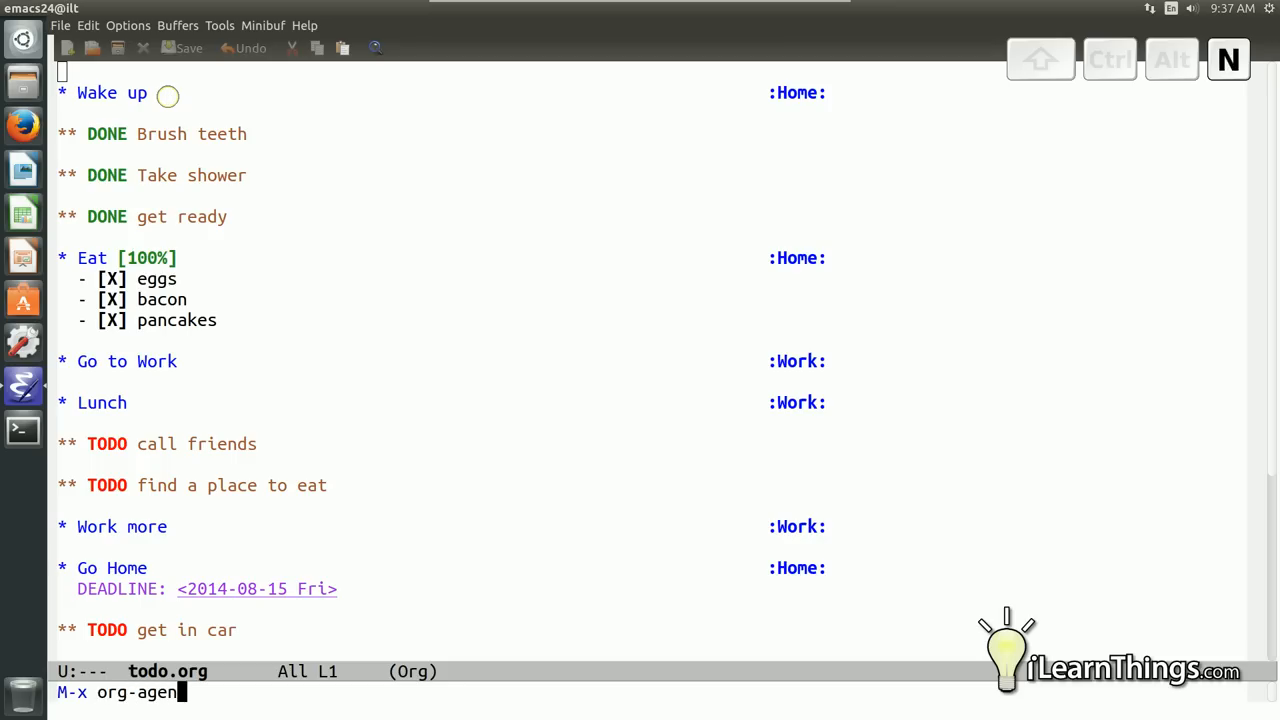
pyautogui.press('Return')
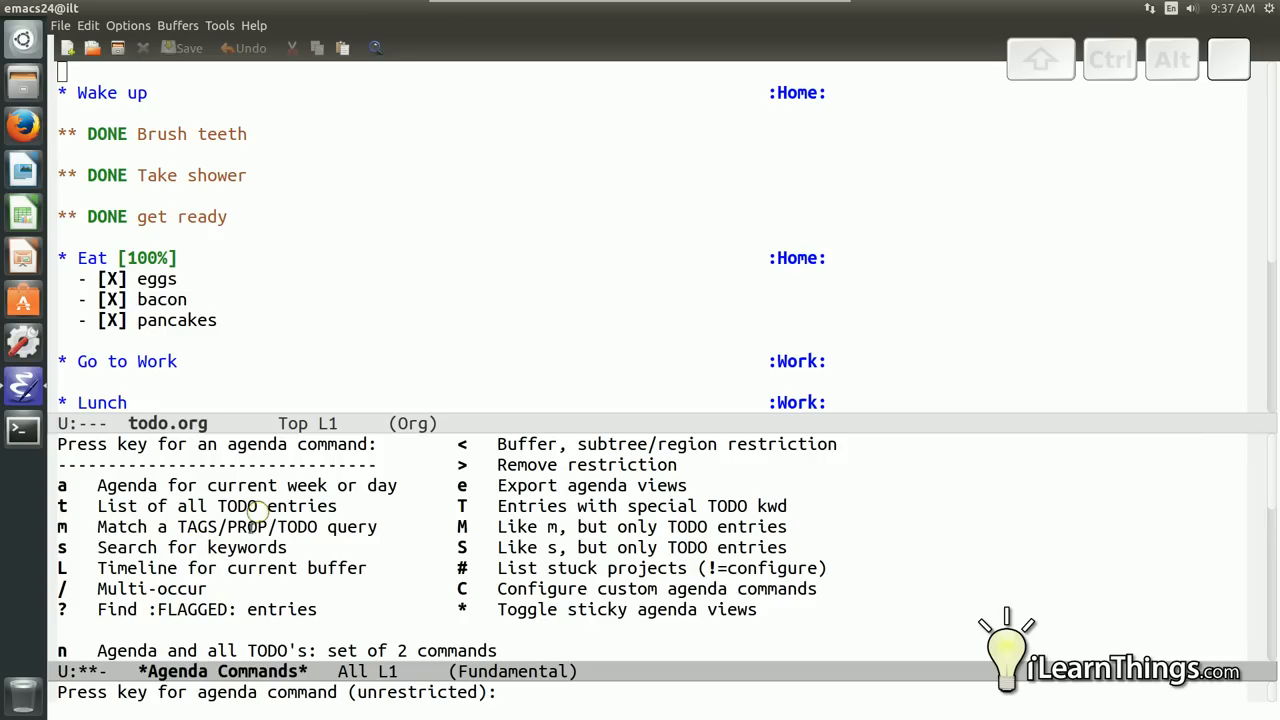
pyautogui.moveTo(76, 488)
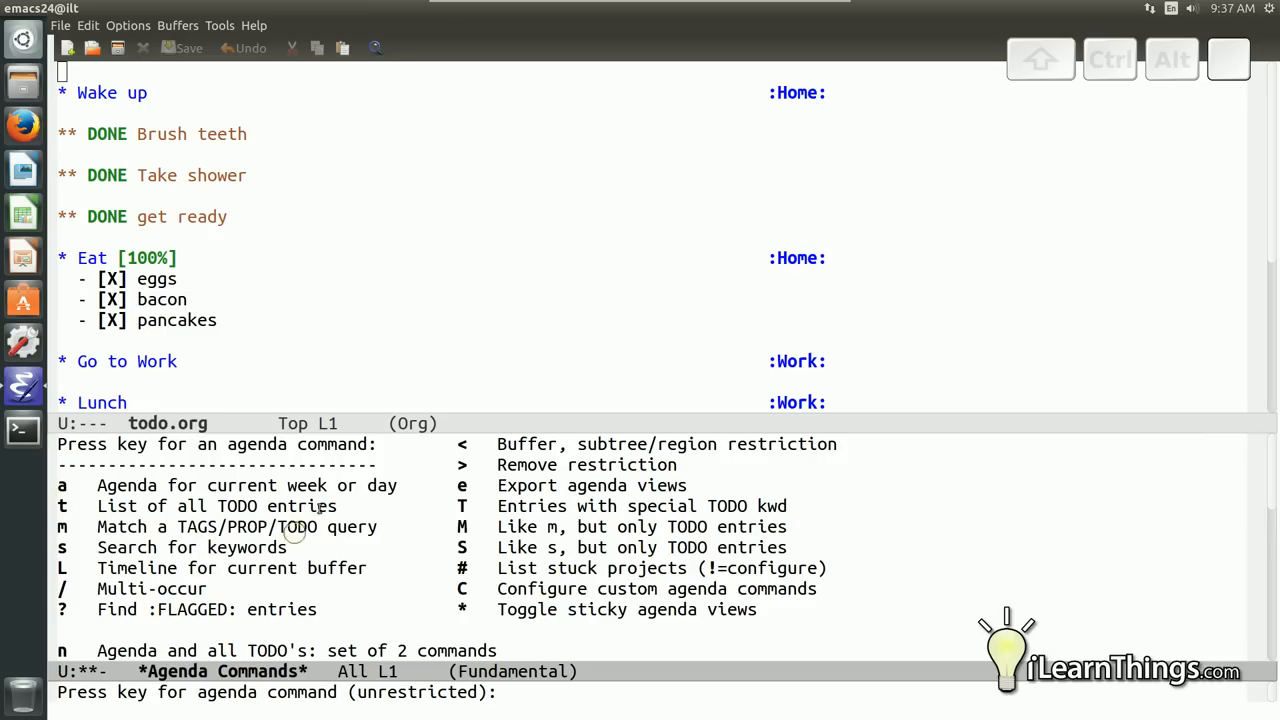
pyautogui.moveTo(238, 580)
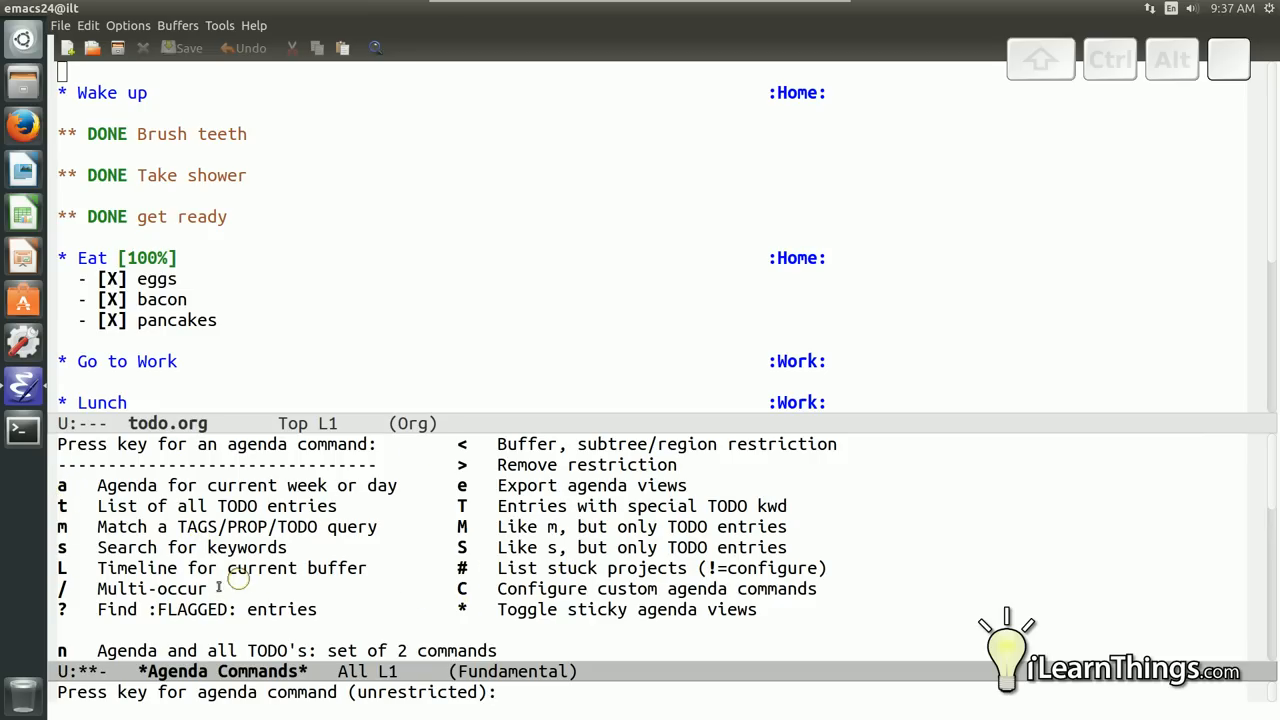
pyautogui.moveTo(130, 652)
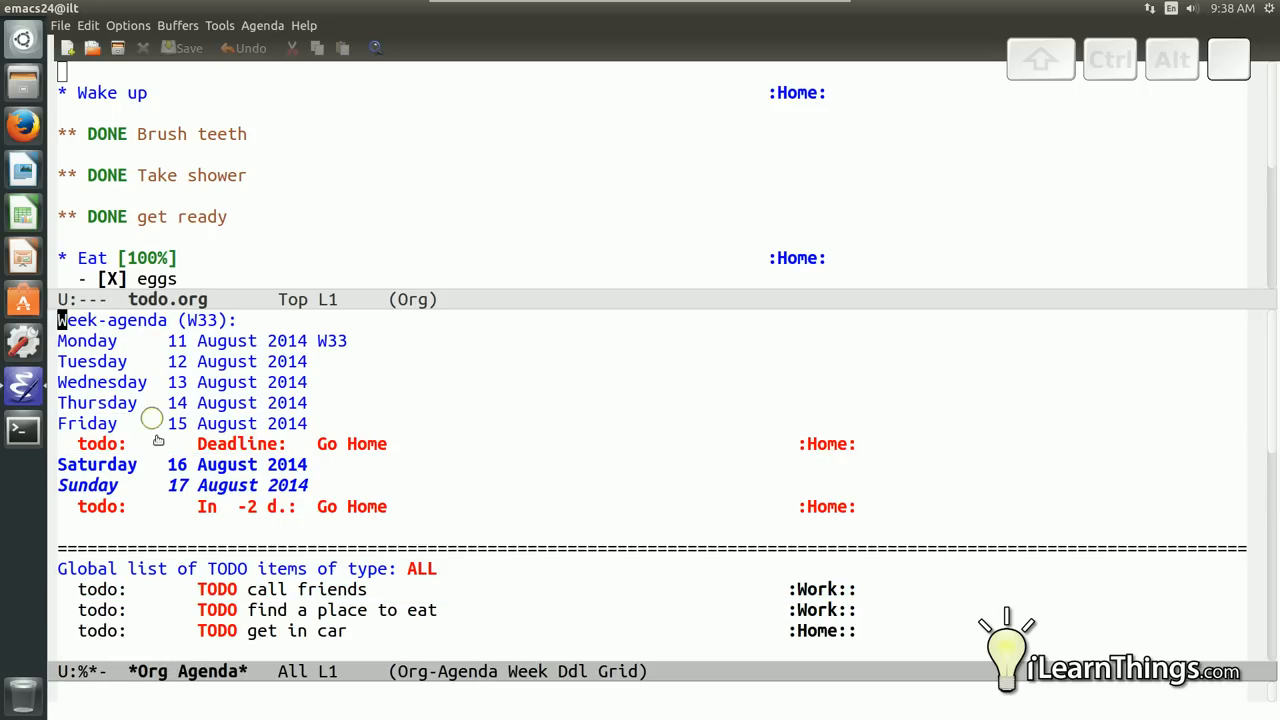
# Show the week agenda with all TODOs, then jump from its entries back into todo.org's Lunch tasks and Go Home deadline
pyautogui.click(210, 444)
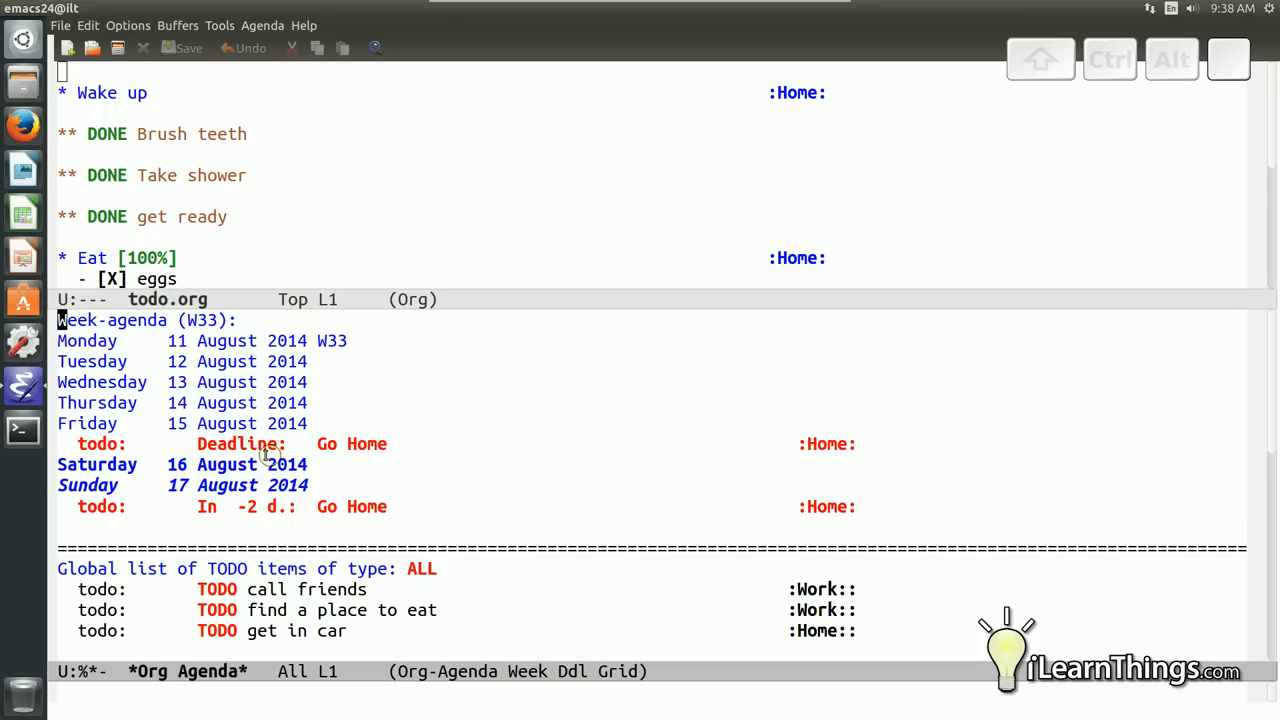
pyautogui.click(250, 444)
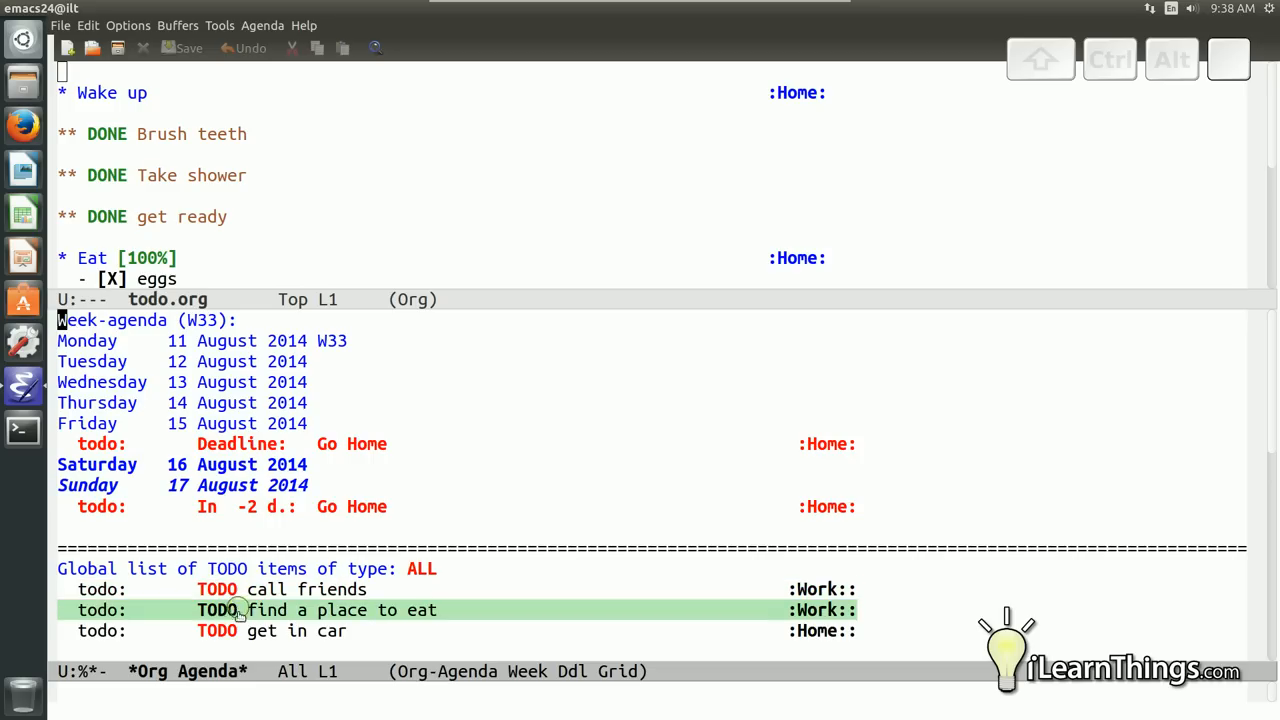
pyautogui.moveTo(240, 610)
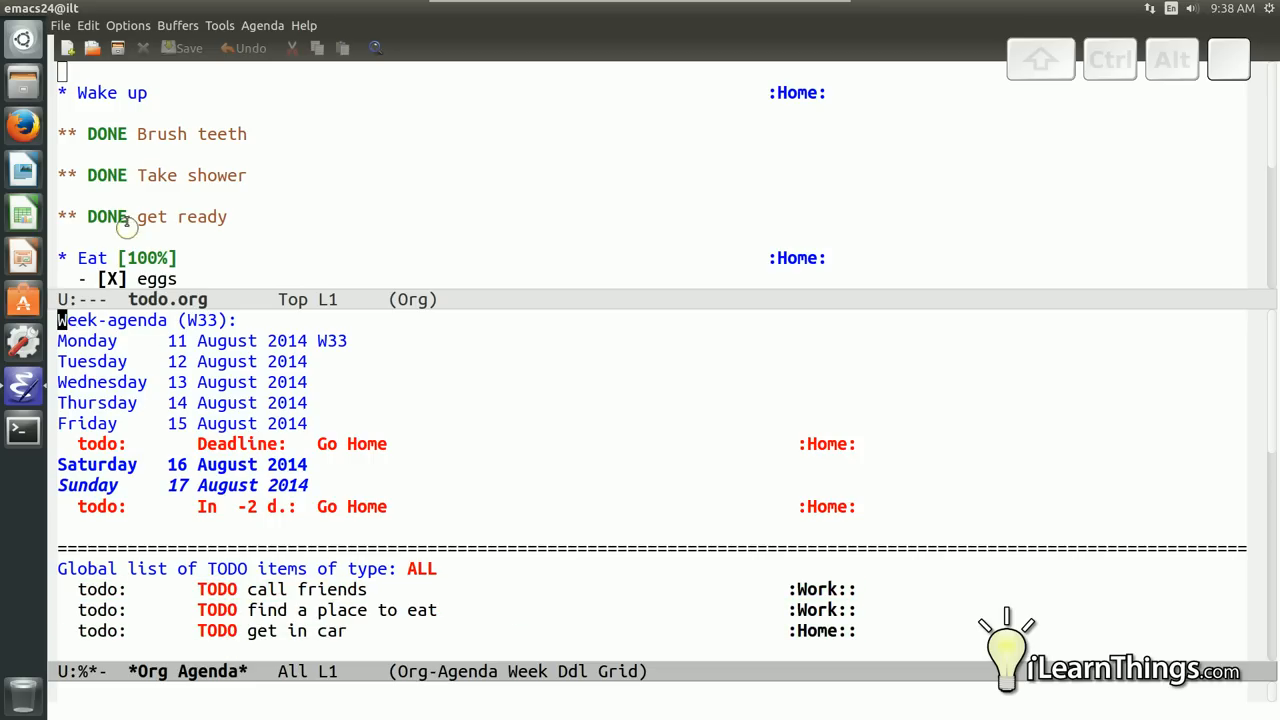
pyautogui.click(290, 630)
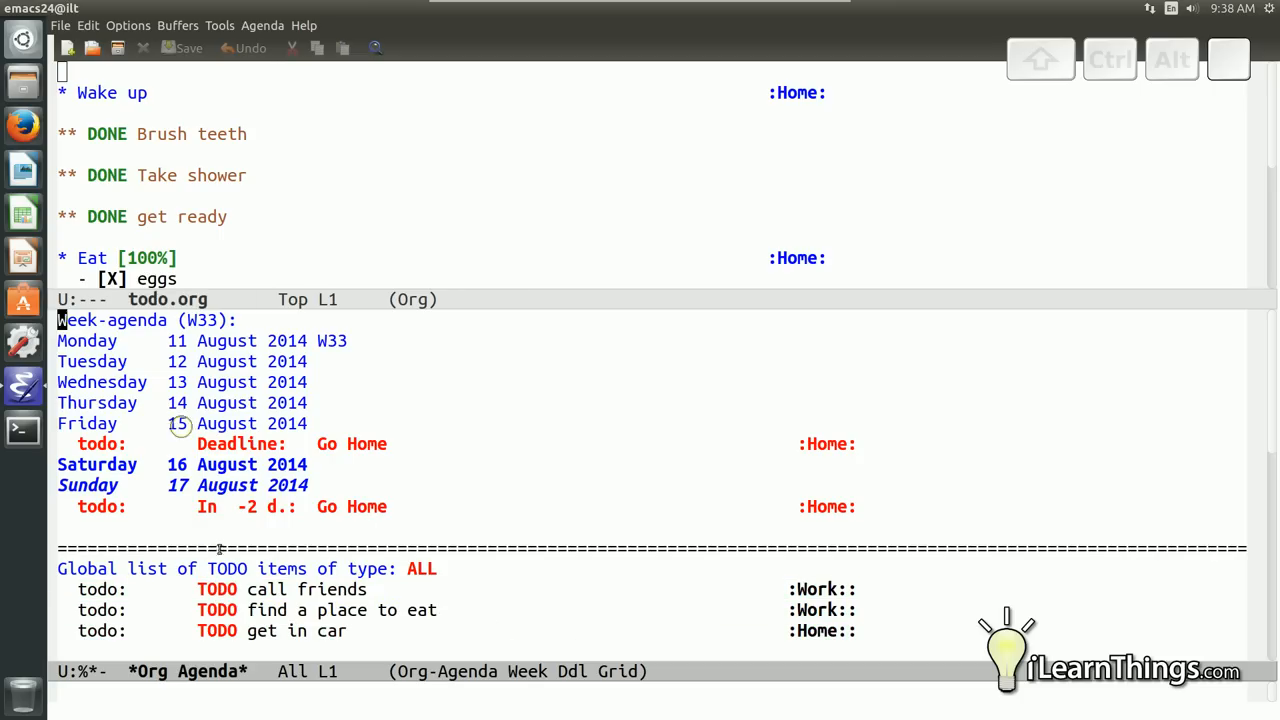
pyautogui.click(216, 610)
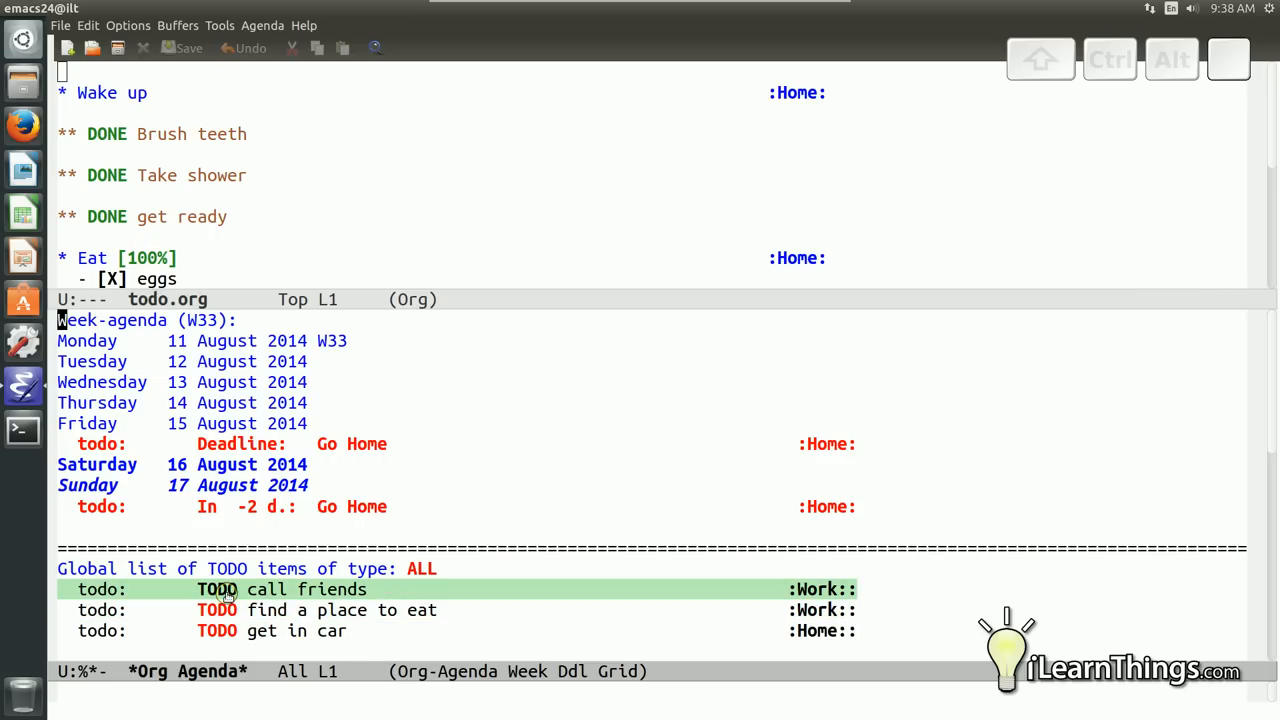
pyautogui.click(216, 588)
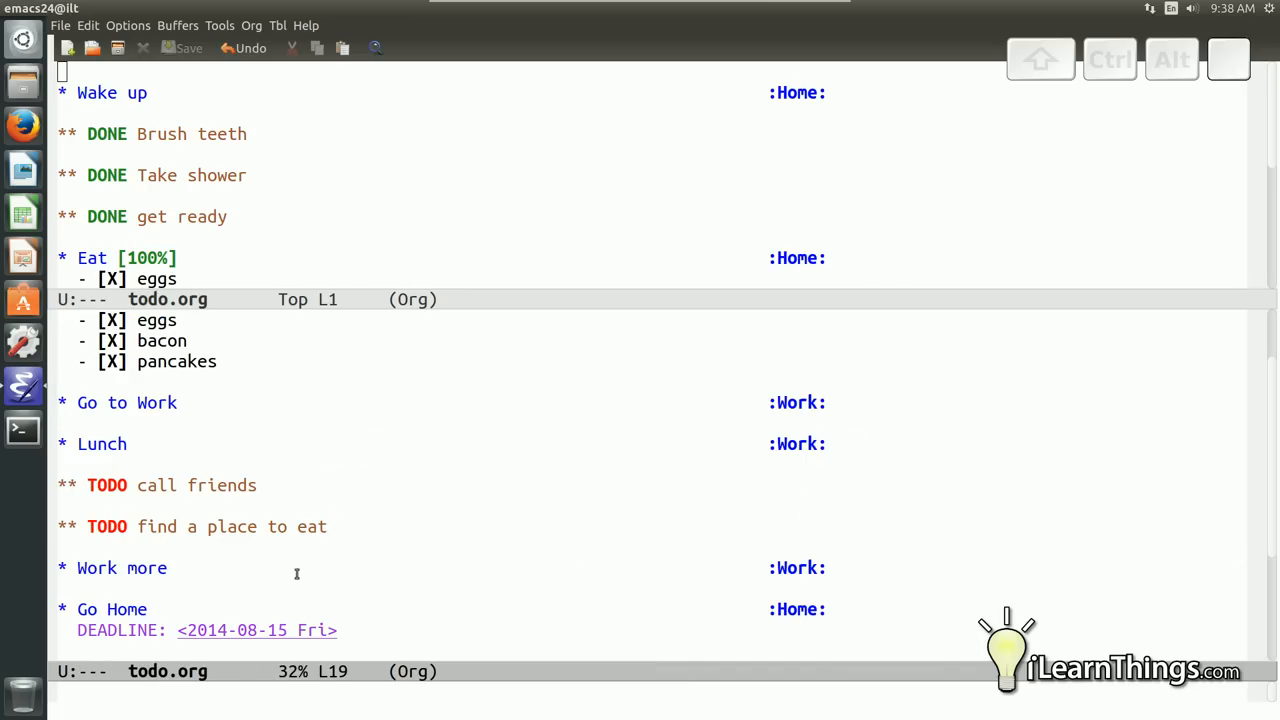
pyautogui.moveTo(196, 512)
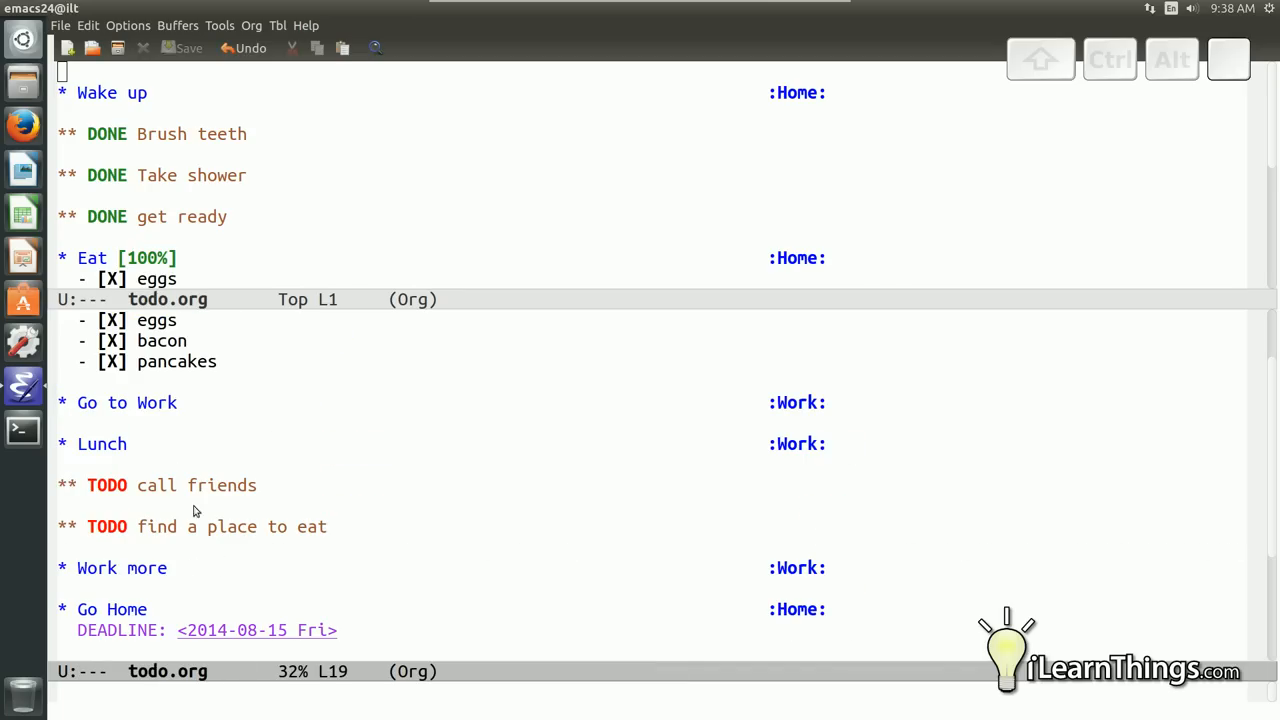
pyautogui.moveTo(156, 384)
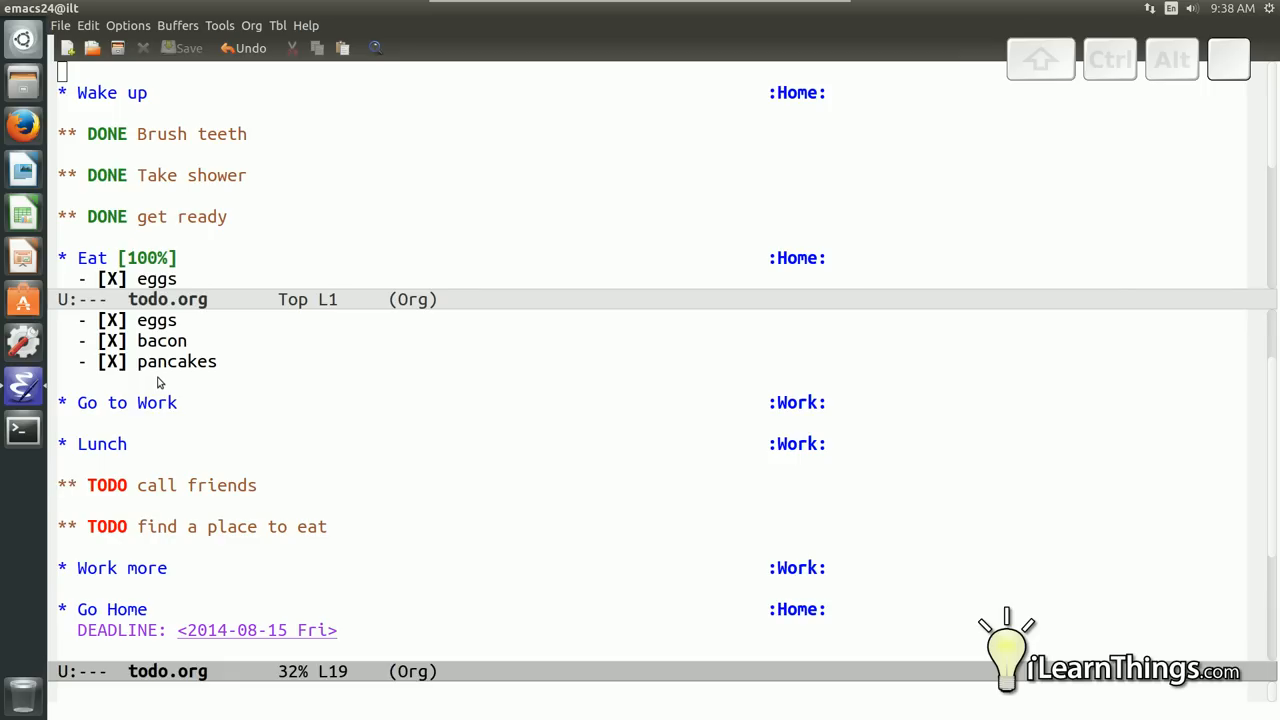
pyautogui.moveTo(296, 320)
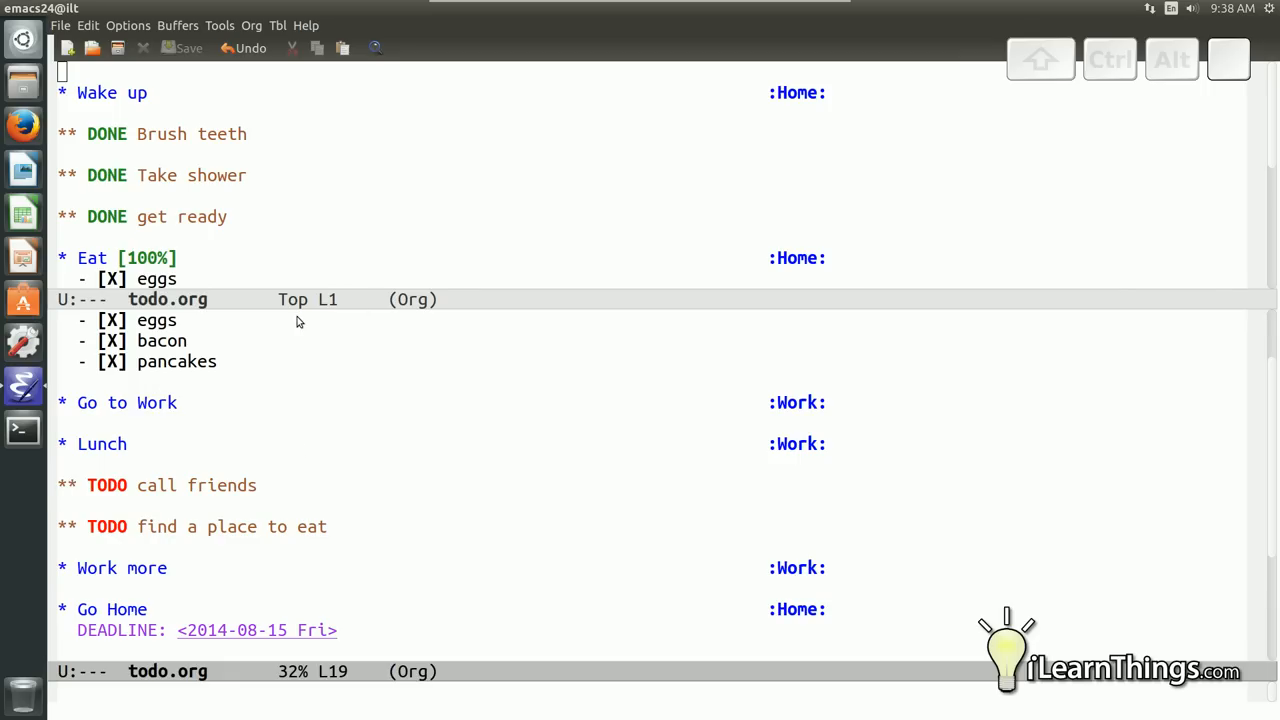
pyautogui.moveTo(320, 328)
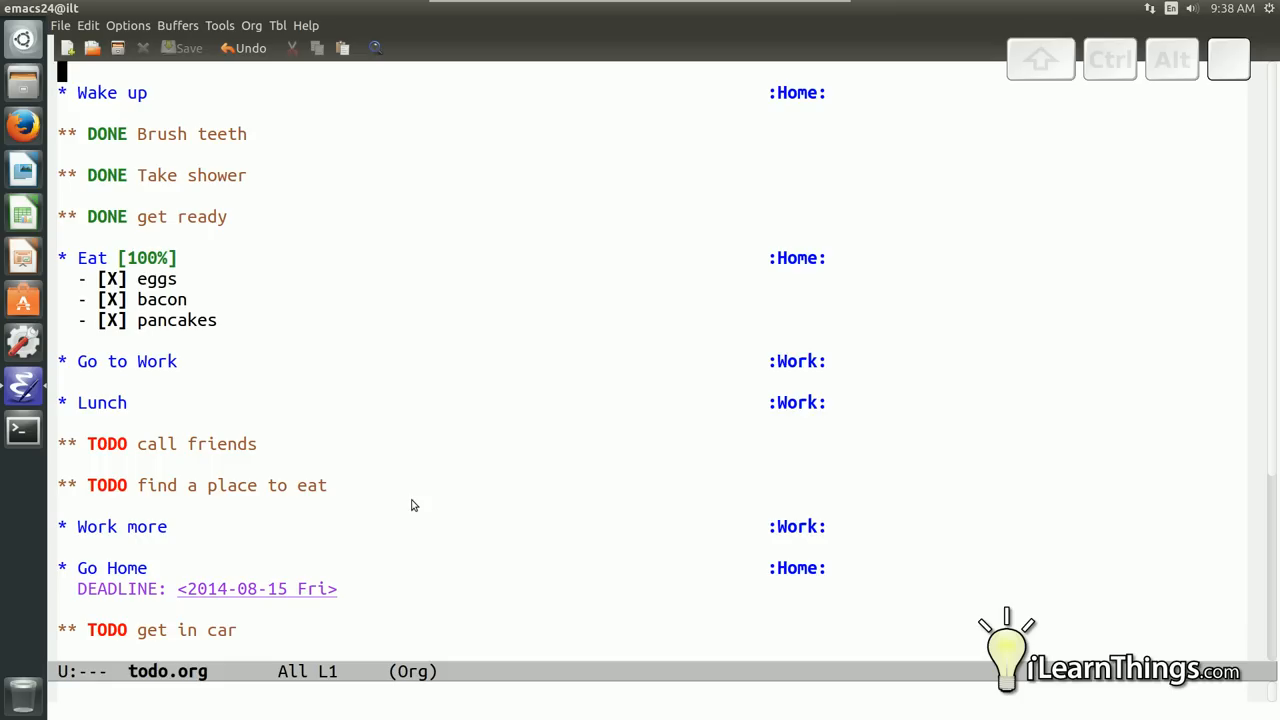
pyautogui.moveTo(370, 520)
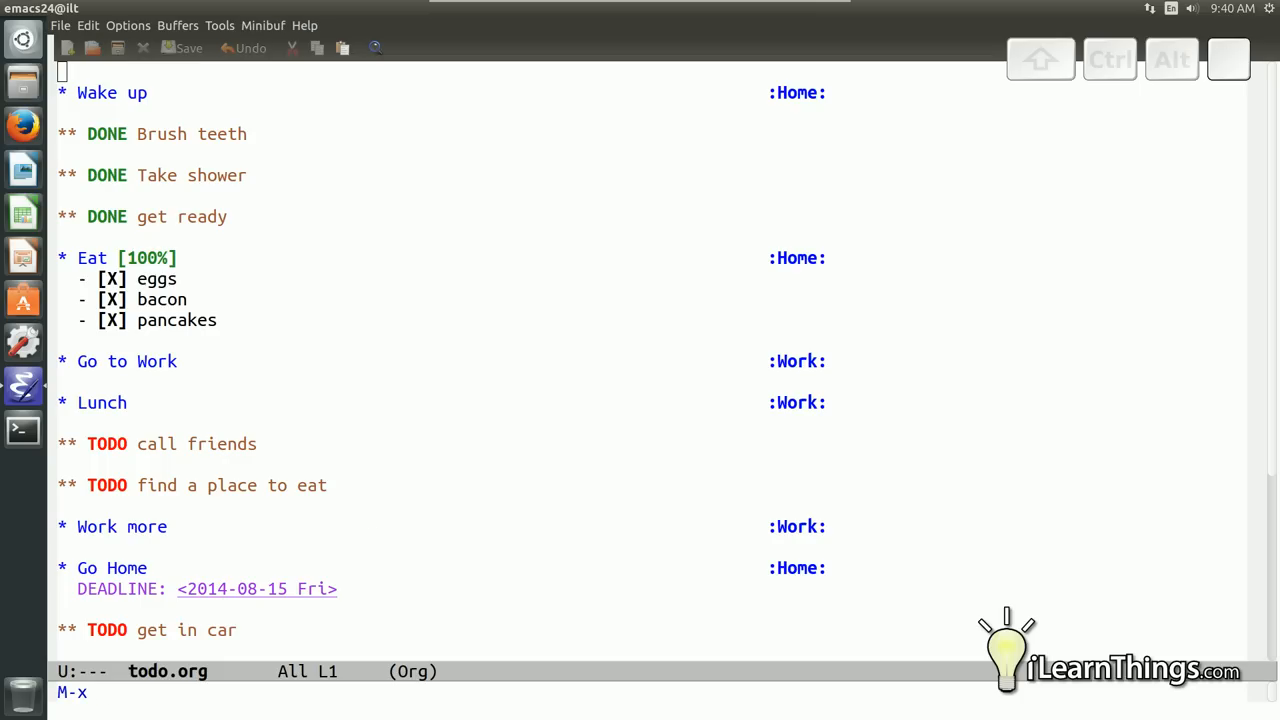
pyautogui.write('org-agen')
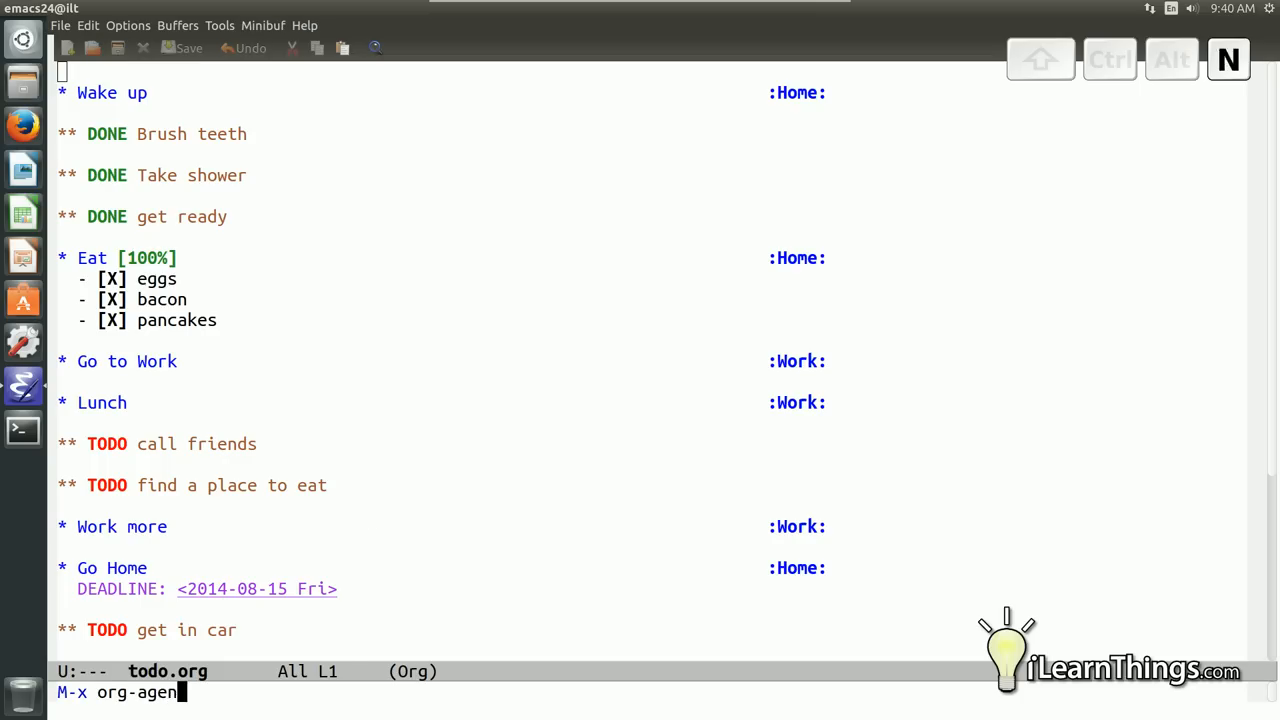
pyautogui.press('Return')
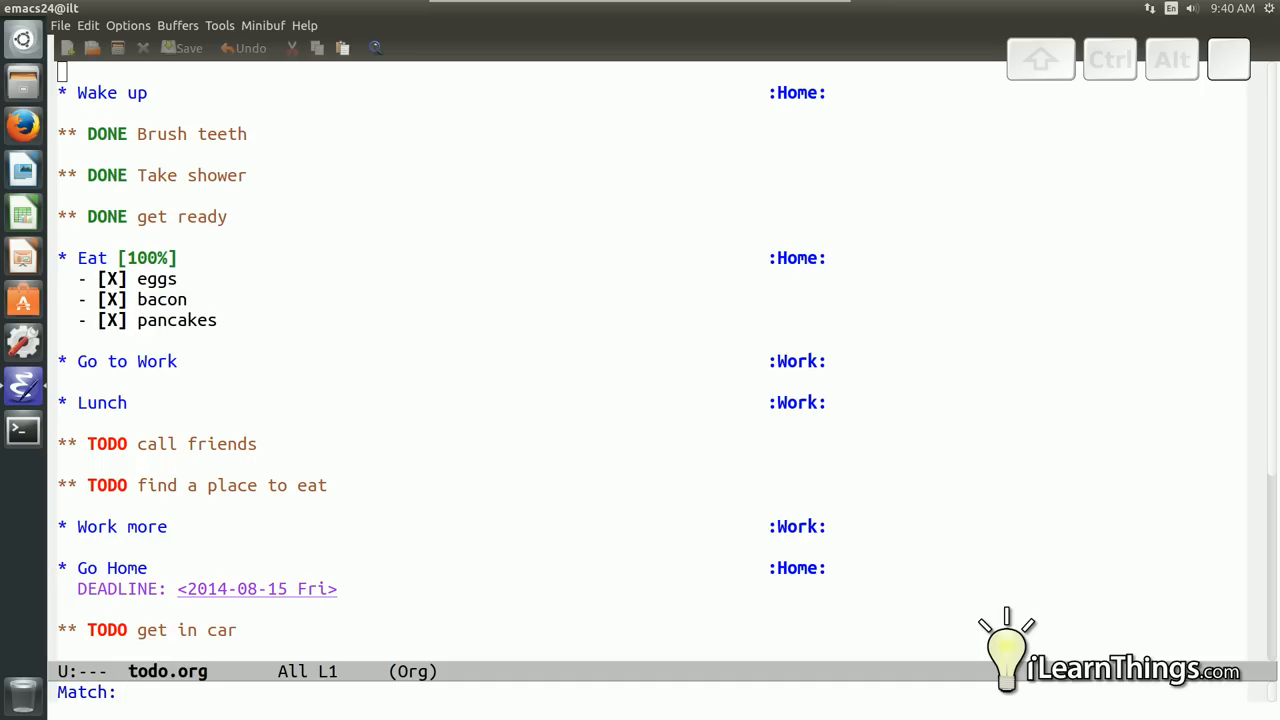
pyautogui.moveTo(532, 456)
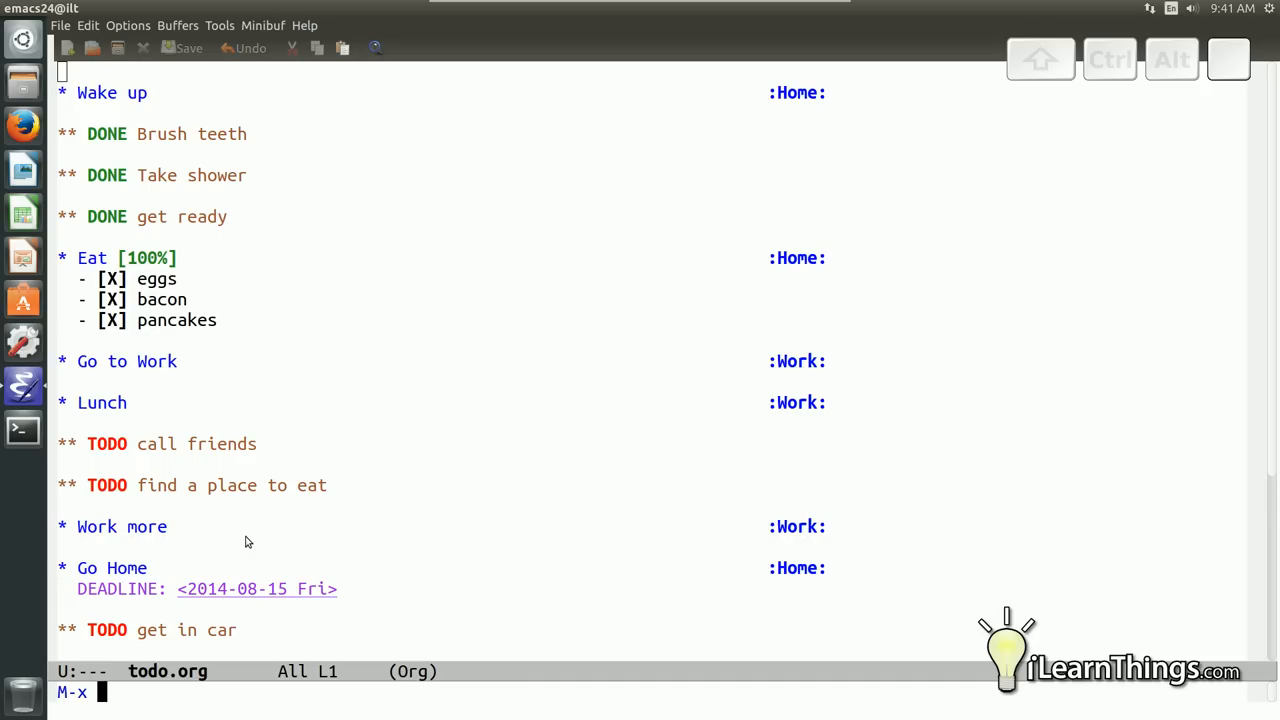
pyautogui.write('org-m')
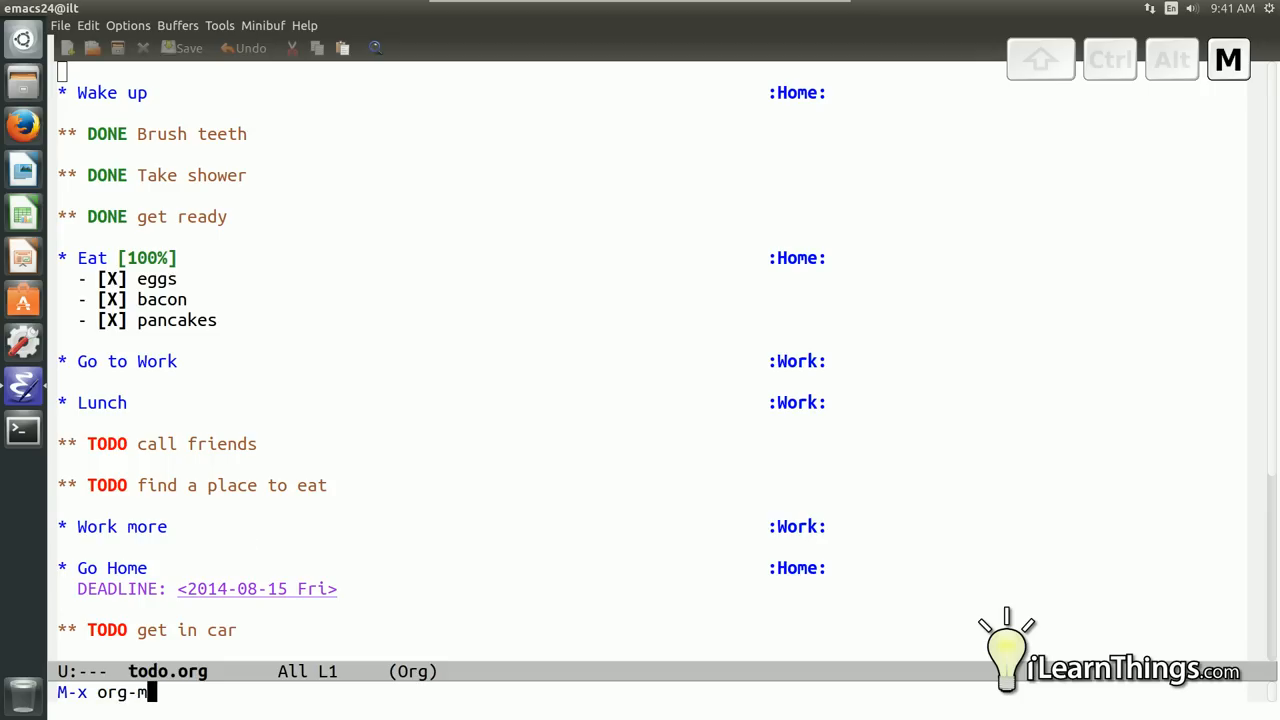
pyautogui.write('agenda')
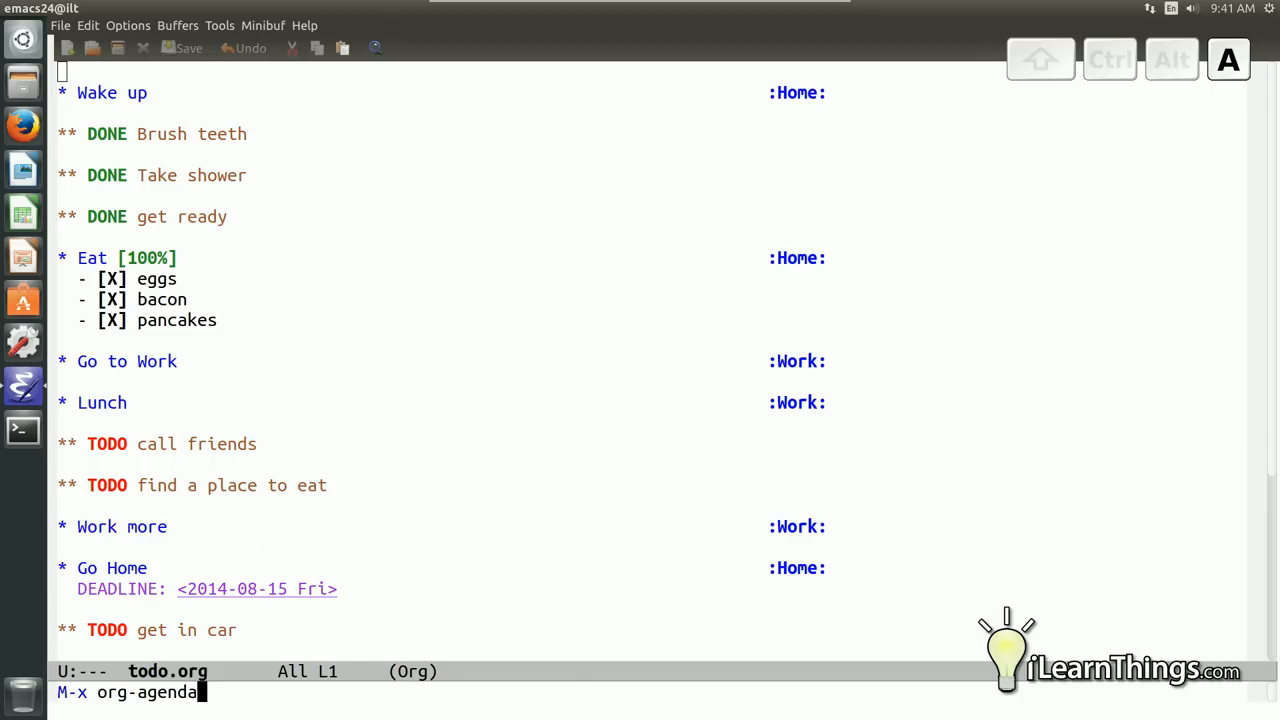
pyautogui.press('Return')
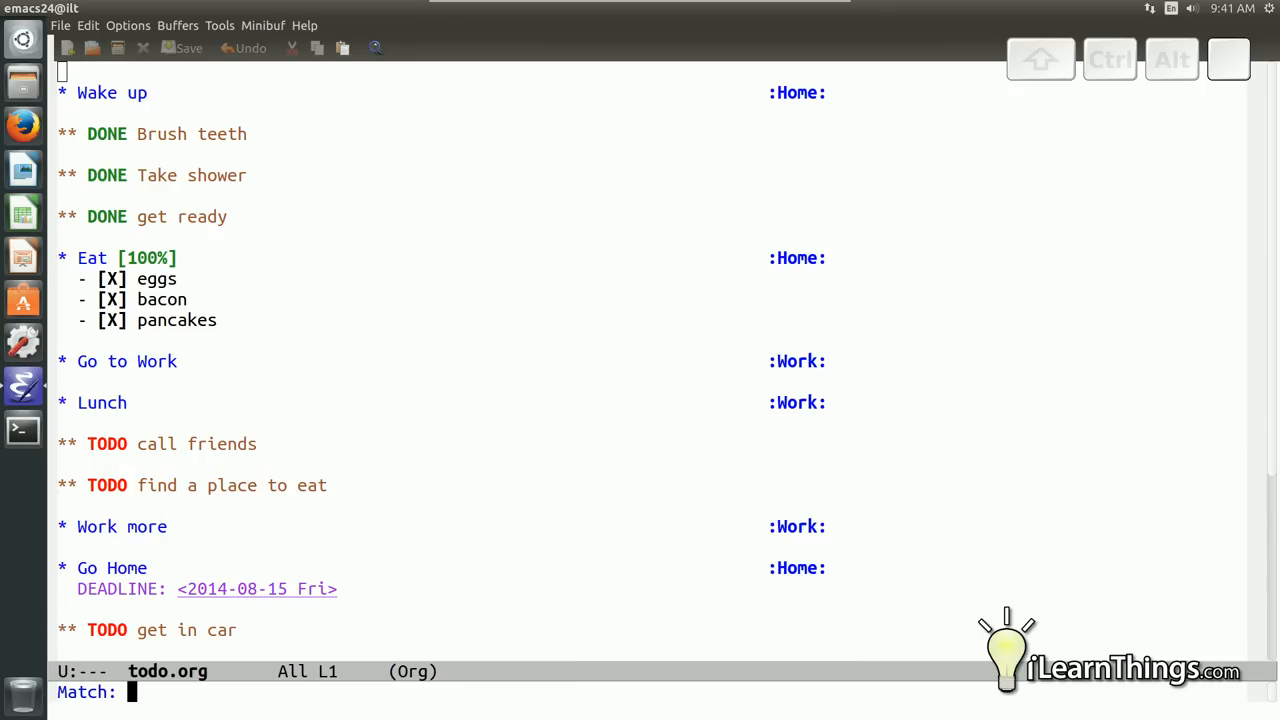
pyautogui.write('H')
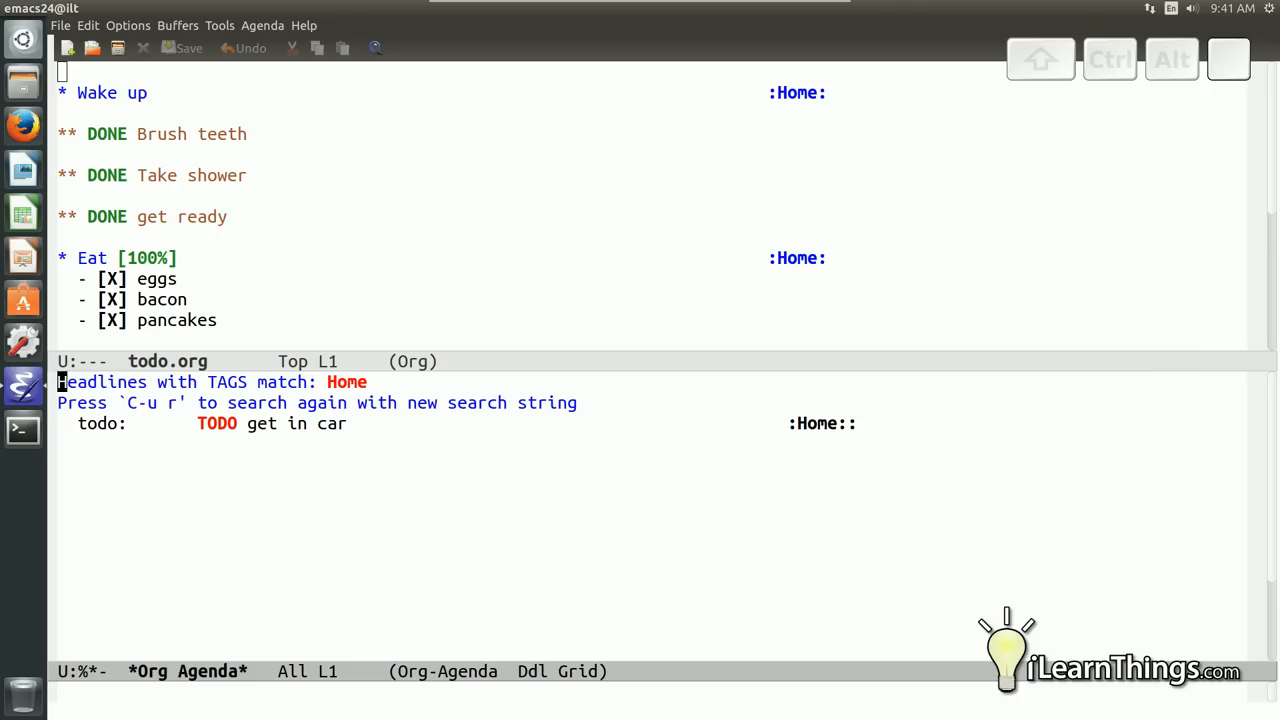
pyautogui.moveTo(230, 424)
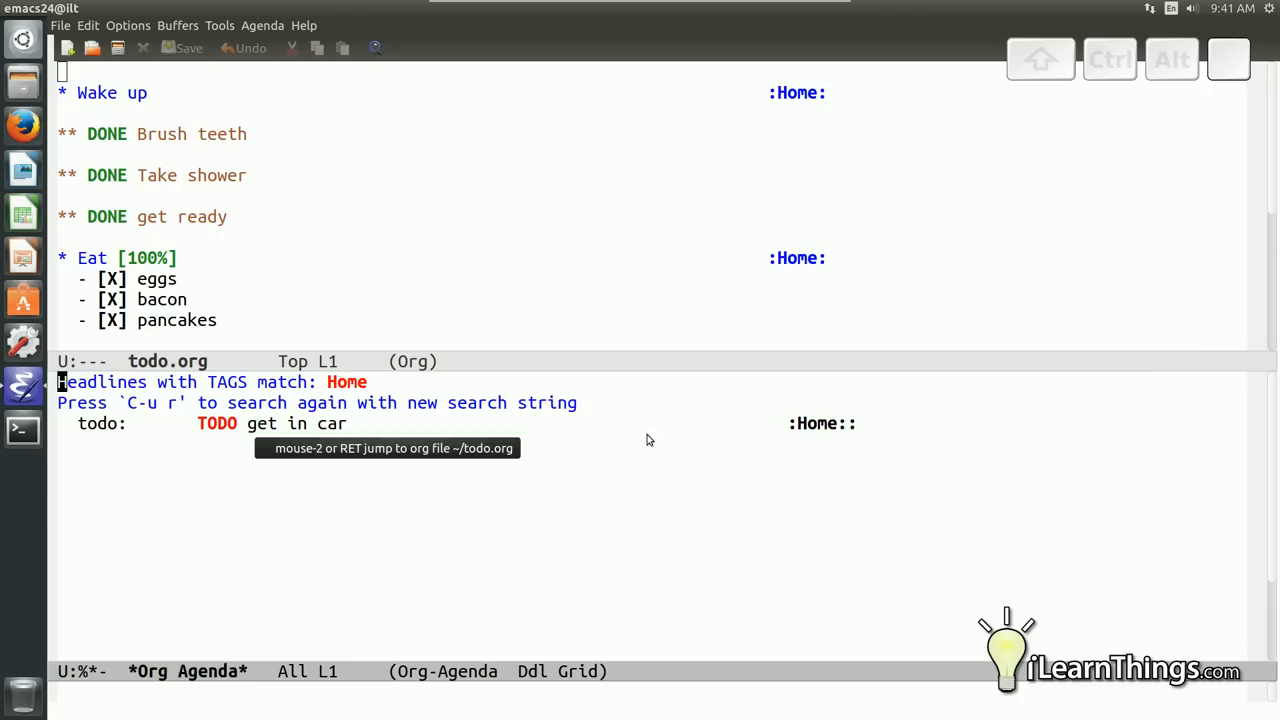
pyautogui.moveTo(288, 452)
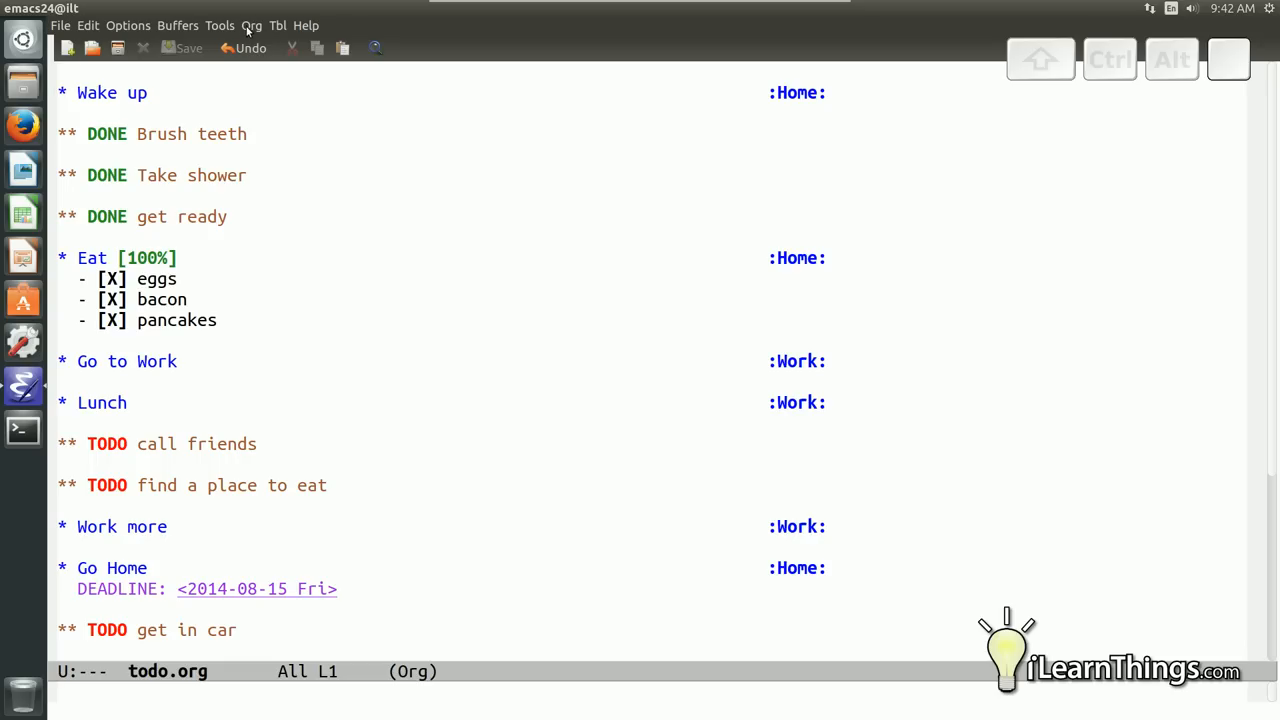
# Show the Org Mode Manual's top page in the Info reader via Org > Documentation
pyautogui.click(252, 24)
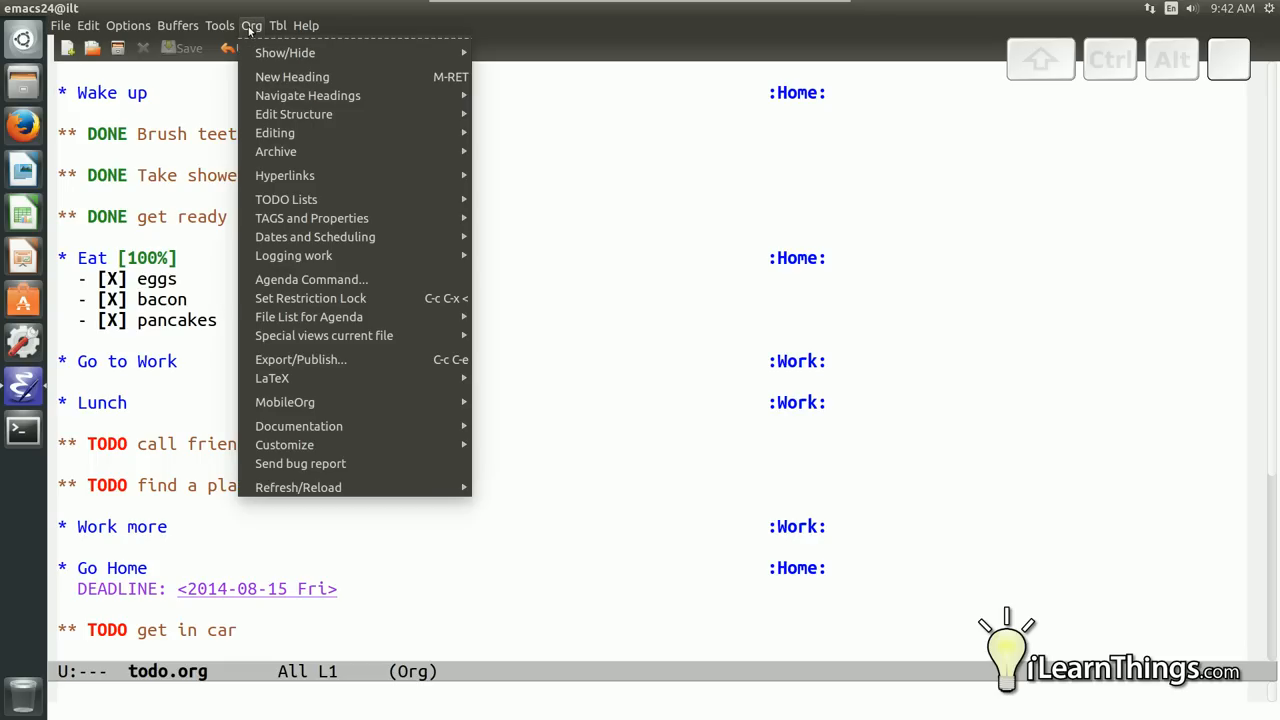
pyautogui.moveTo(298, 426)
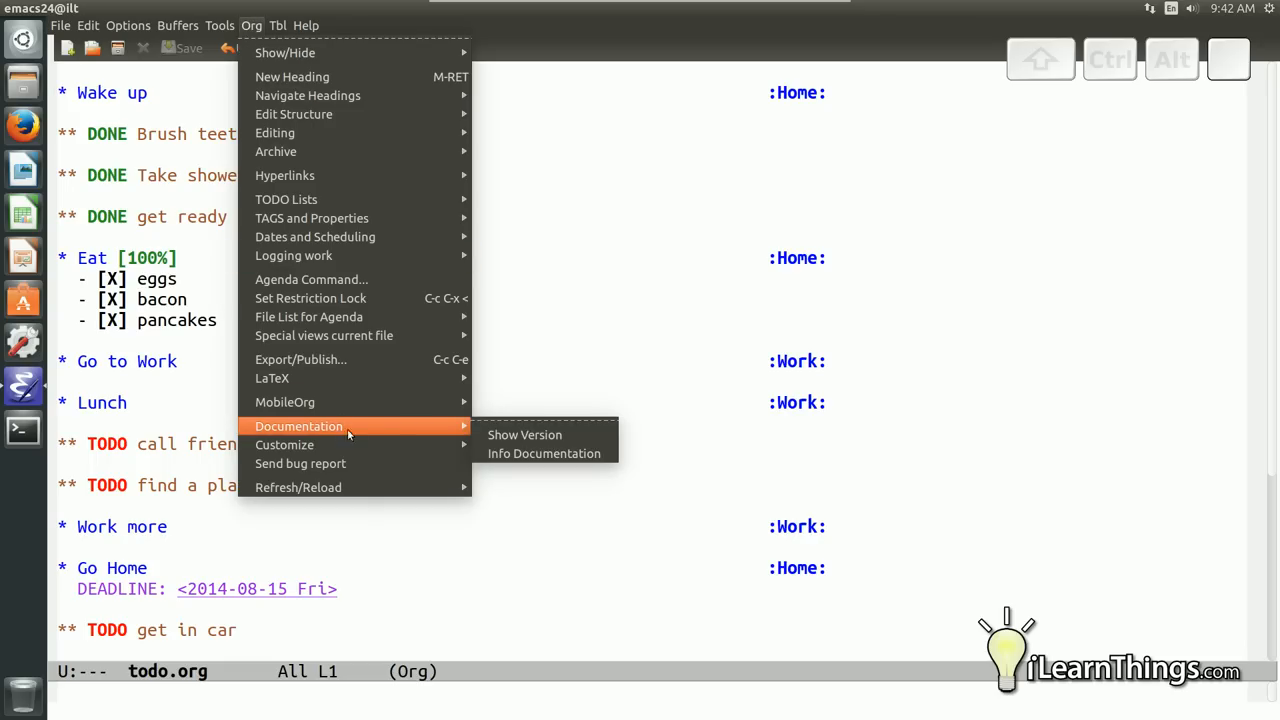
pyautogui.moveTo(544, 452)
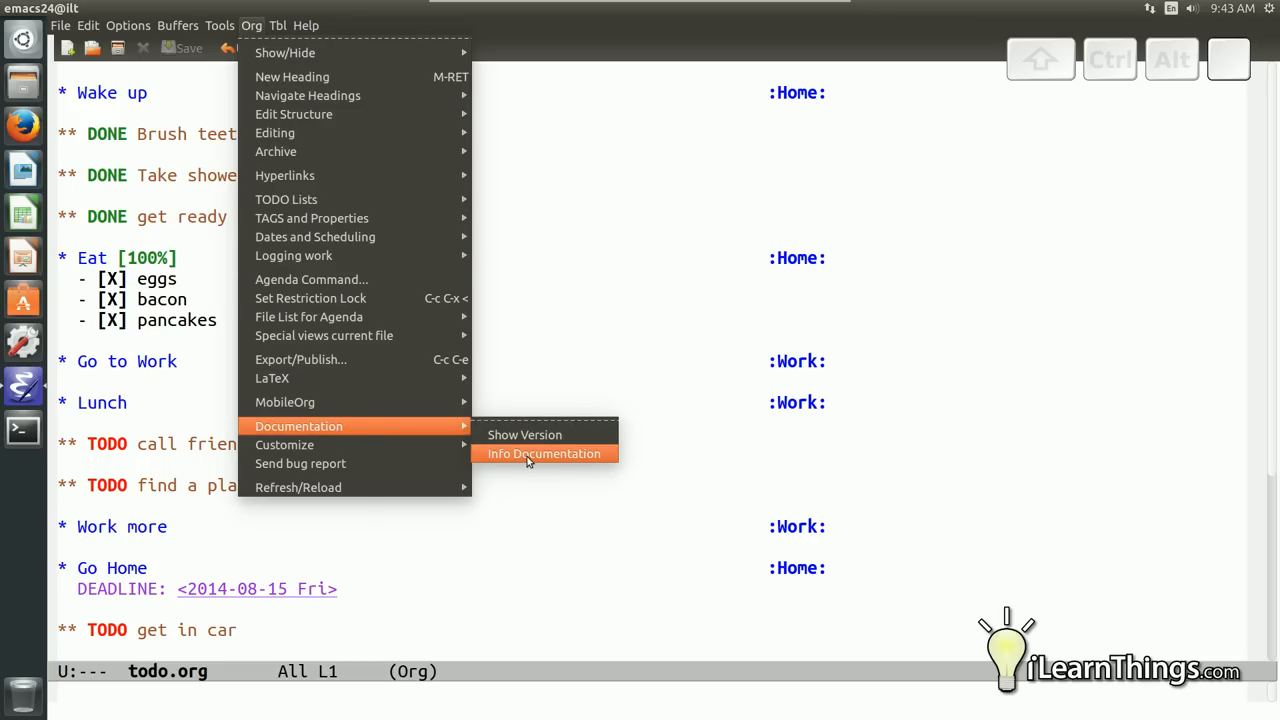
pyautogui.click(544, 452)
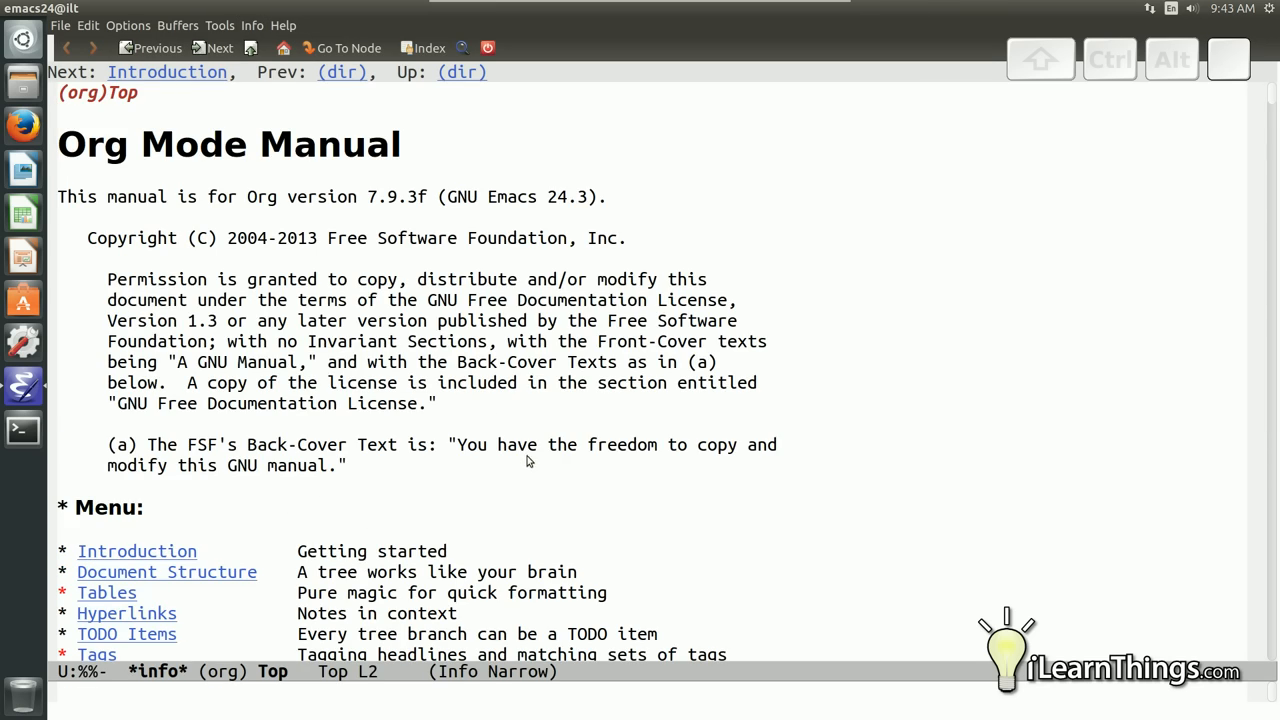
pyautogui.scroll(-3)
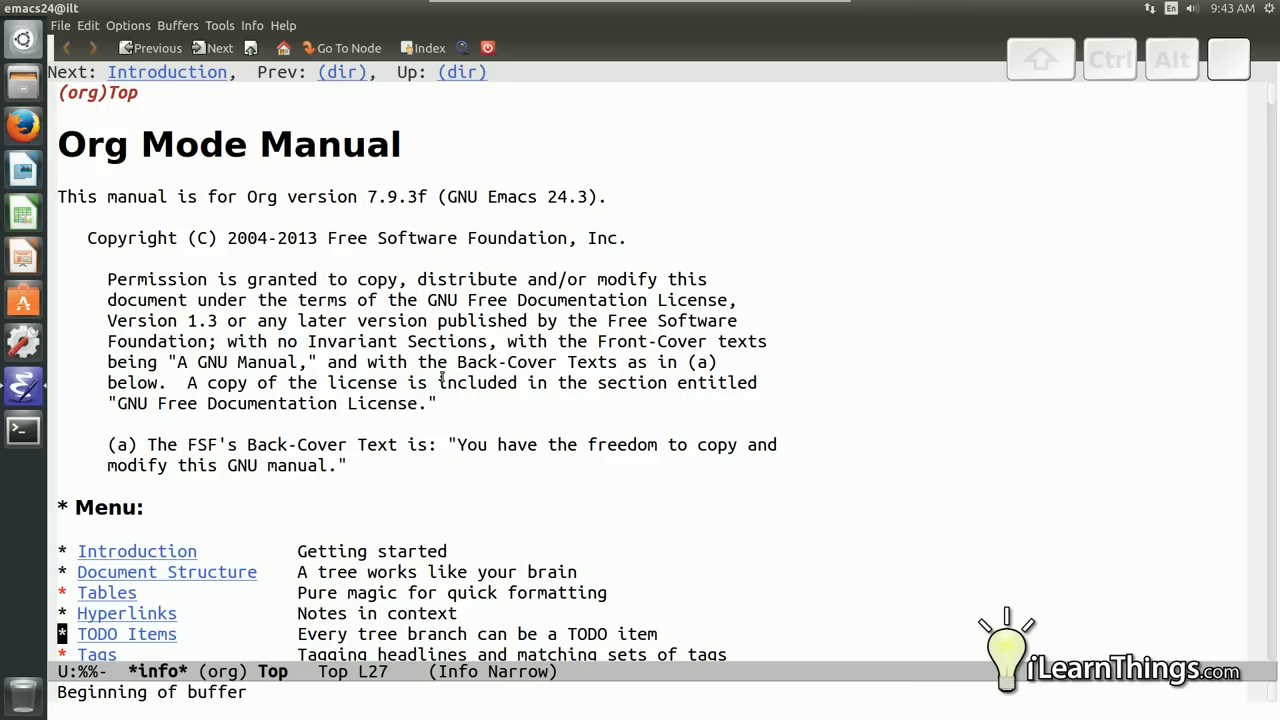
pyautogui.moveTo(340, 72)
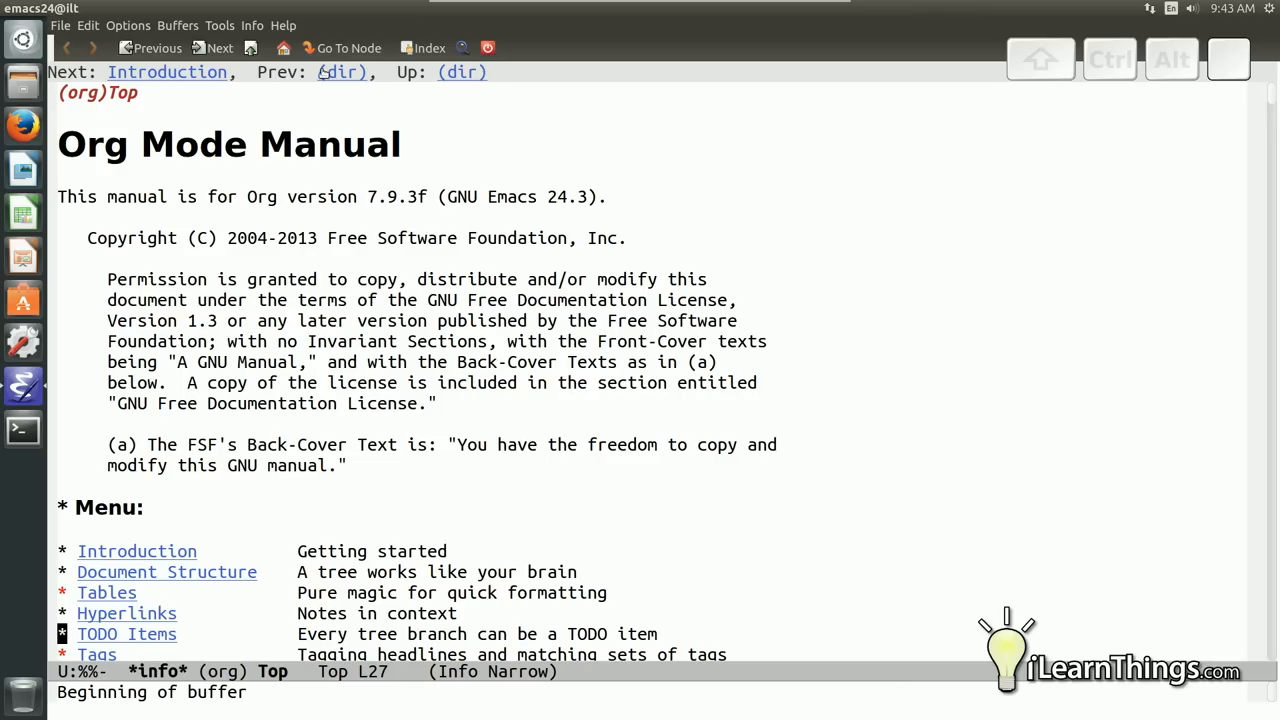
pyautogui.click(284, 24)
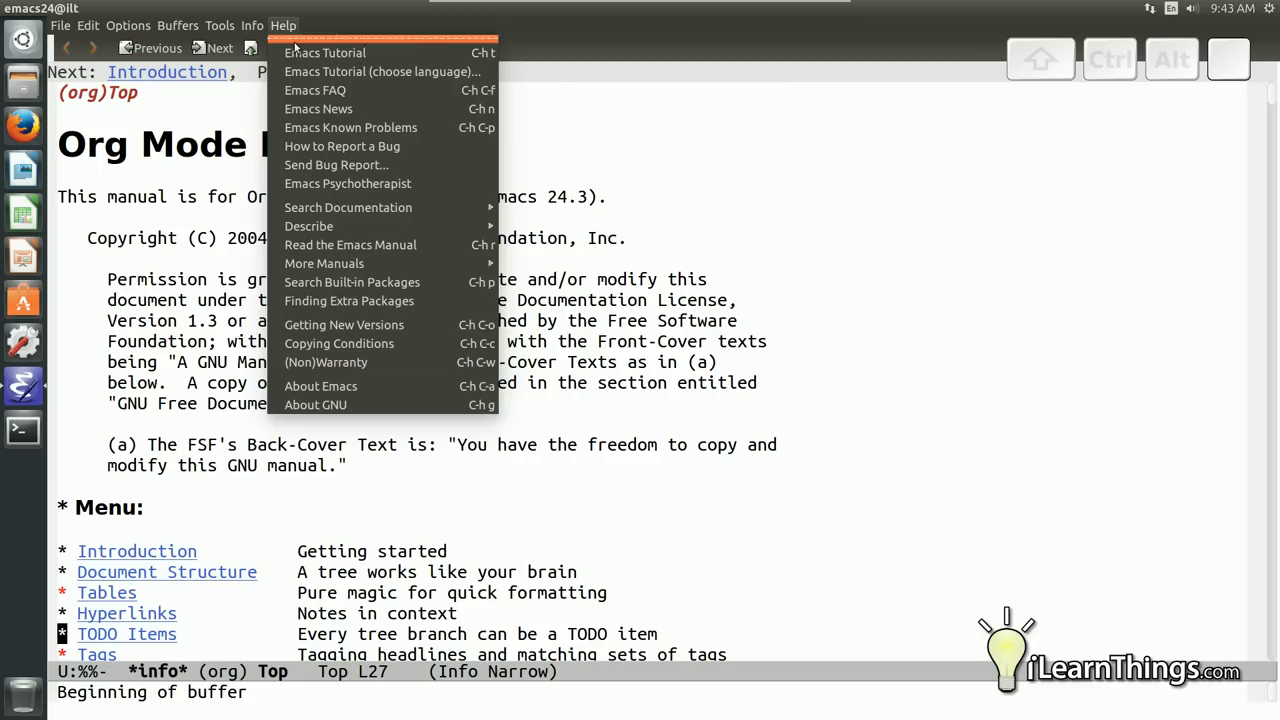
pyautogui.moveTo(324, 52)
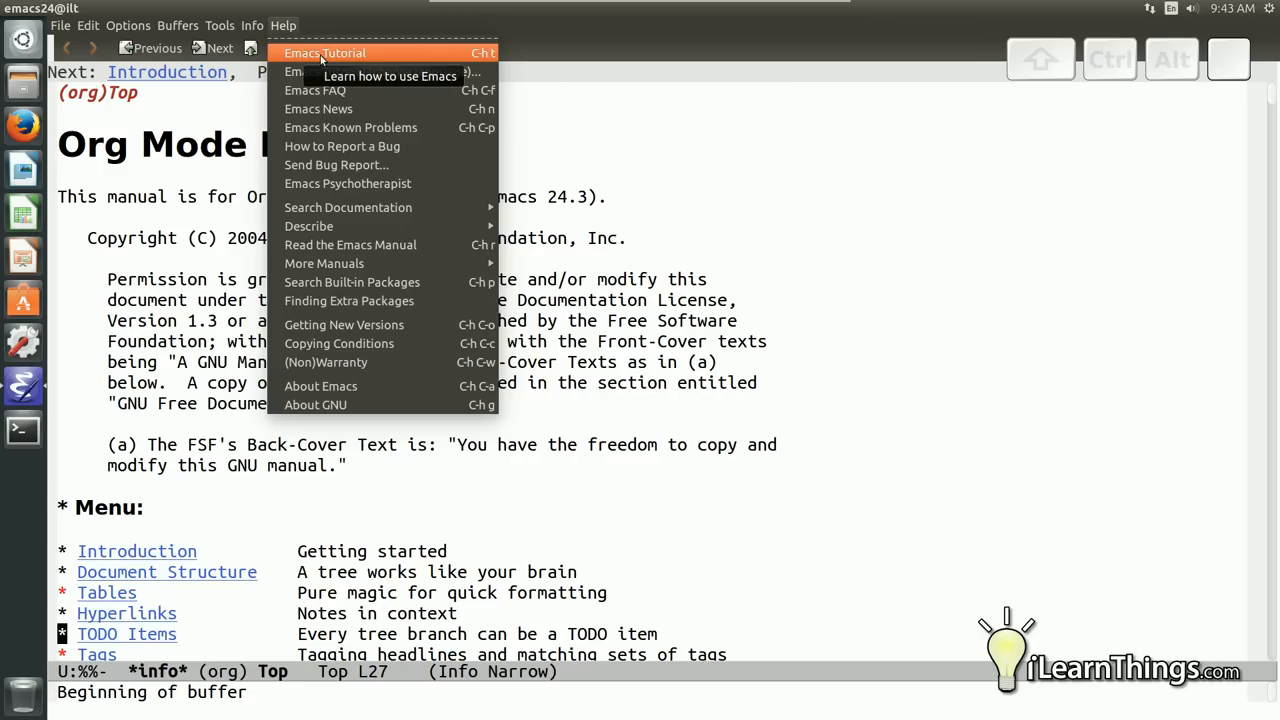
# Launch the interactive Emacs tutorial from the Help menu
pyautogui.click(324, 52)
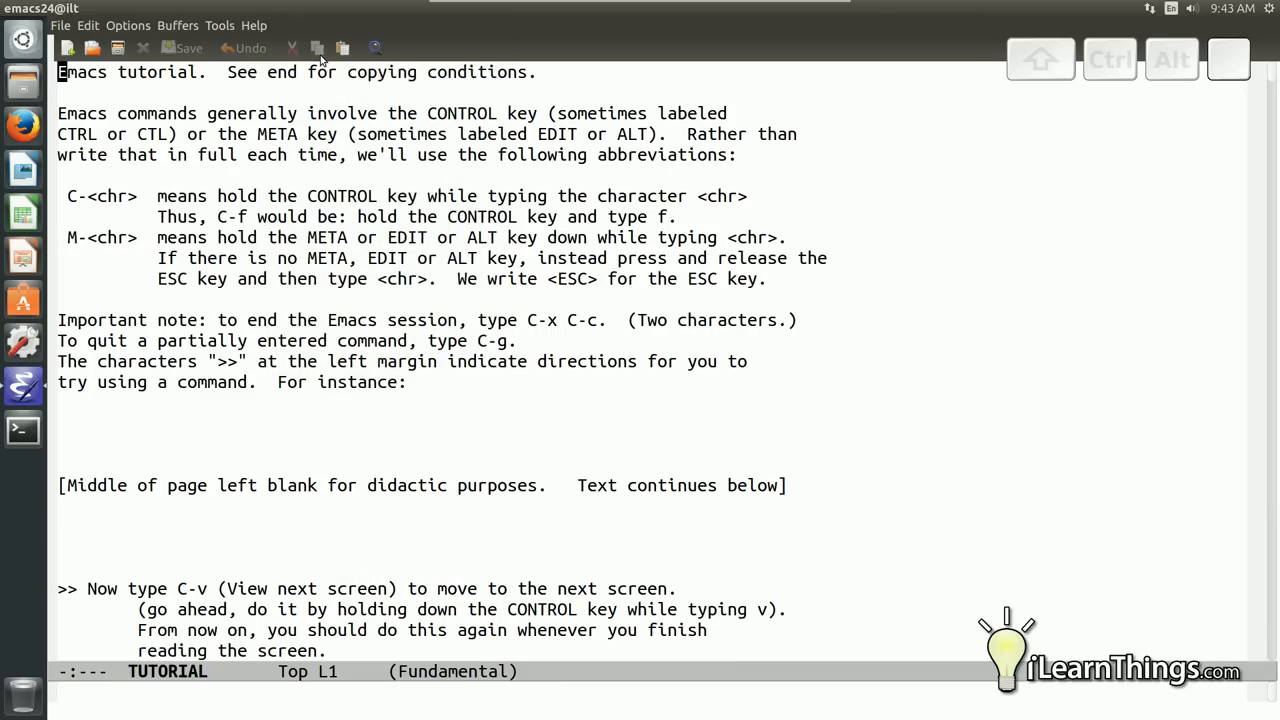
pyautogui.moveTo(132, 280)
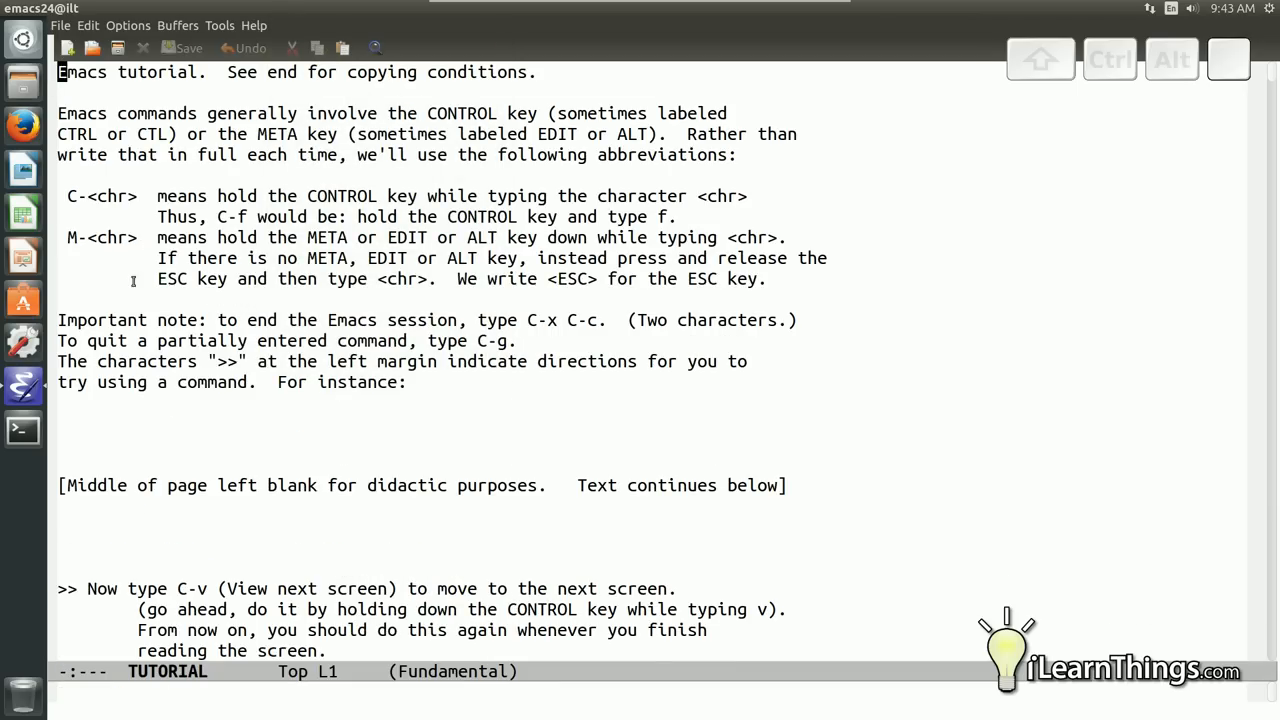
pyautogui.moveTo(356, 376)
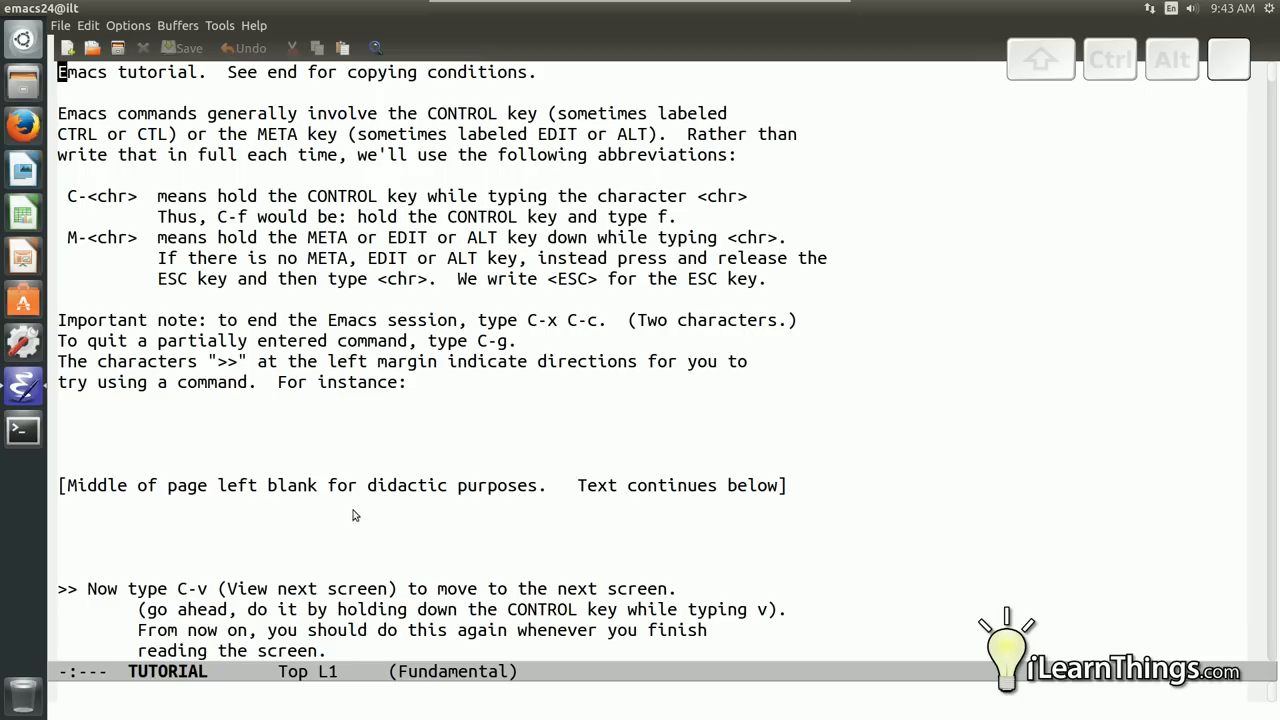
pyautogui.moveTo(420, 478)
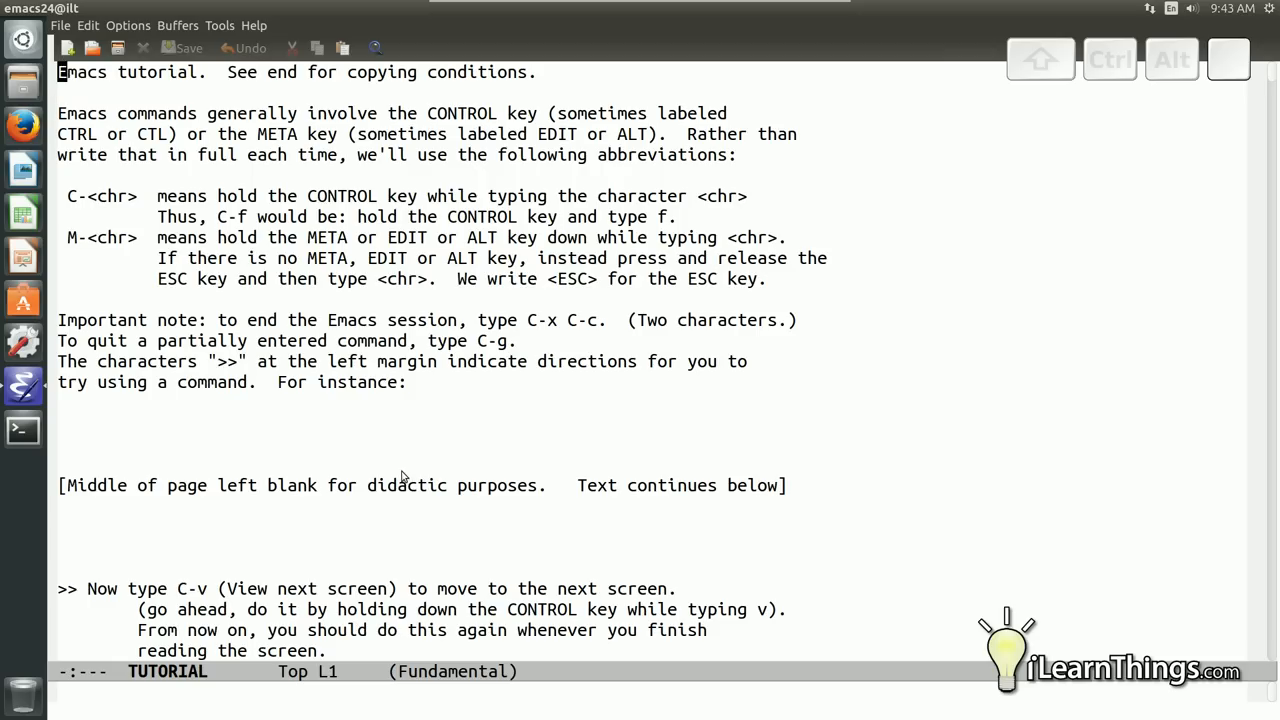
pyautogui.moveTo(262, 430)
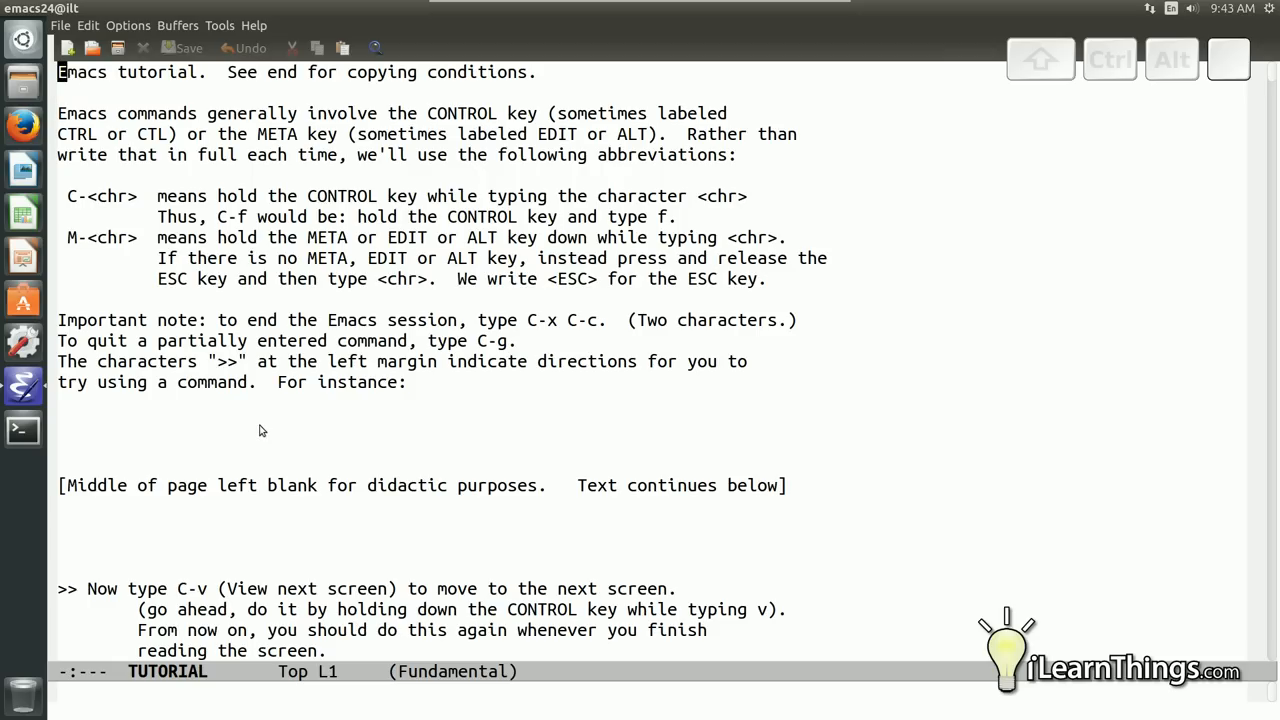
pyautogui.moveTo(276, 434)
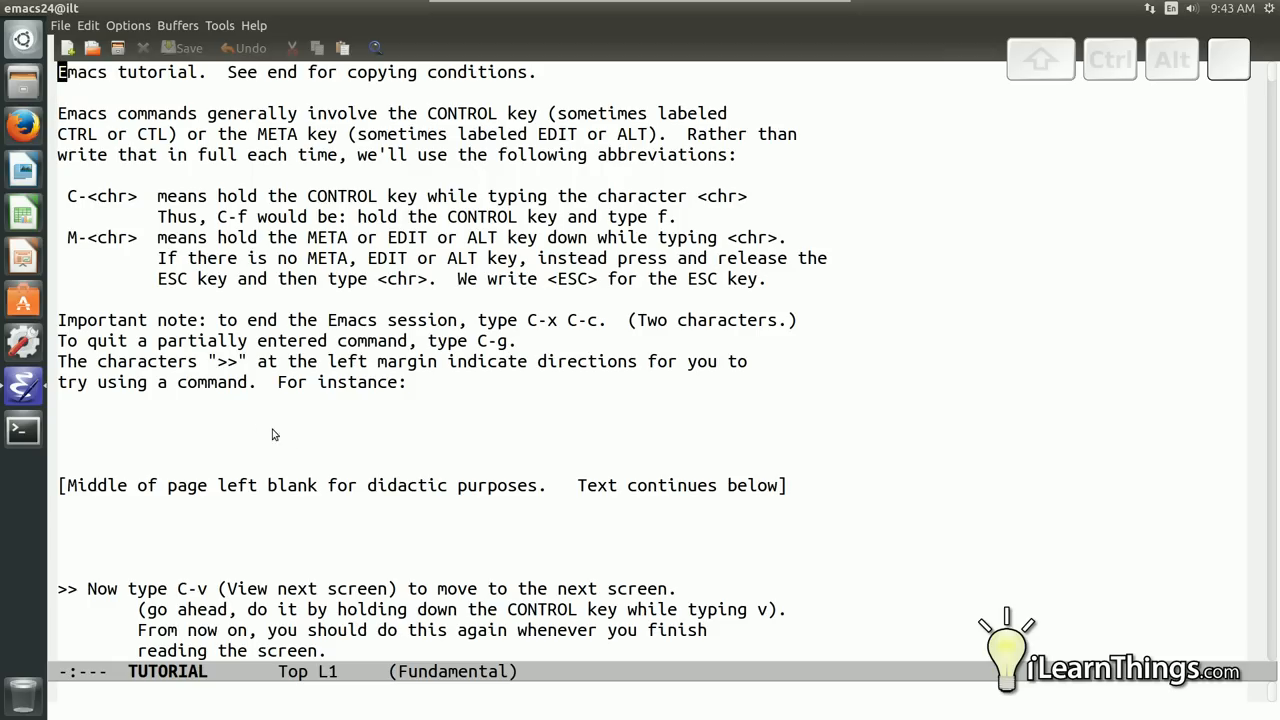